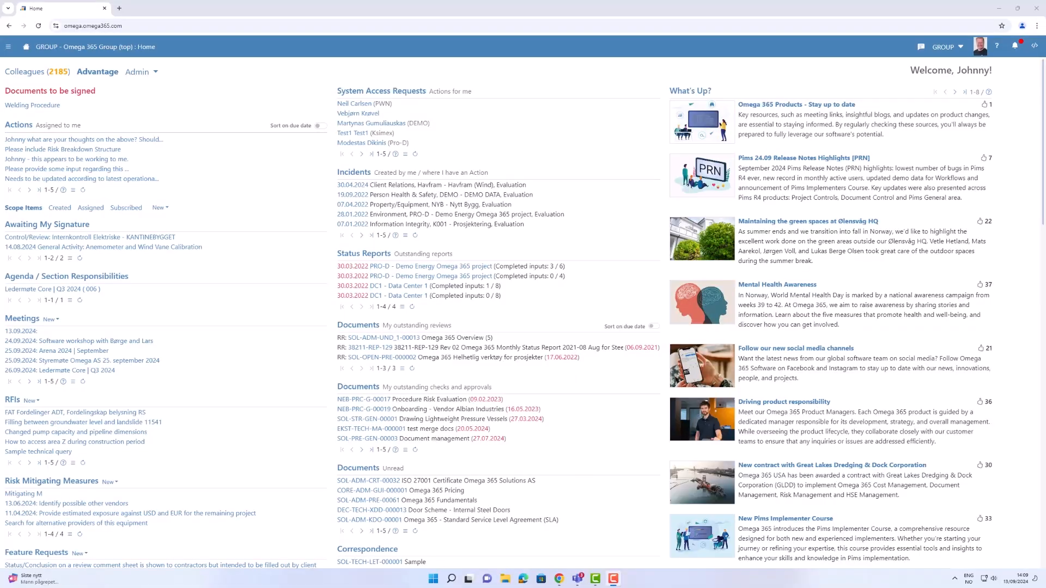
mouse_move(126, 92)
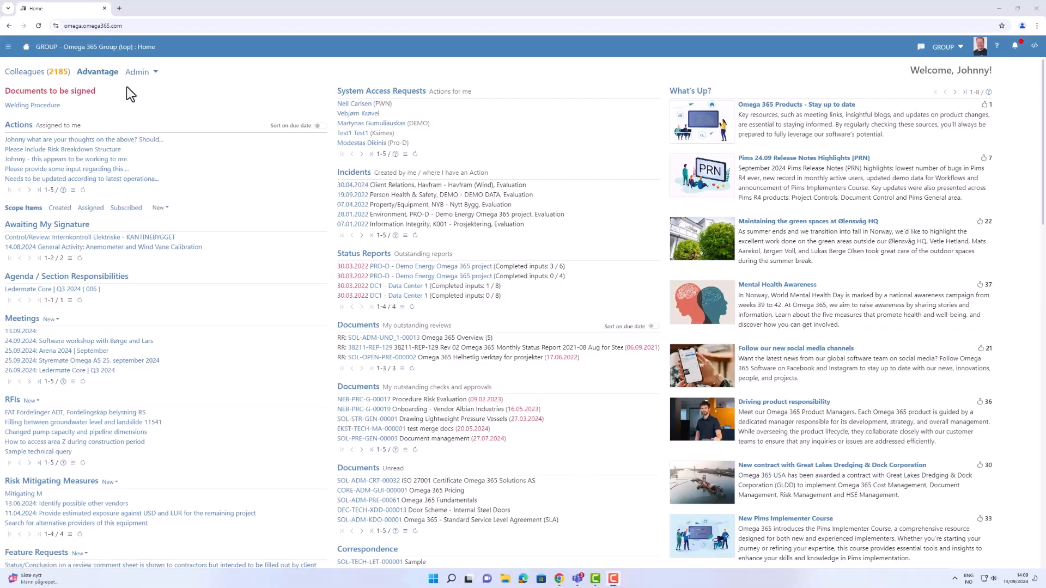
mouse_move(152, 242)
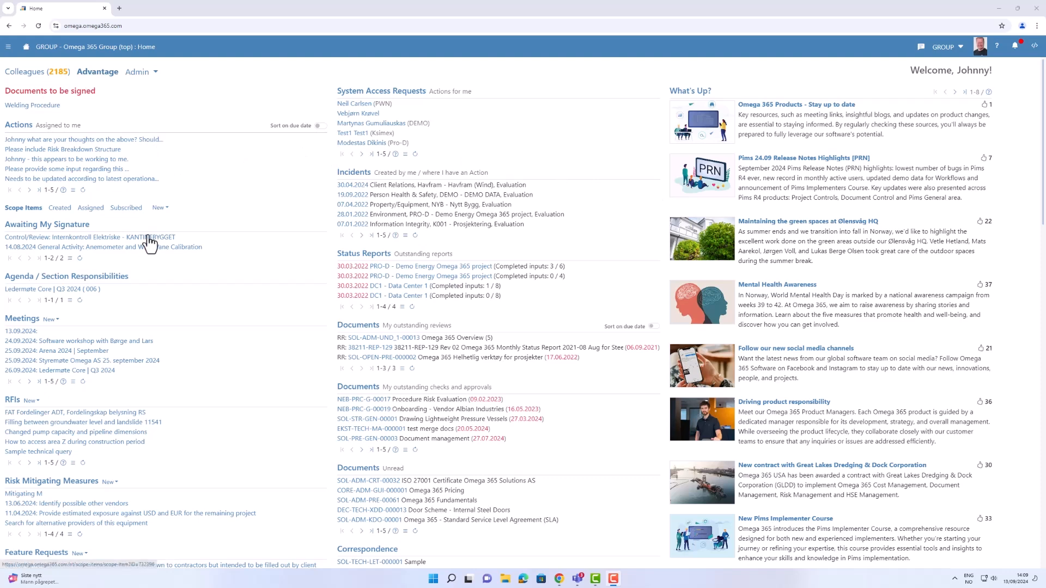
mouse_move(399, 386)
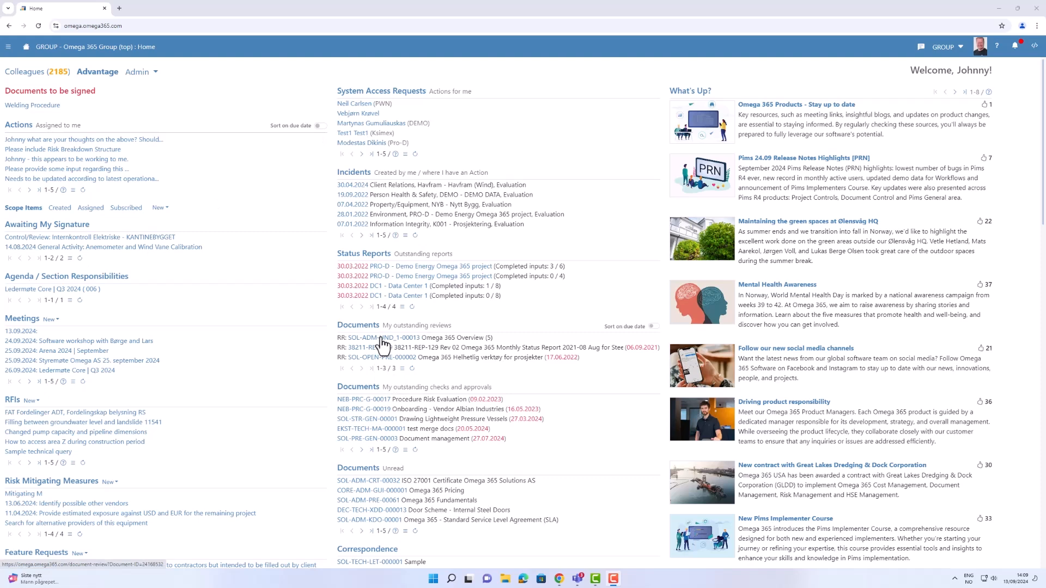
Step: Open SOL-ADM-UND_1-00013 Omega 365 Overview from My outstanding reviews
click(380, 337)
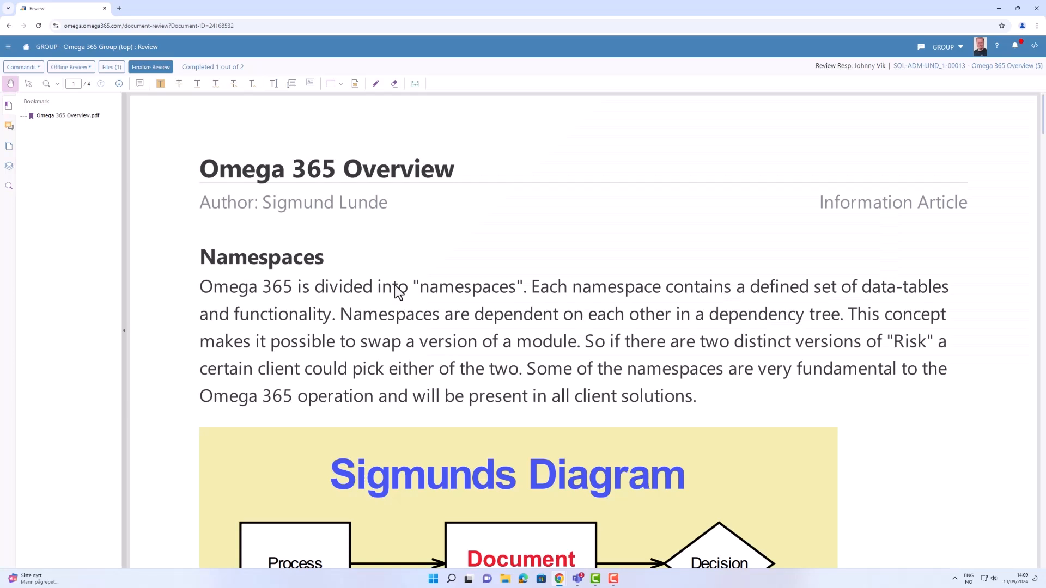
mouse_move(10, 26)
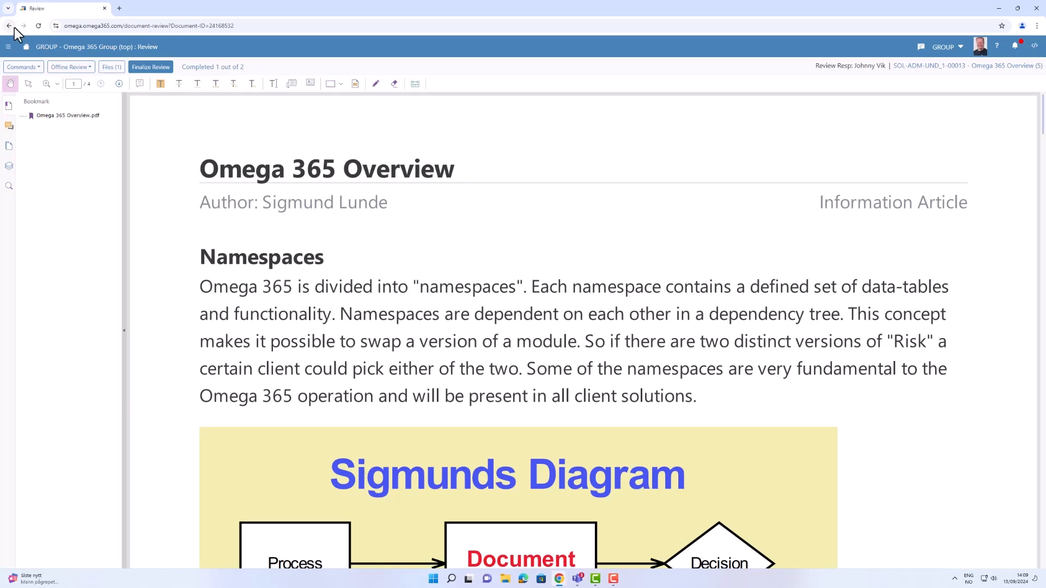
Step: Return home and browse the app launcher's All Apps and Reports lists
click(9, 26)
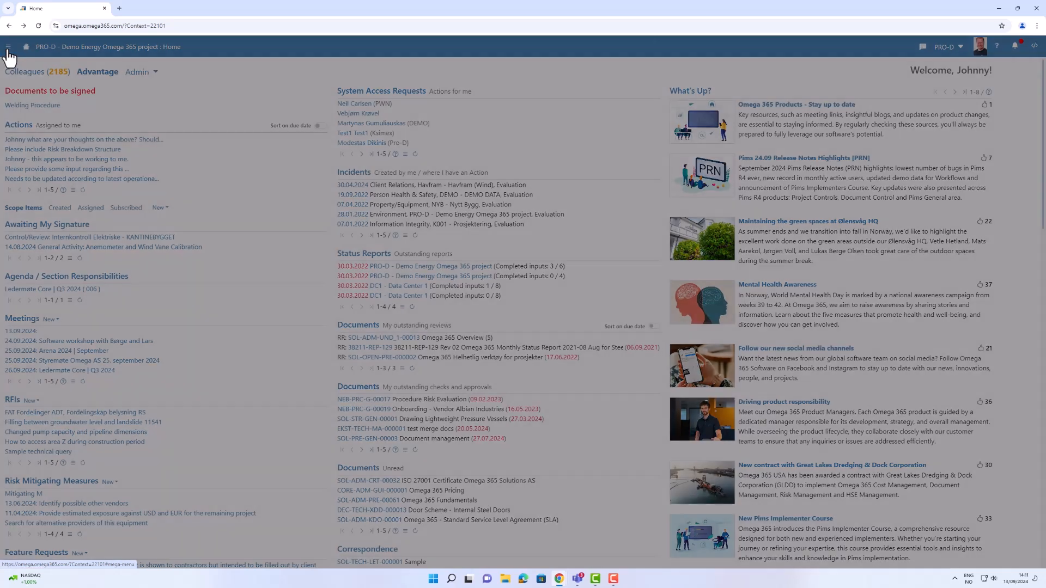
click(15, 46)
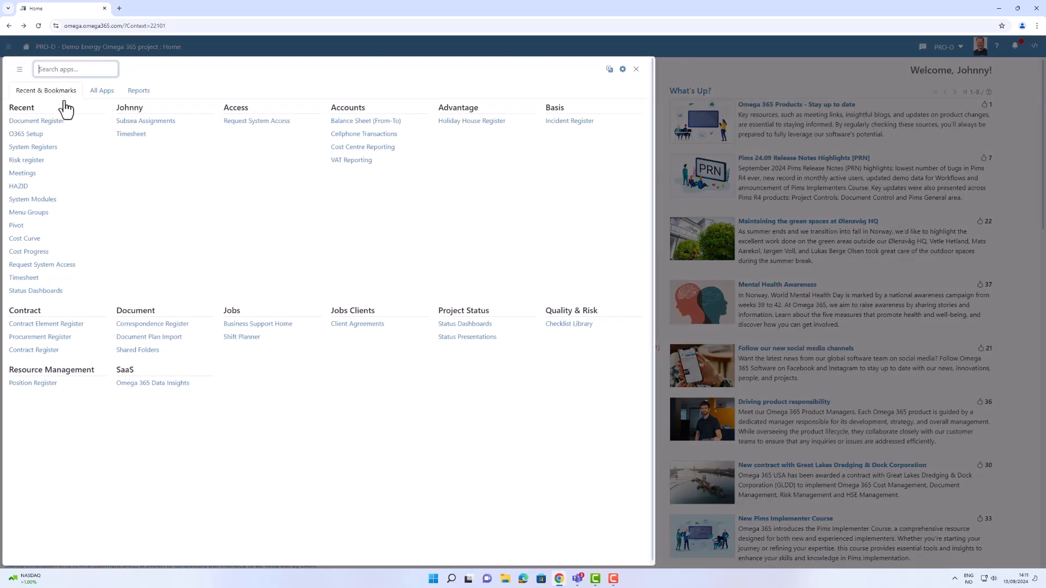
mouse_move(198, 173)
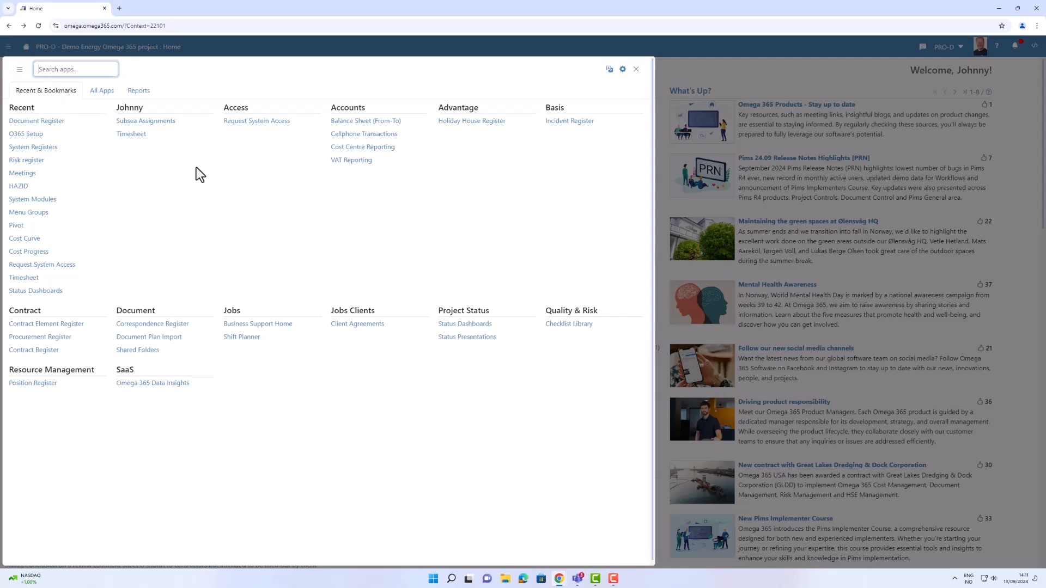
mouse_move(126, 196)
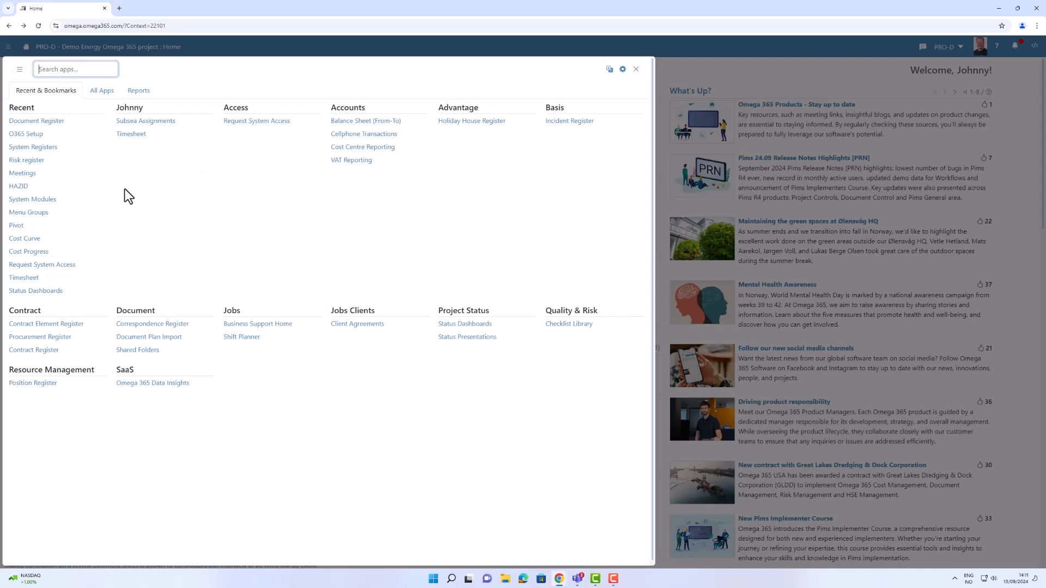
click(102, 91)
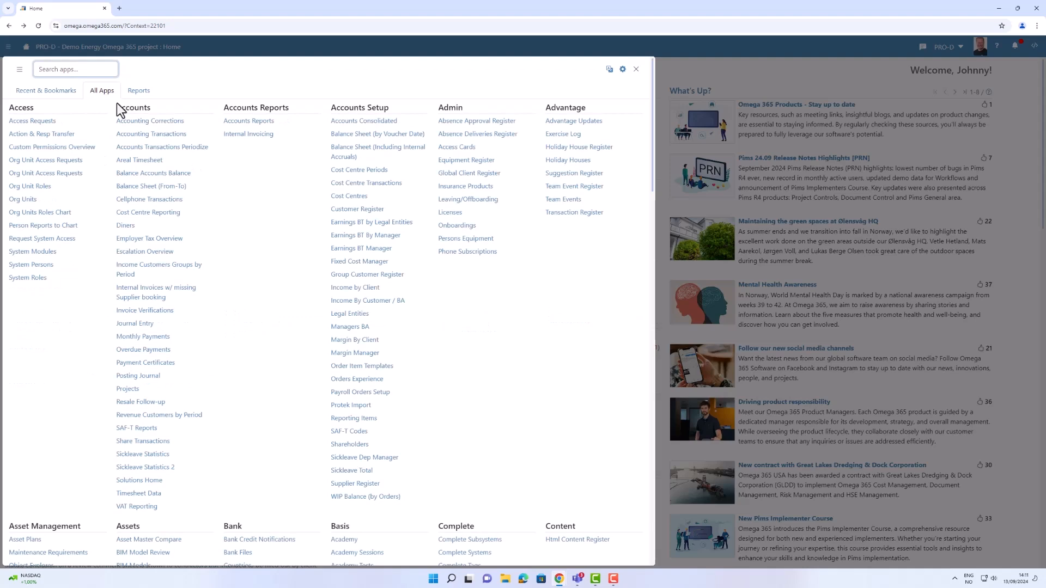
mouse_move(164, 107)
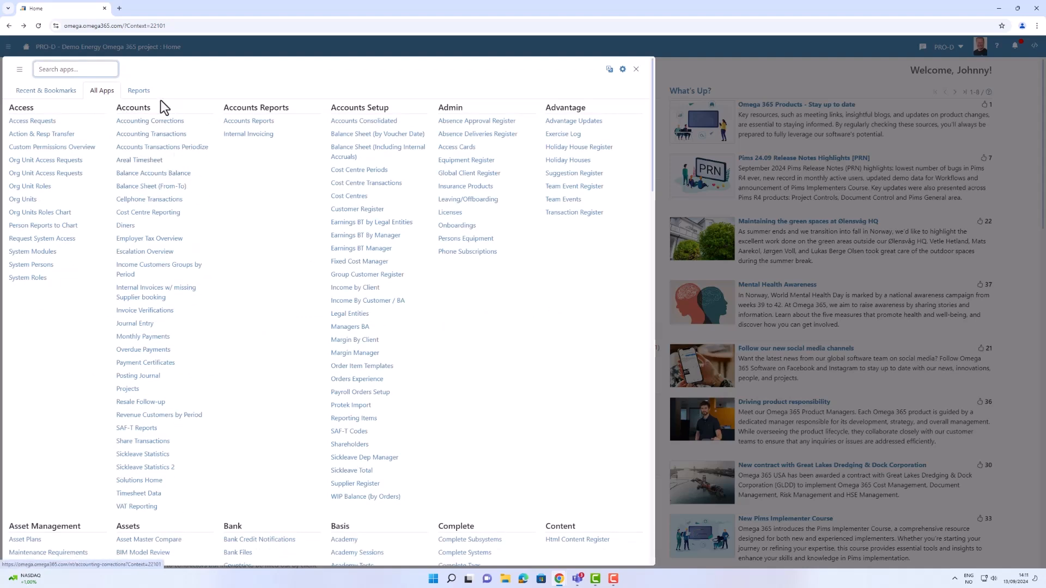
click(138, 90)
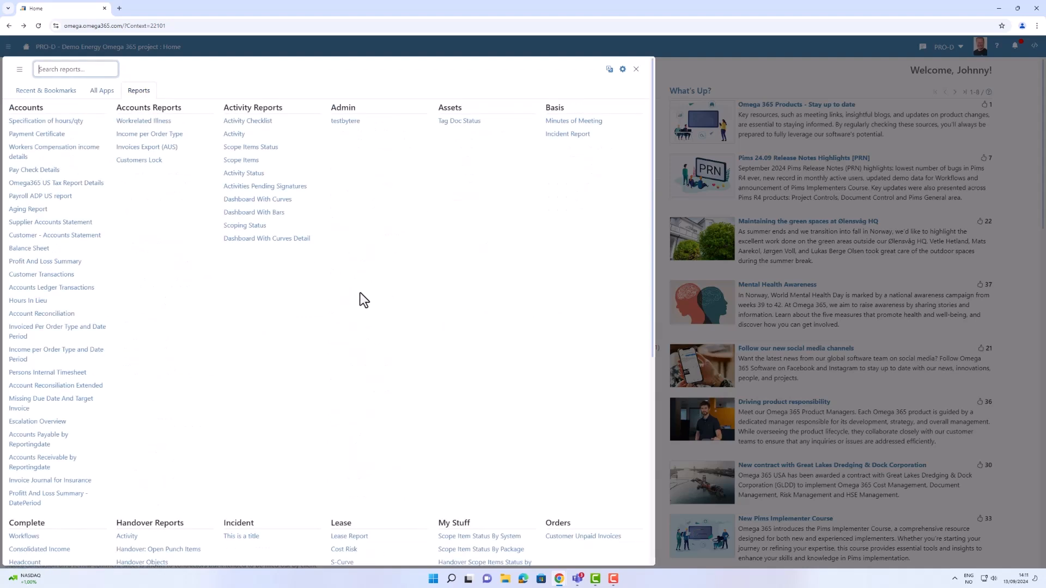
Step: Search the apps for 'document' and open Document Register
click(45, 91)
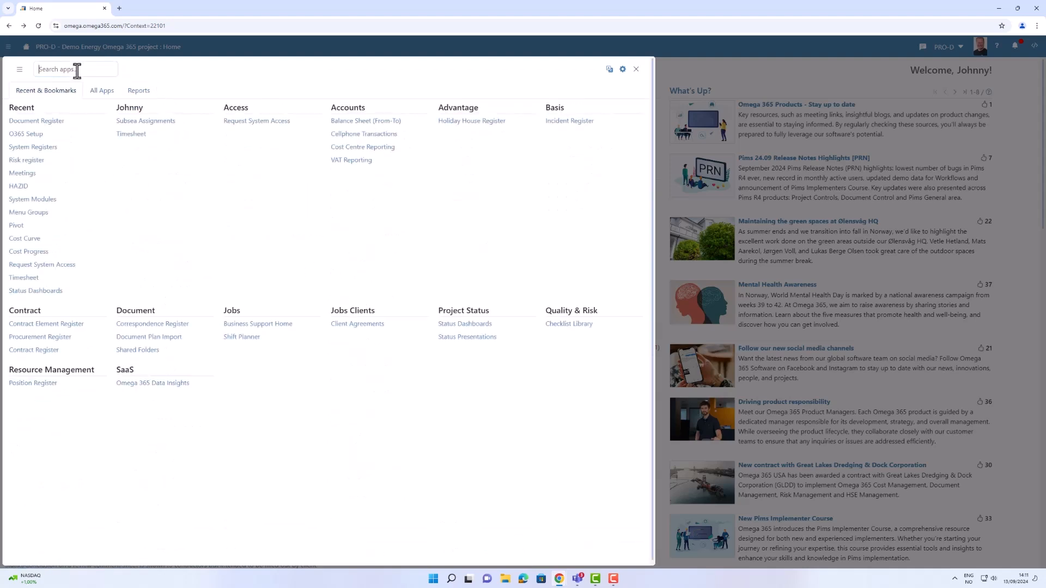
text(document r)
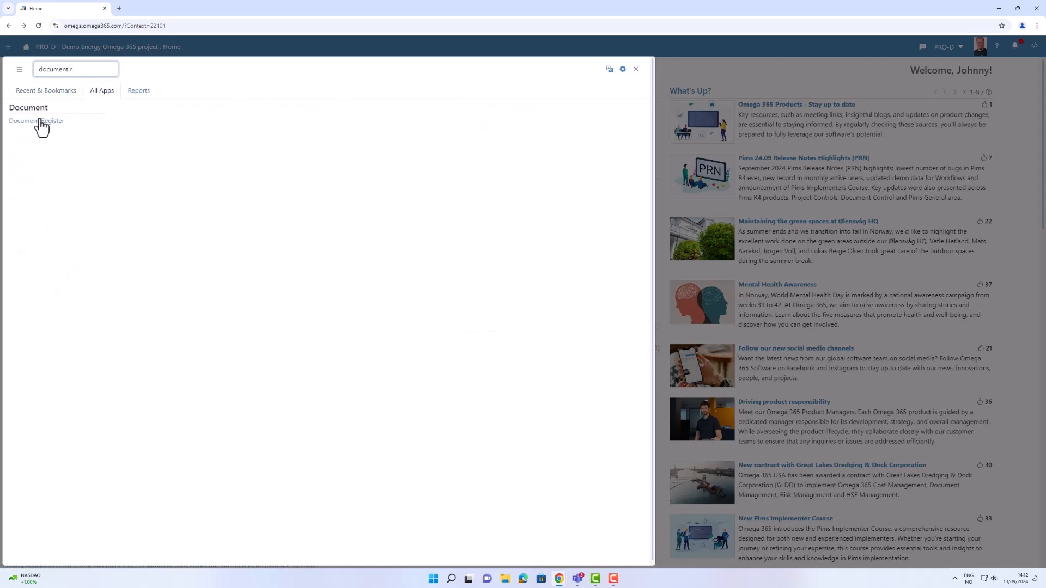
click(36, 121)
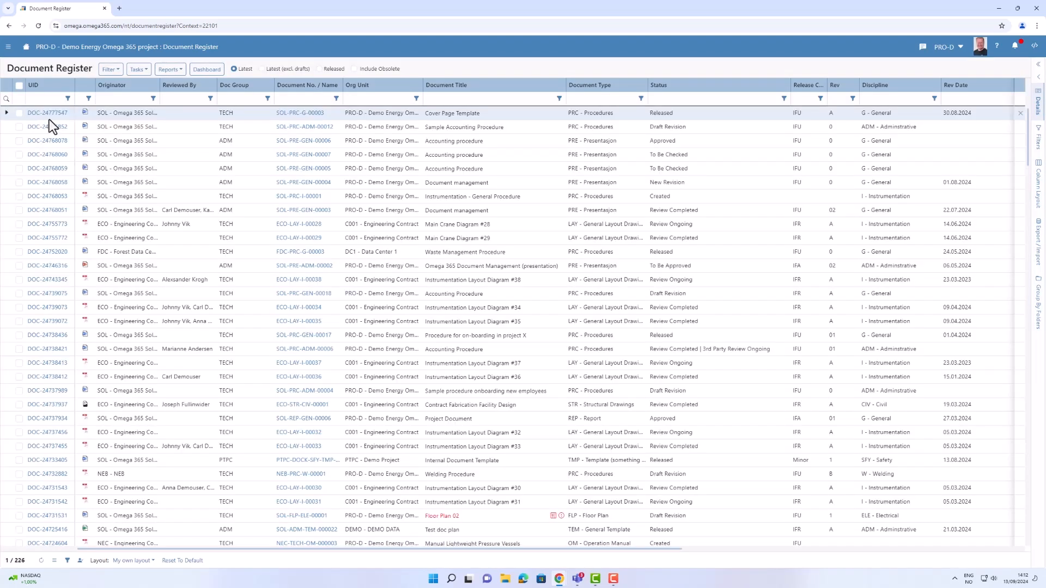
mouse_move(28, 50)
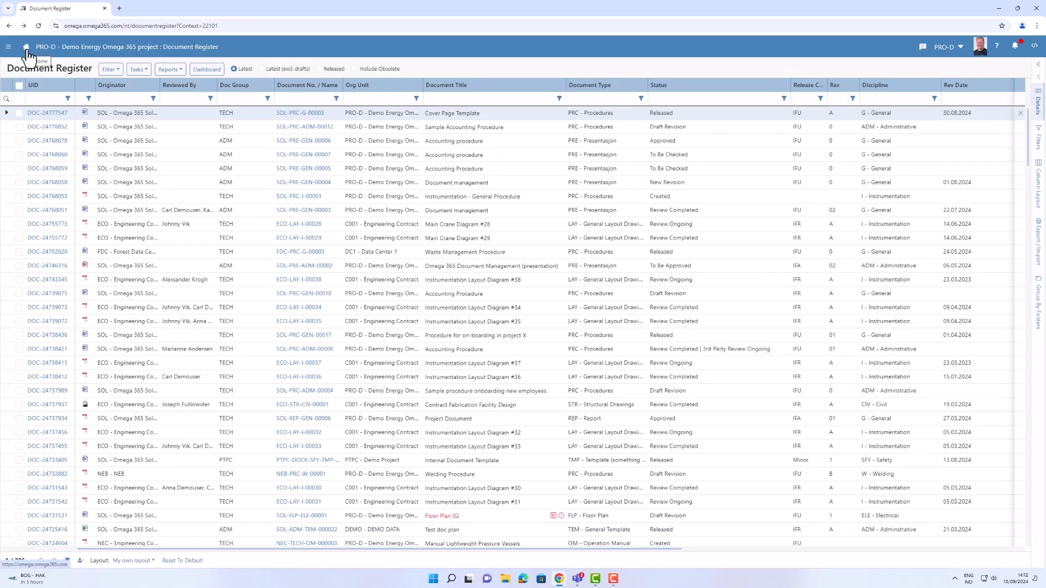
Step: Go to the project home page and dismiss the feedback form
click(26, 46)
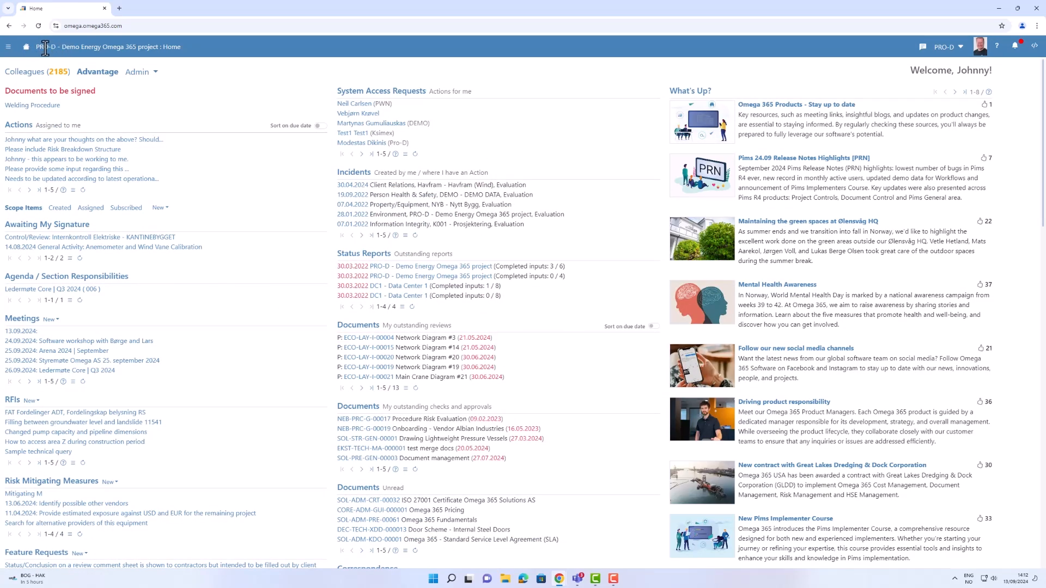
mouse_move(184, 56)
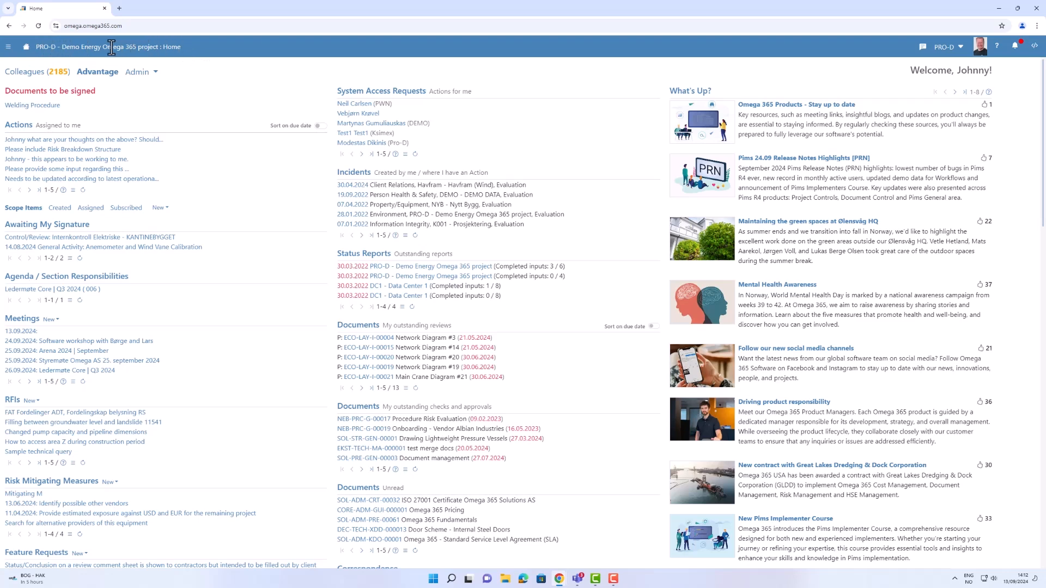
mouse_move(99, 47)
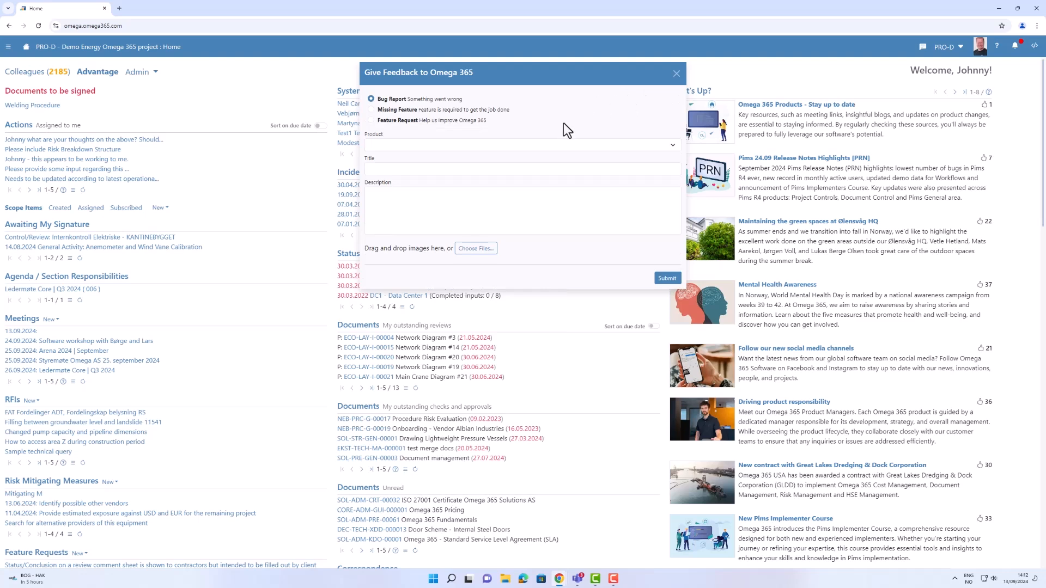
mouse_move(618, 135)
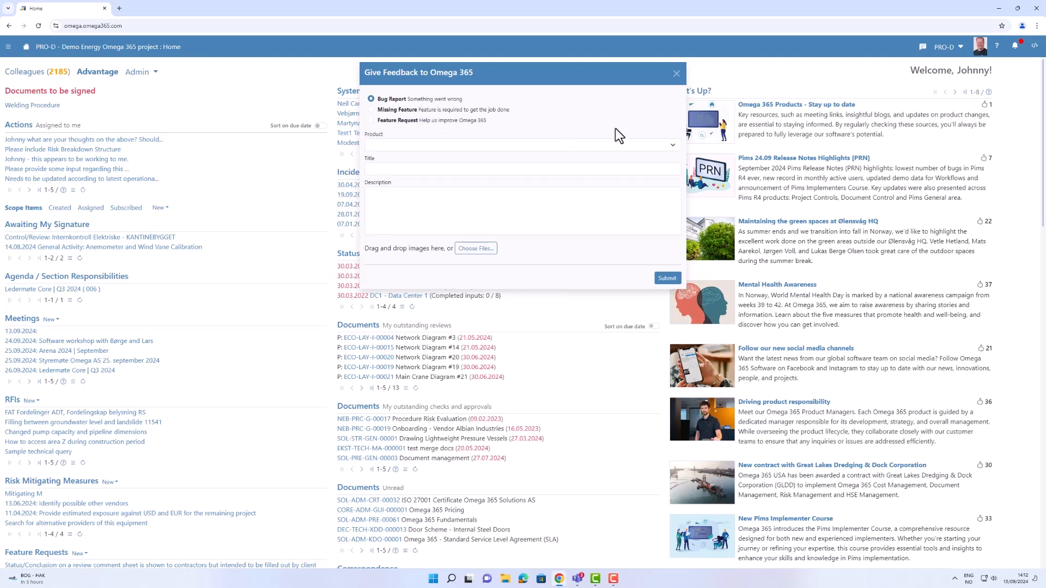
click(961, 46)
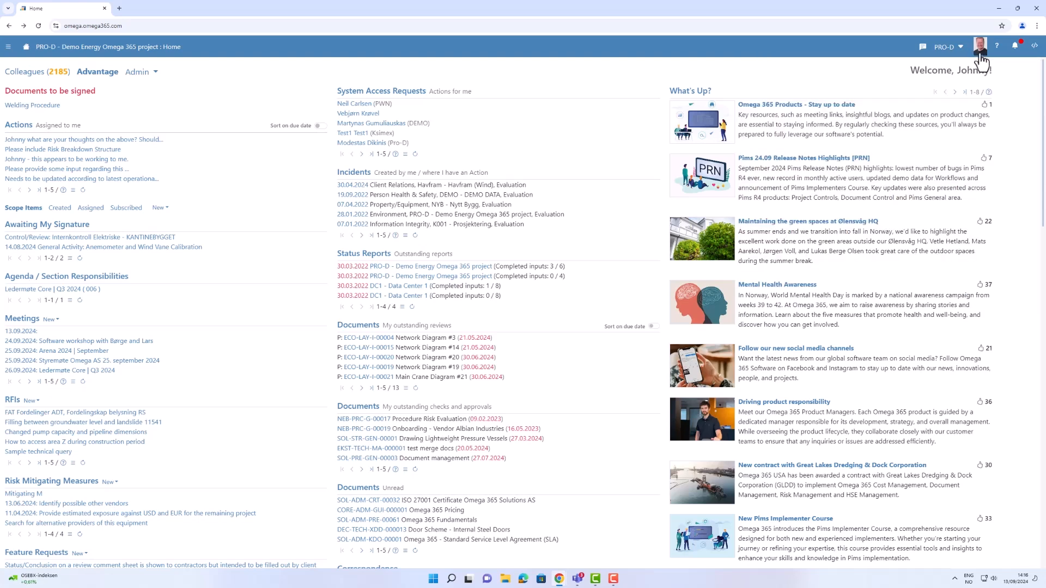
Step: Open the user avatar's account menu, view personal notes, then reopen the menu
click(979, 46)
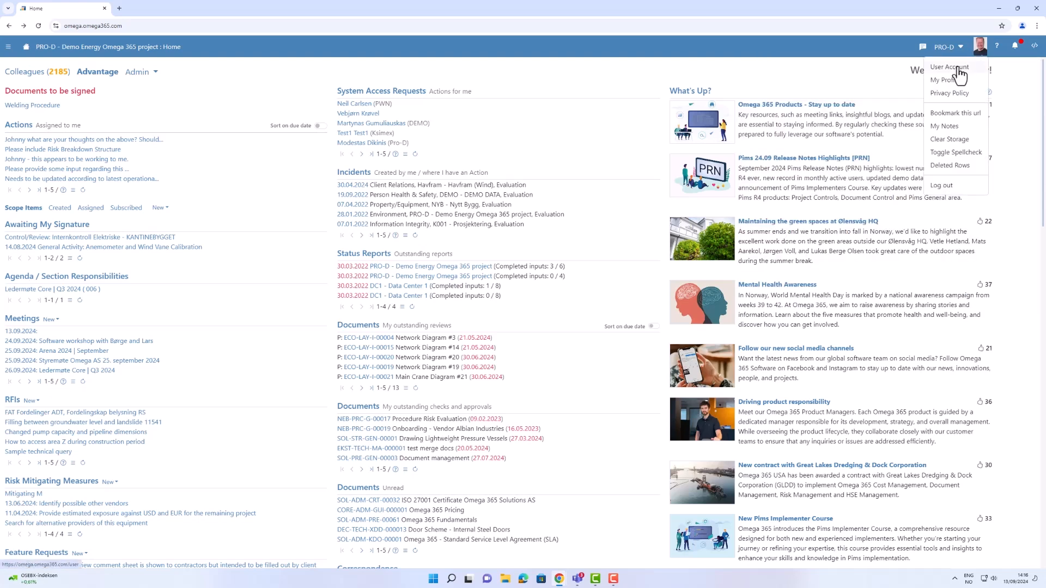
mouse_move(949, 80)
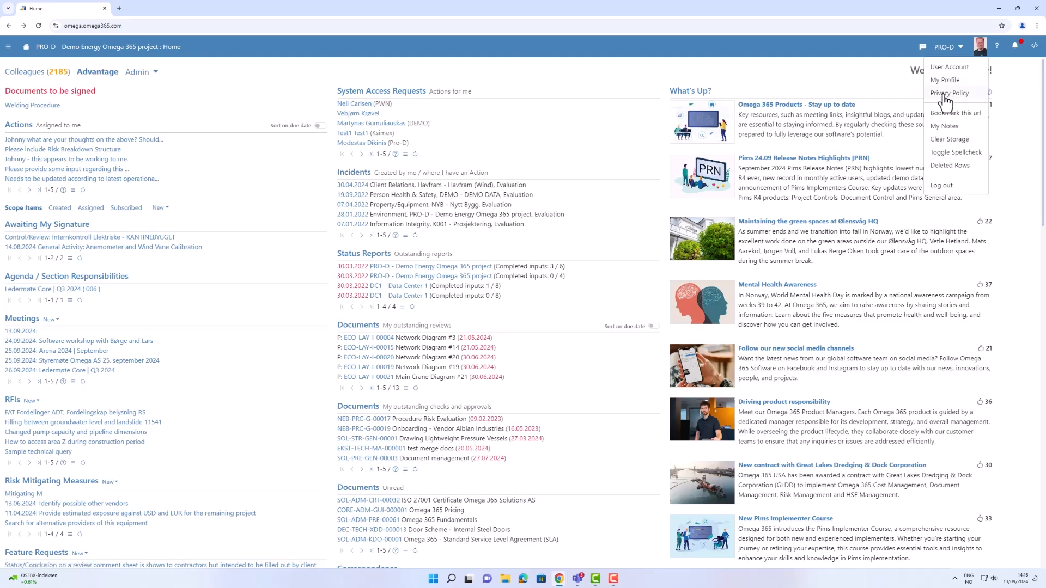
mouse_move(947, 120)
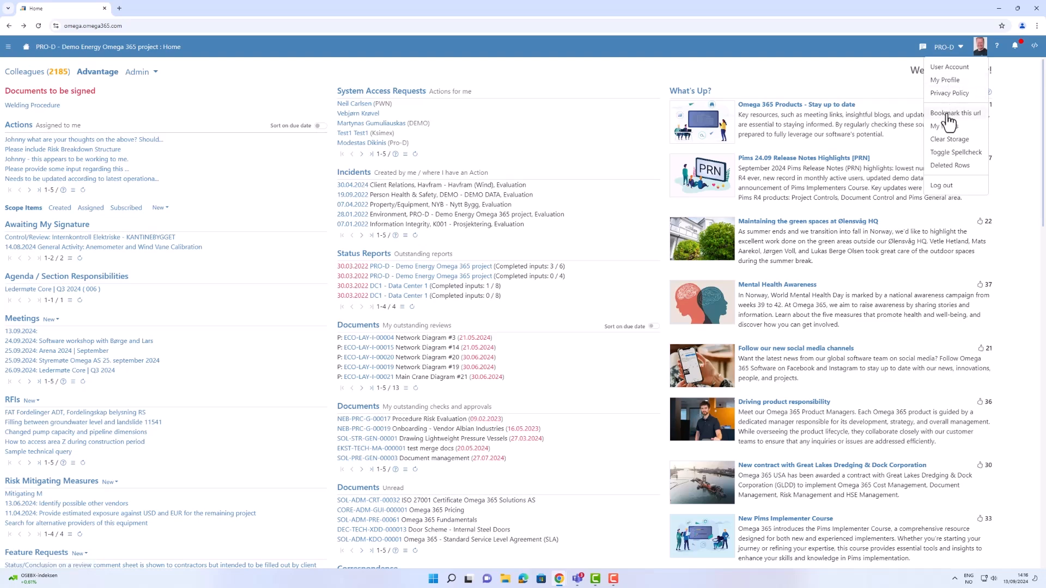
mouse_move(35, 73)
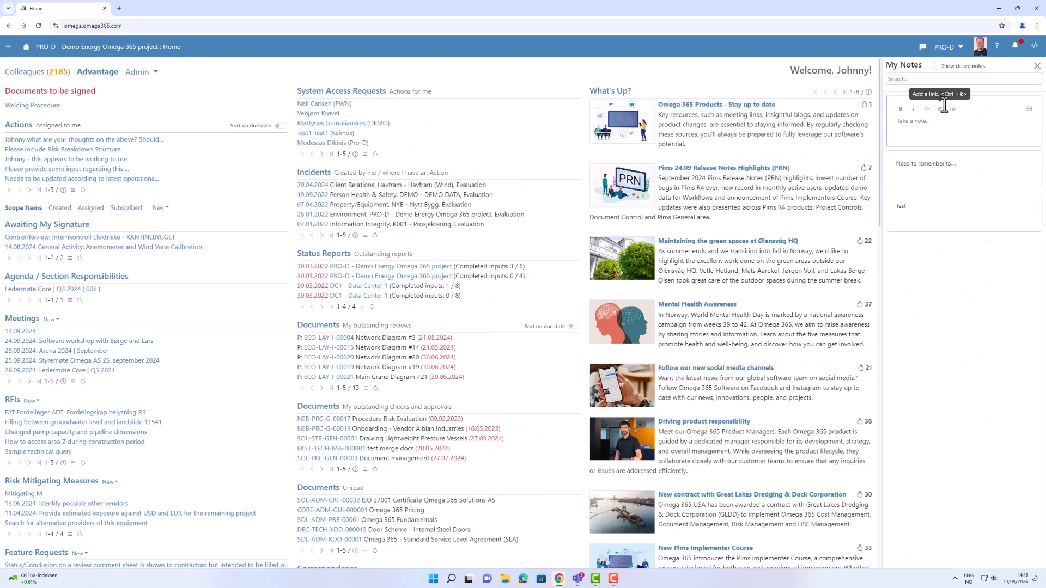
mouse_move(935, 195)
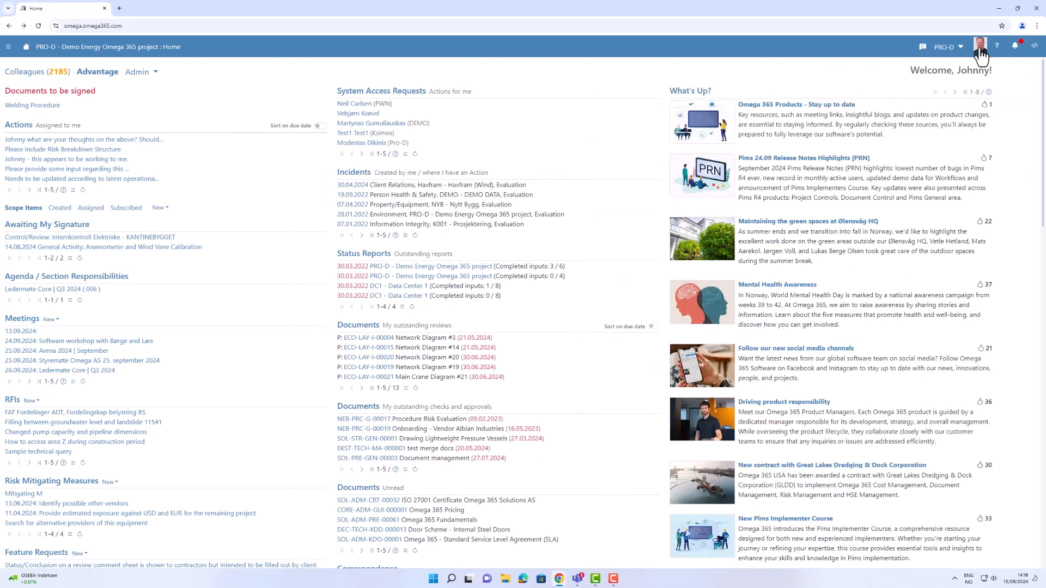
click(982, 44)
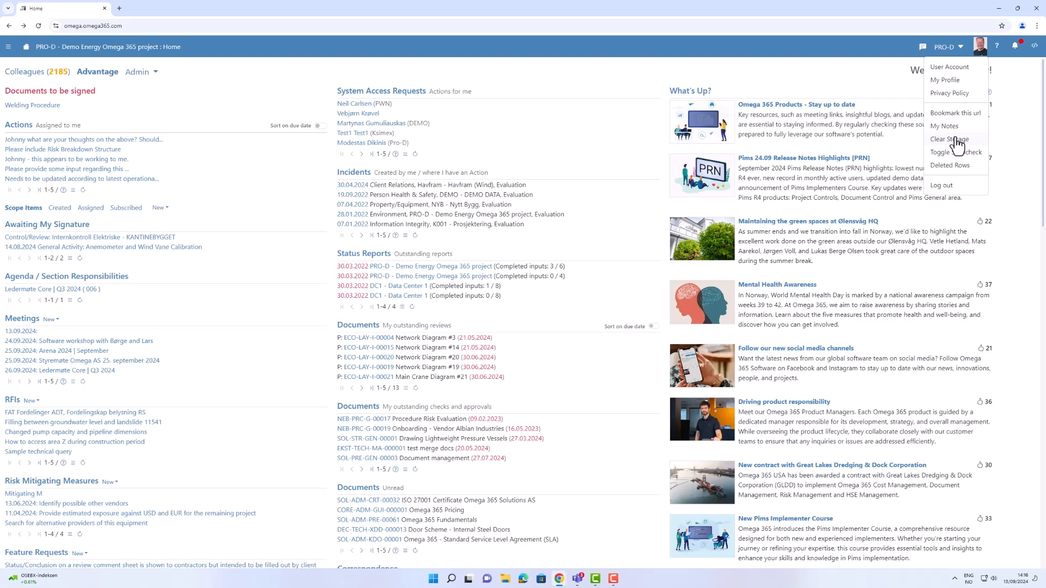
mouse_move(947, 156)
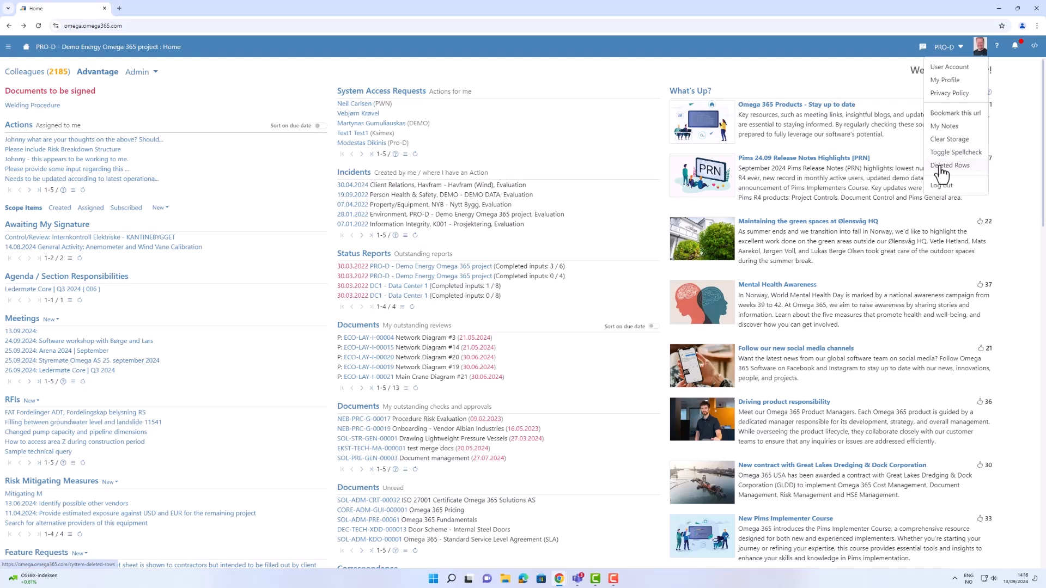
mouse_move(942, 188)
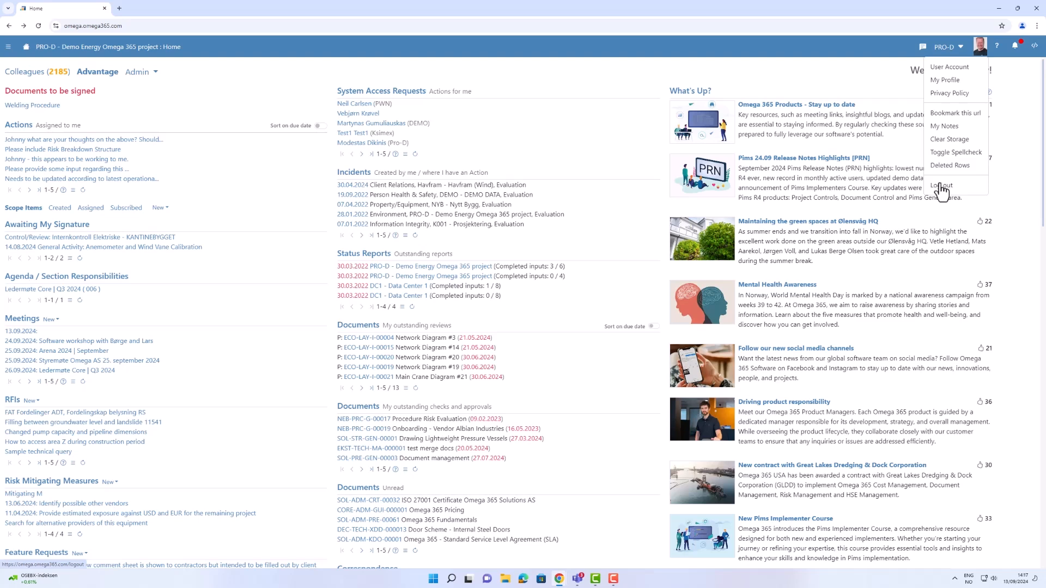
mouse_move(1003, 64)
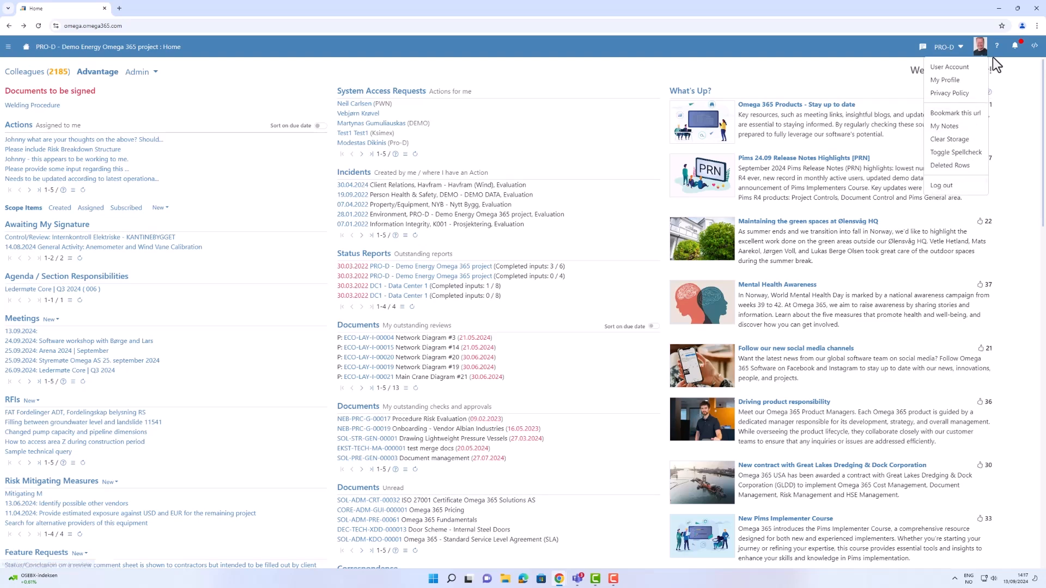
Step: Open the question-mark help menu listing help, incident procedure and release notes
click(996, 47)
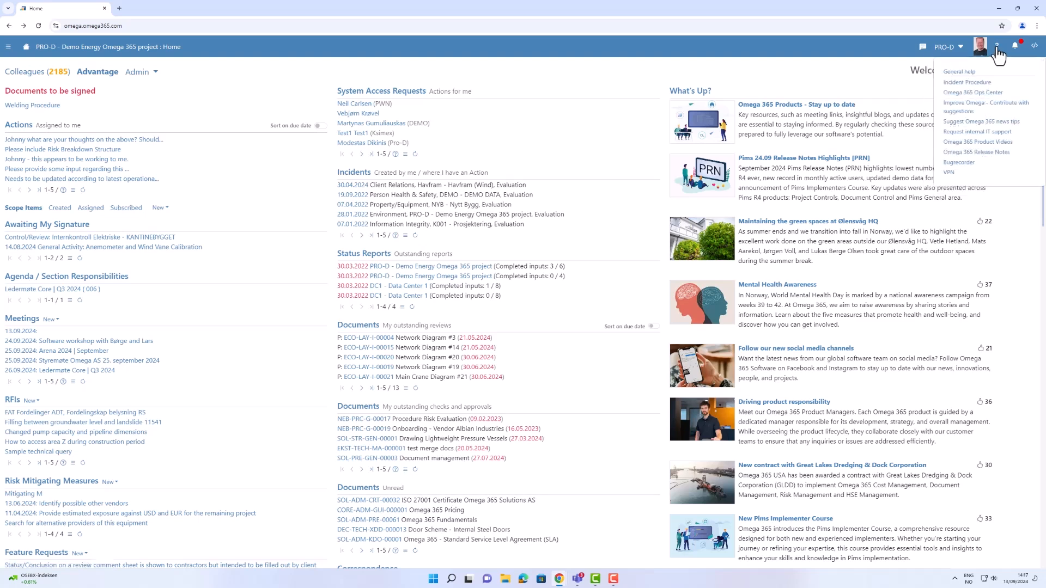
mouse_move(984, 78)
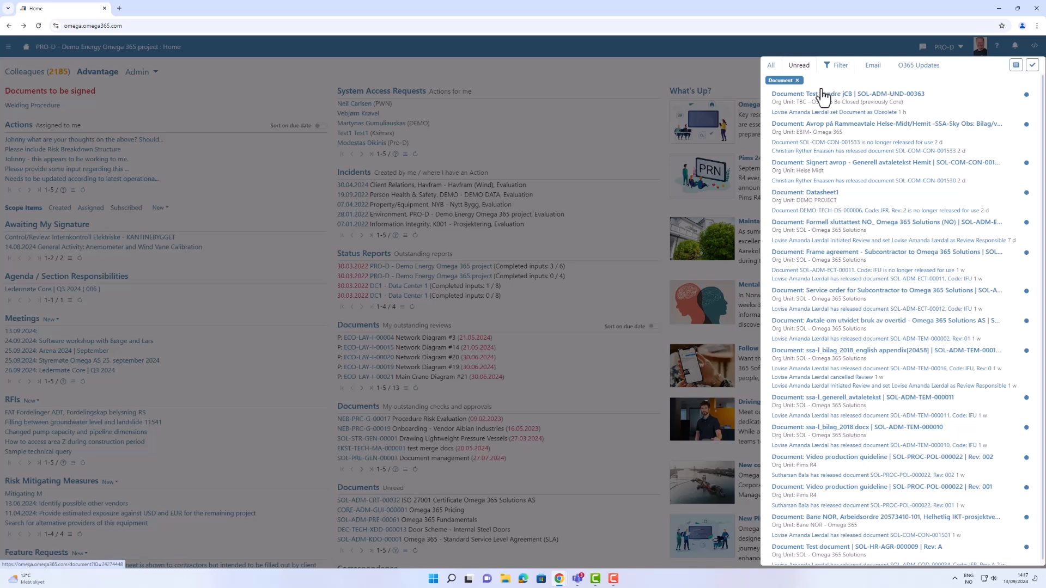
mouse_move(810, 210)
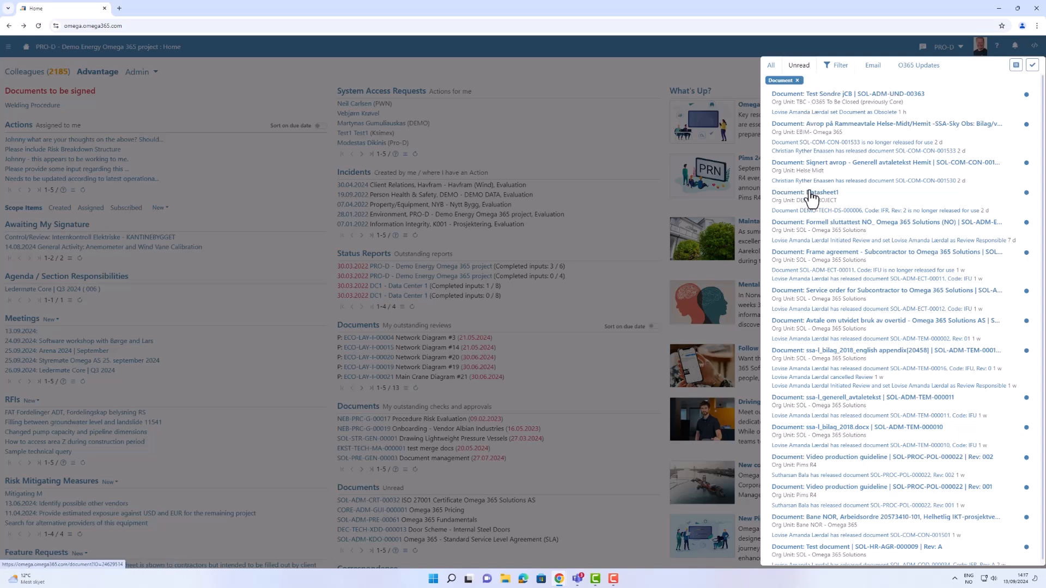
Step: Browse the notification panel's Filter, Email and O365 Updates tabs
click(836, 65)
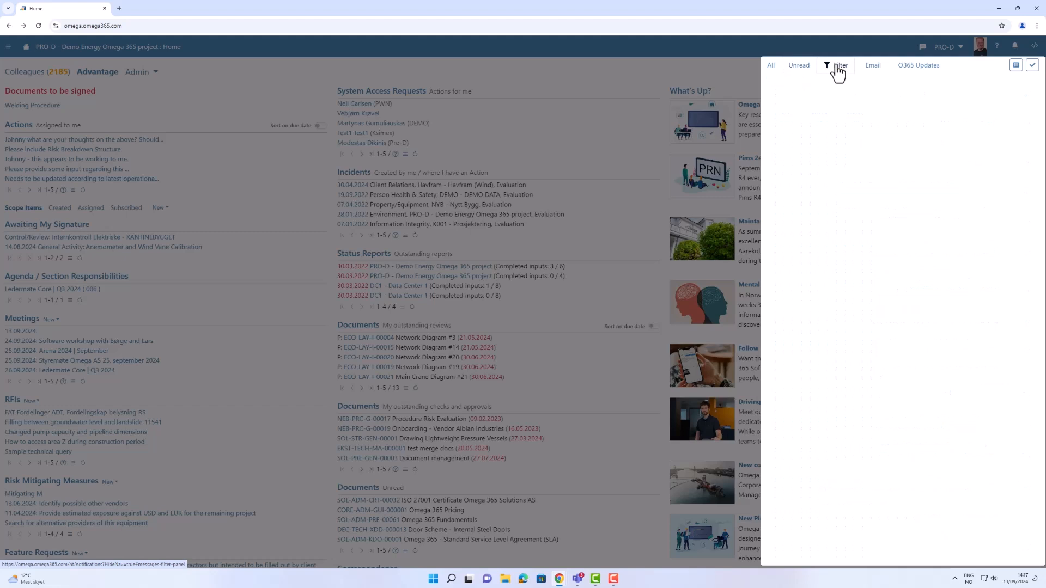
click(838, 65)
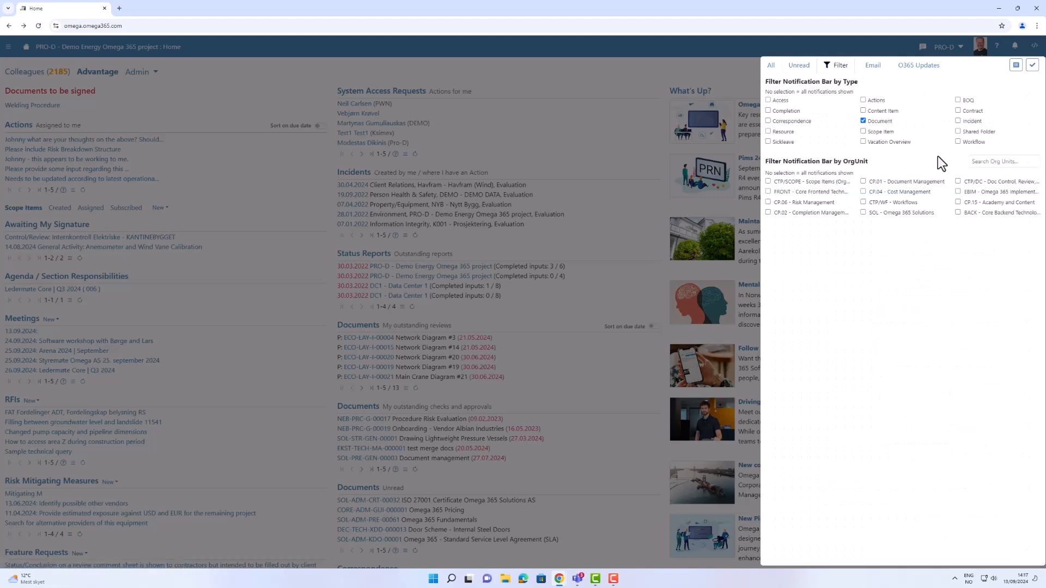
click(871, 65)
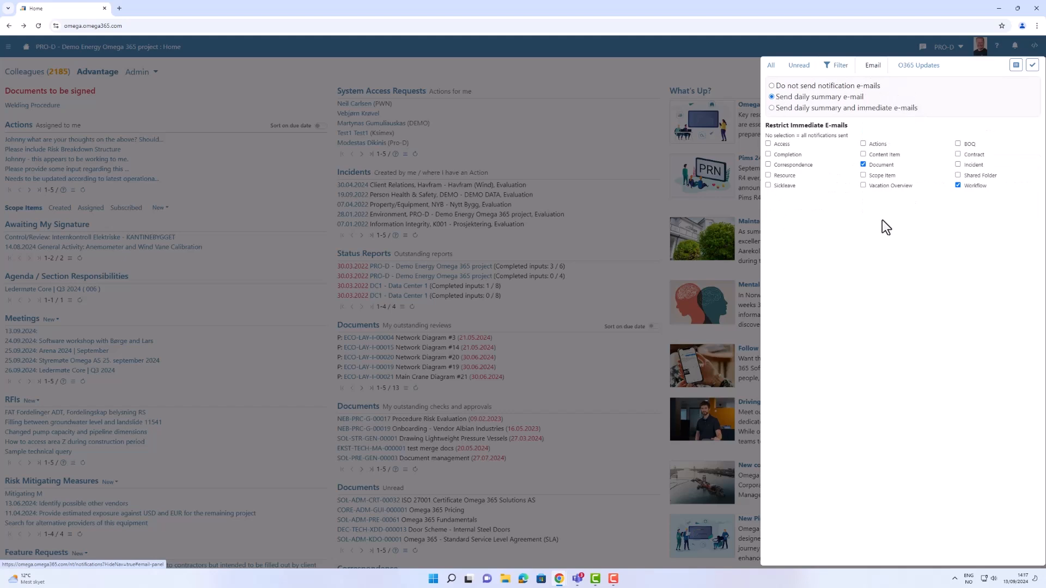
click(918, 65)
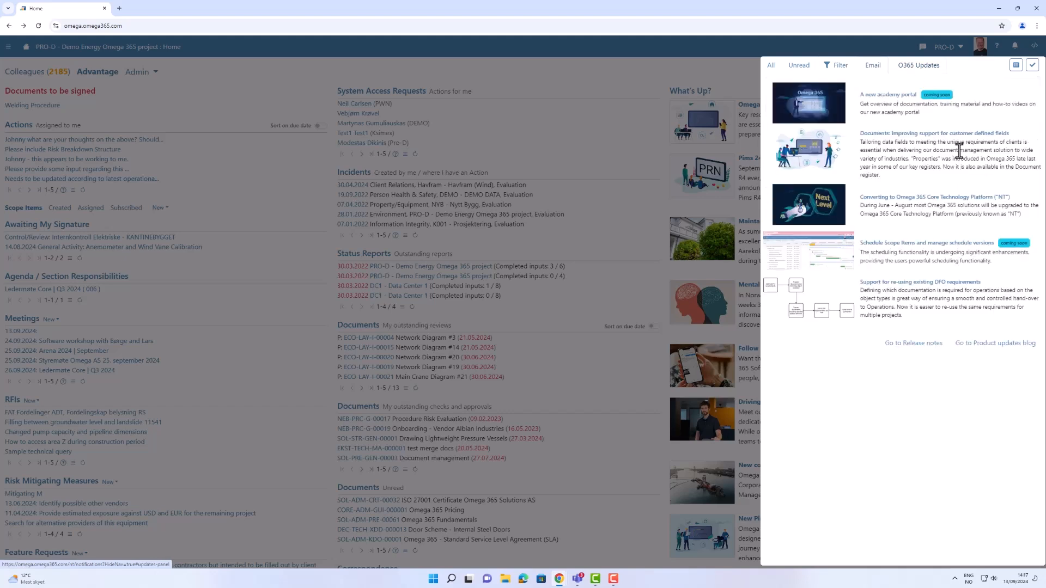
mouse_move(845, 121)
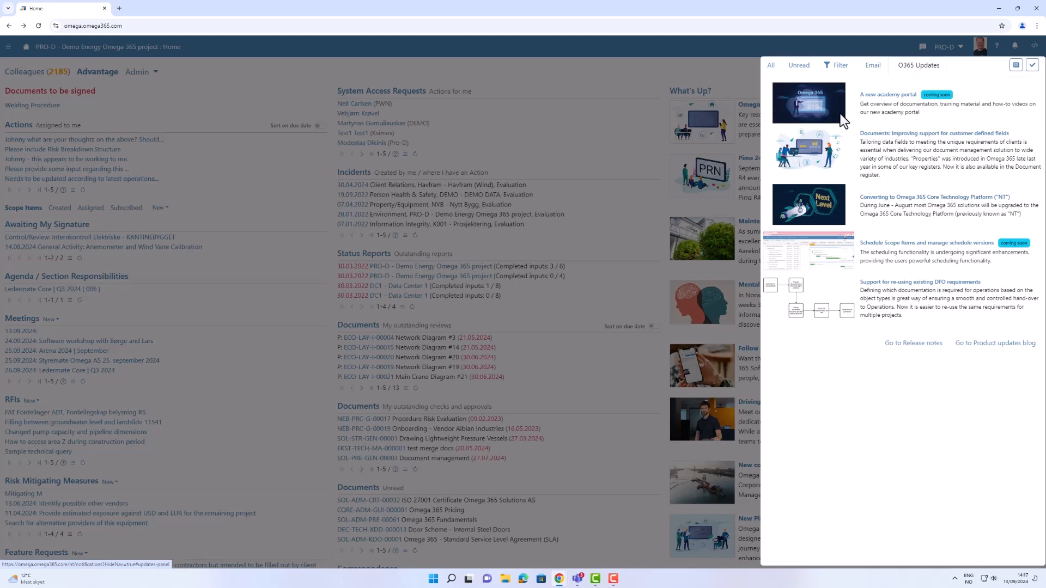
mouse_move(905, 132)
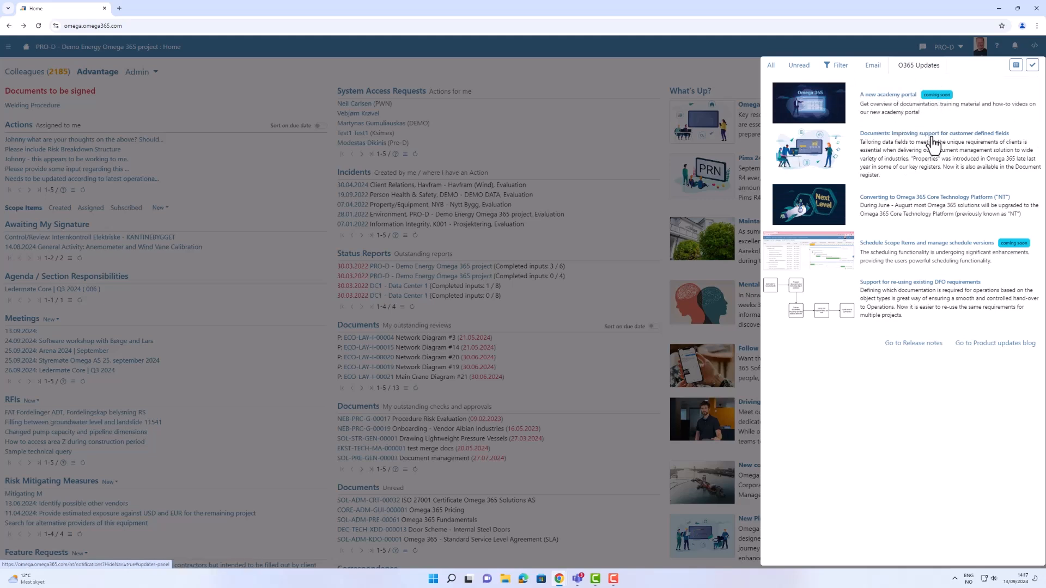
mouse_move(929, 154)
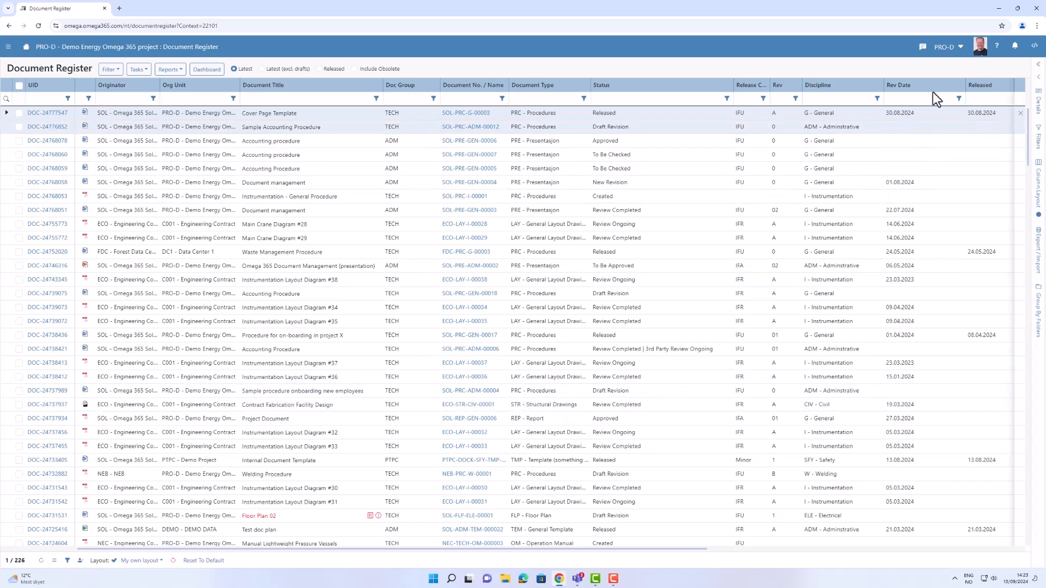
mouse_move(944, 50)
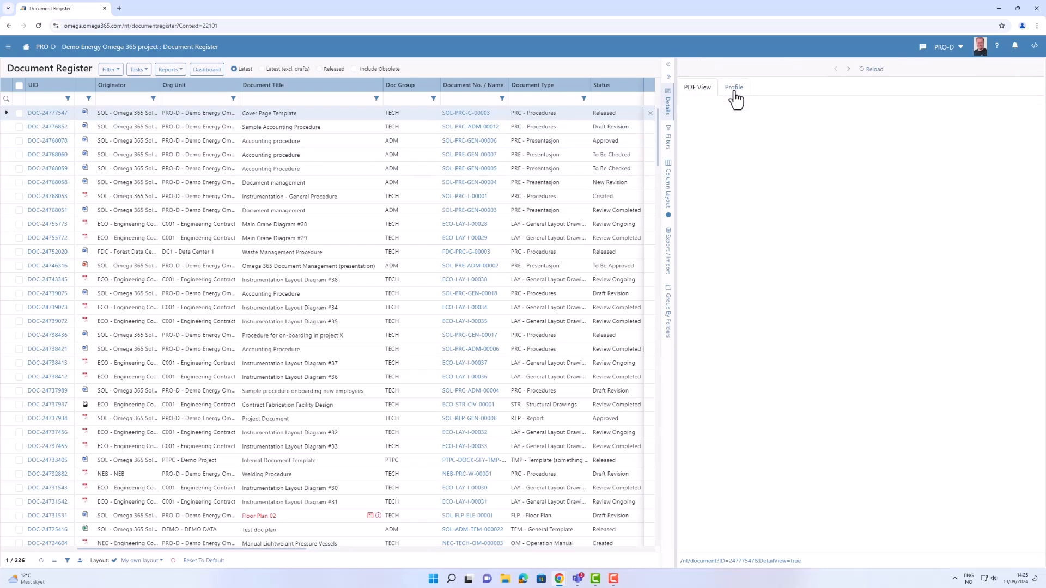
Step: Show the Cover Page Template's Profile tab in the Details side panel
click(733, 87)
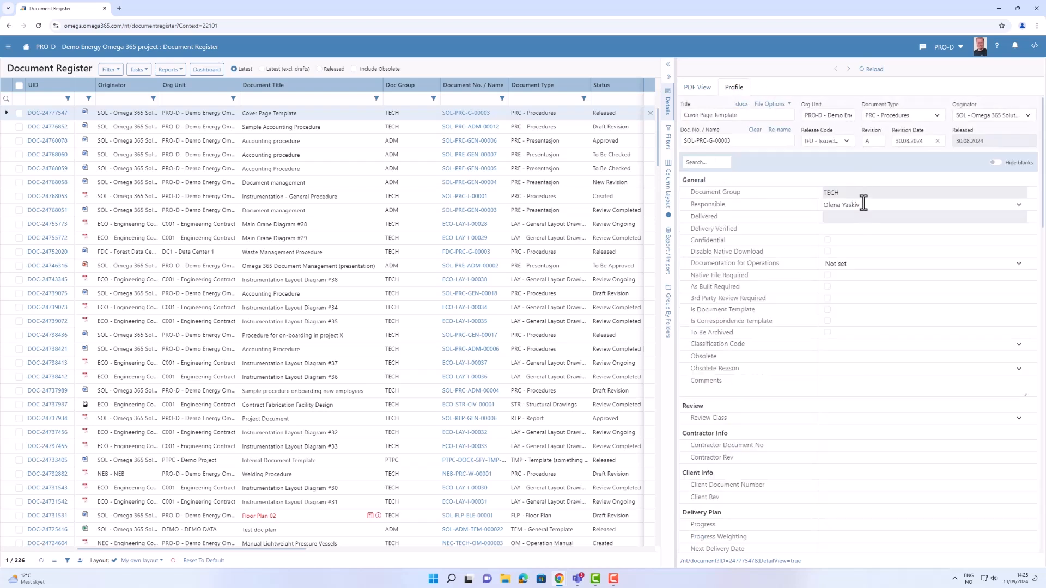
mouse_move(863, 194)
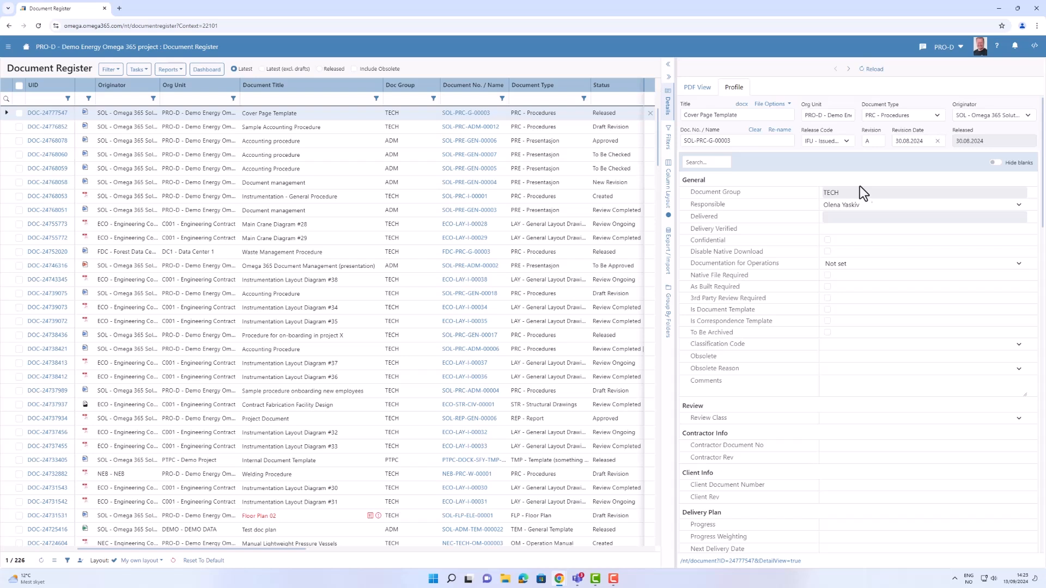
mouse_move(268, 118)
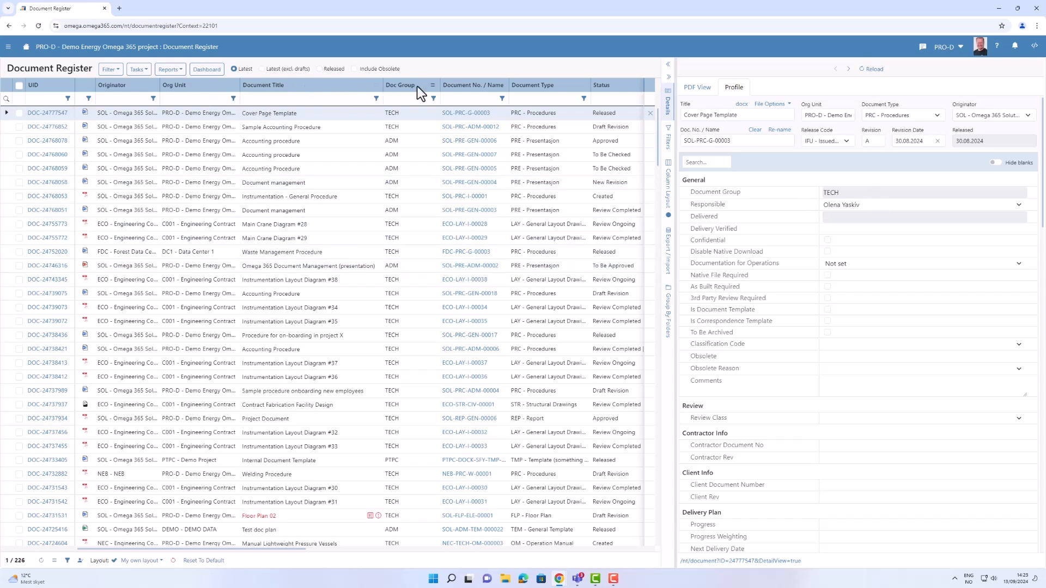
mouse_move(460, 94)
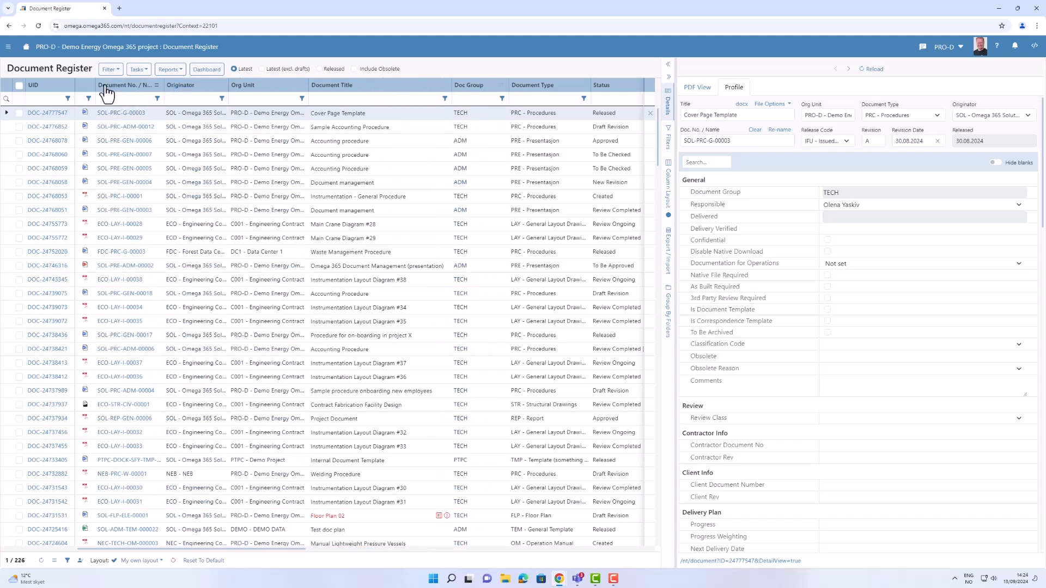
mouse_move(350, 87)
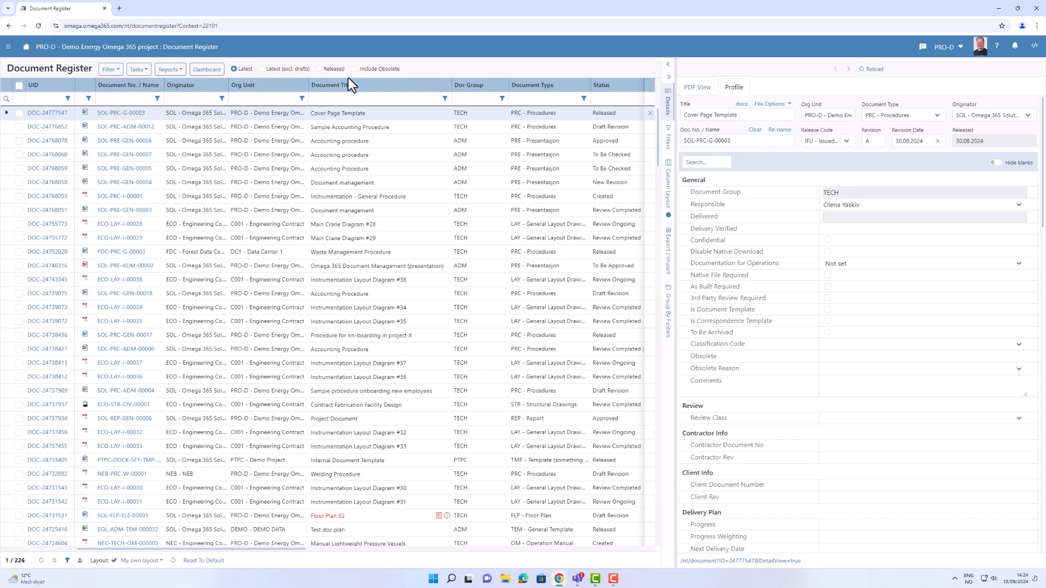
Step: Place Document No. / Name after UID and open the Column Layout side tab
click(667, 164)
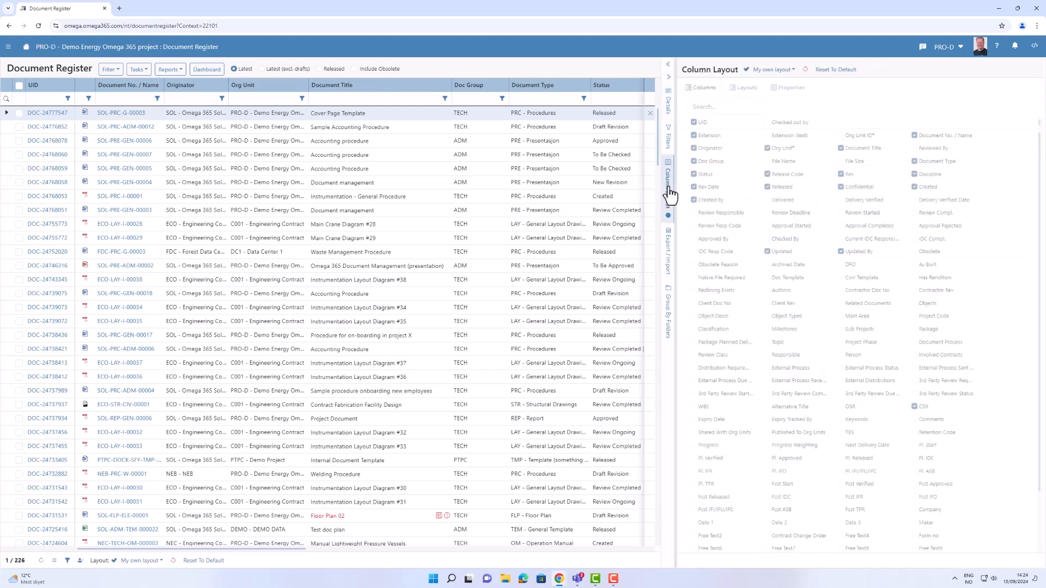
Step: Tick Review Responsible in Columns and drag it after Document No. / Name
click(692, 174)
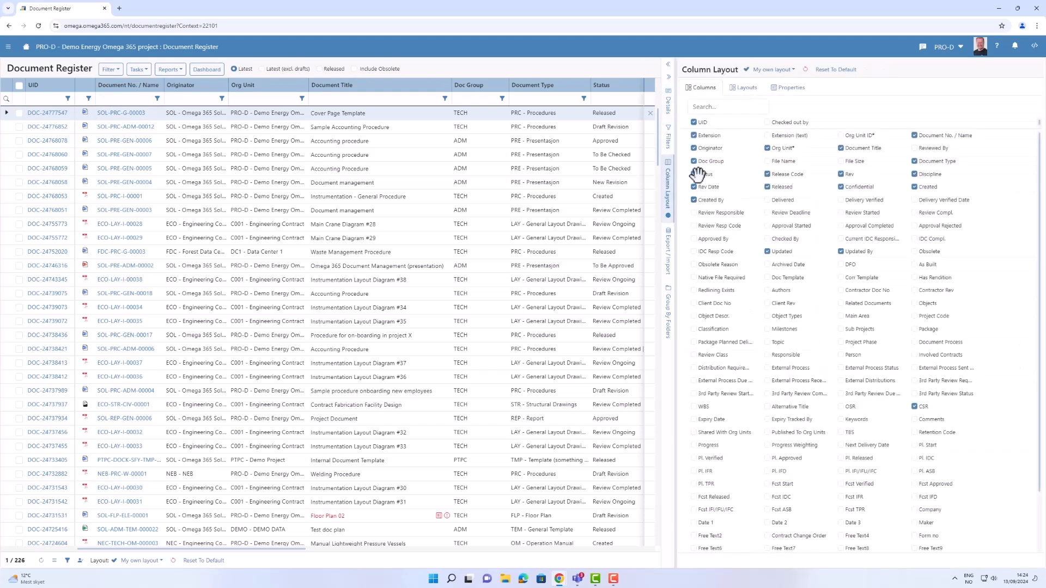
click(692, 174)
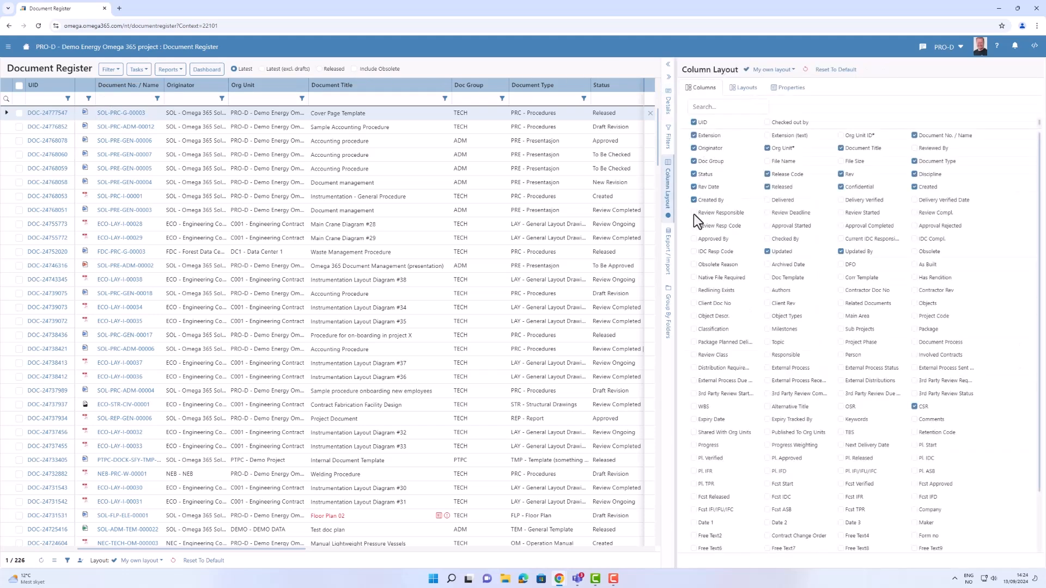
click(694, 212)
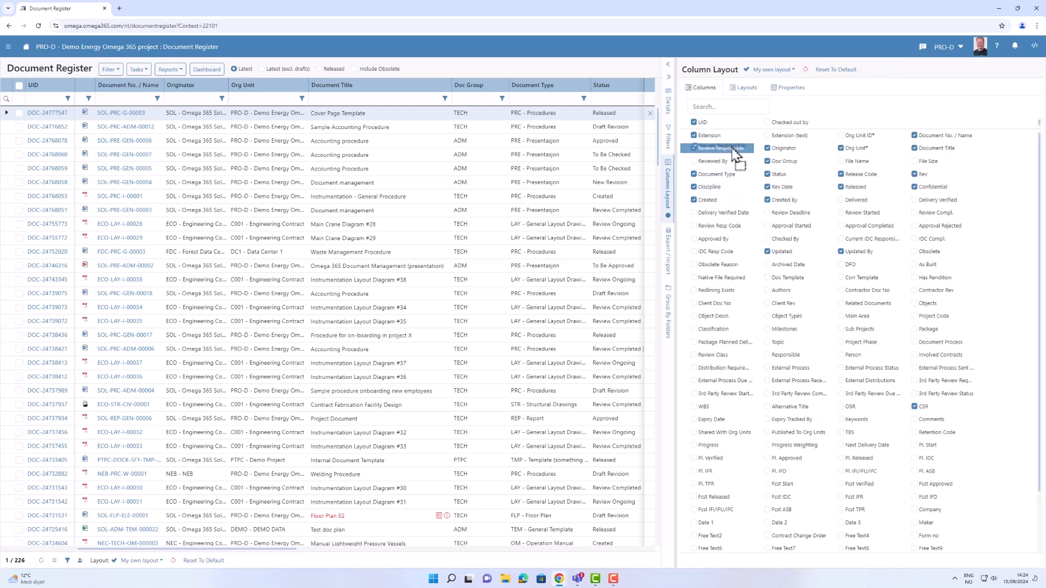
click(693, 148)
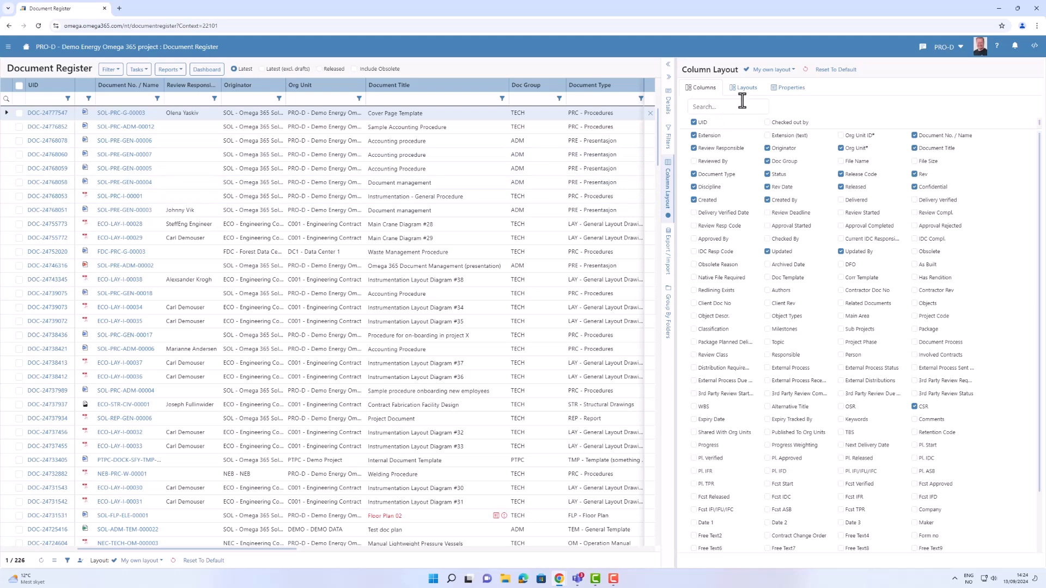
mouse_move(756, 77)
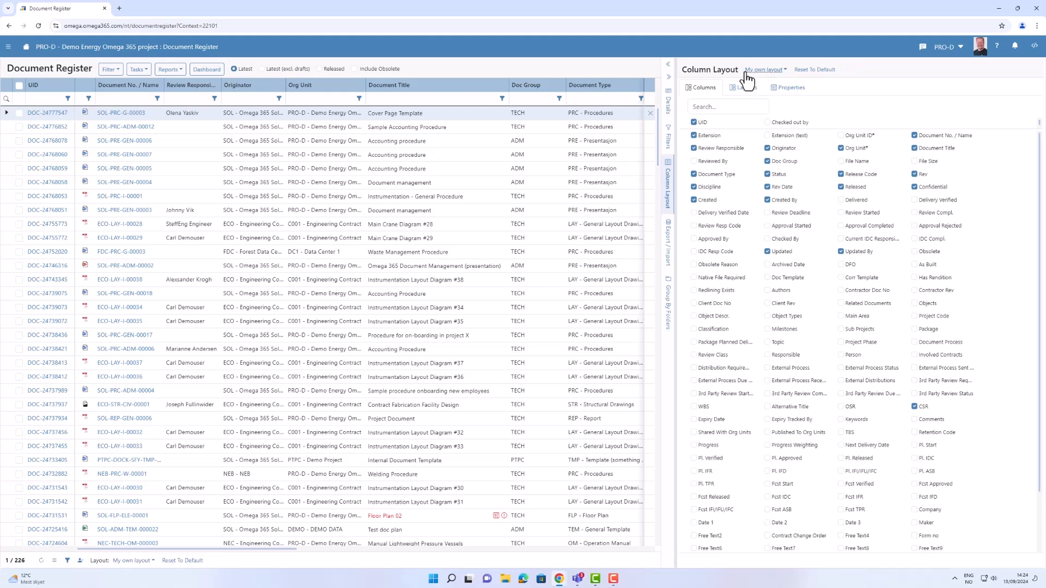
Step: Open the Column Layout panel's Layouts tab showing My Layouts and published layouts
click(744, 87)
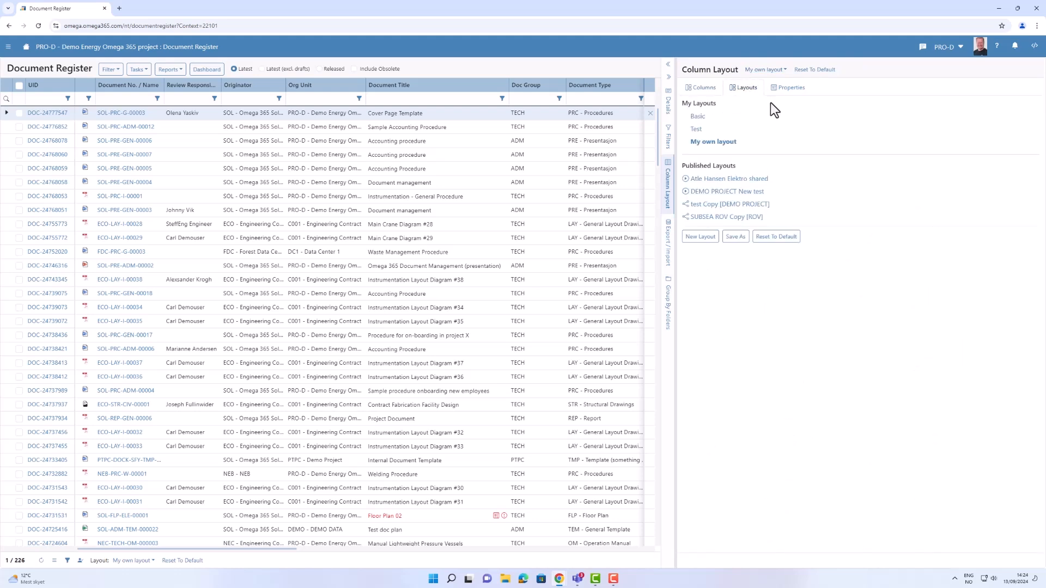
mouse_move(727, 166)
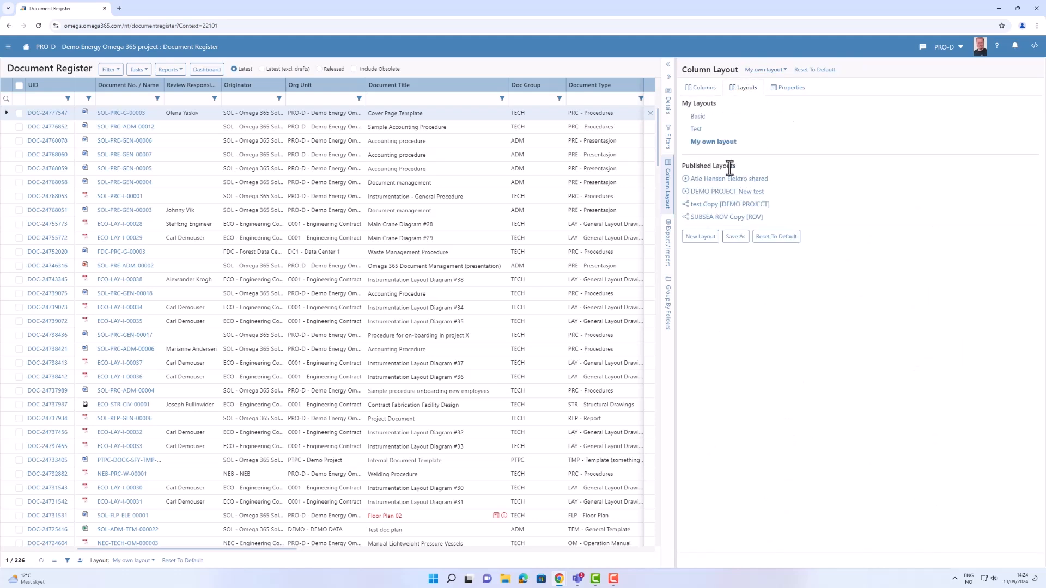
mouse_move(795, 173)
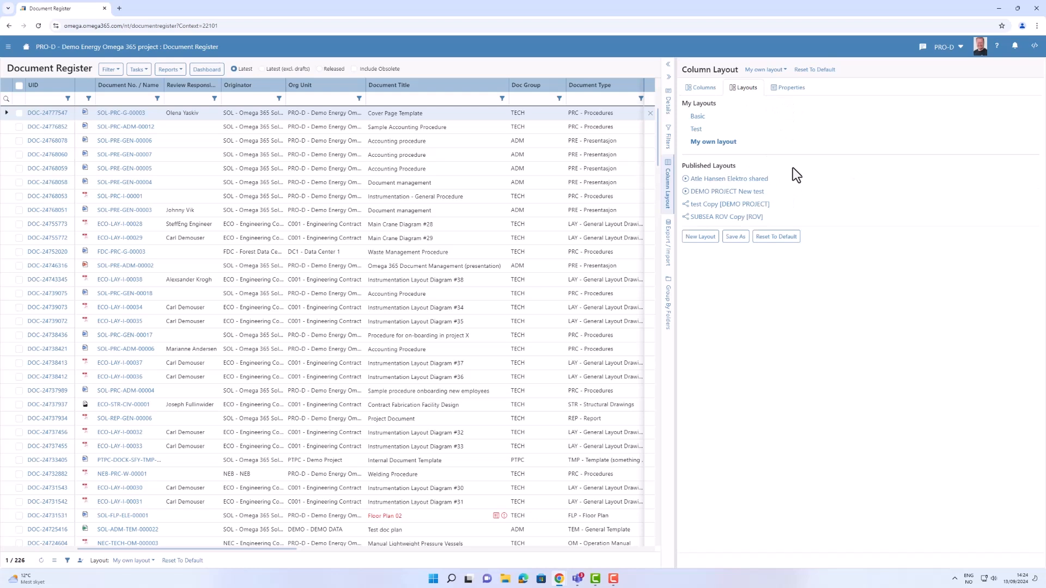
mouse_move(805, 166)
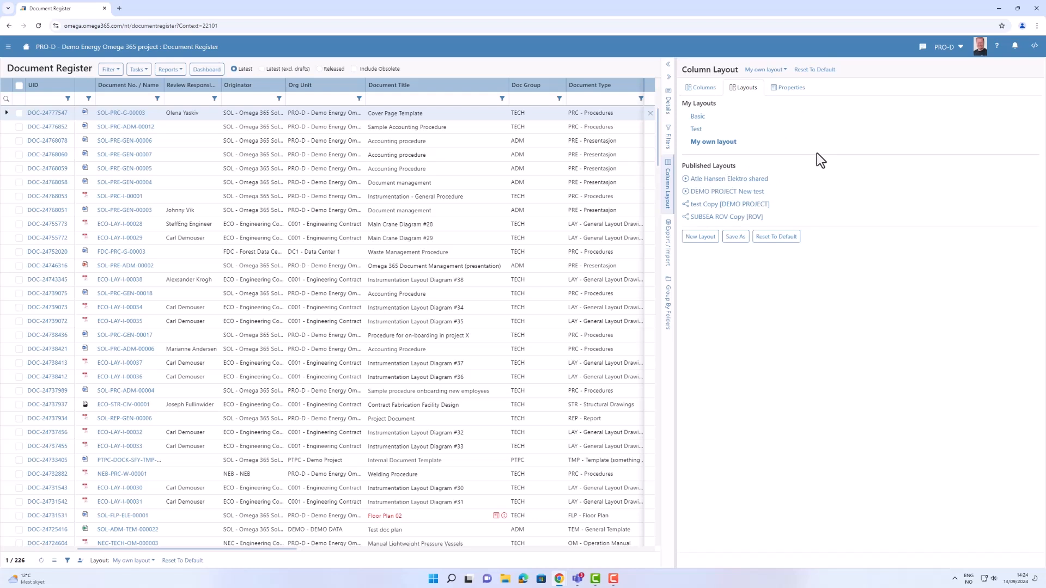
mouse_move(857, 170)
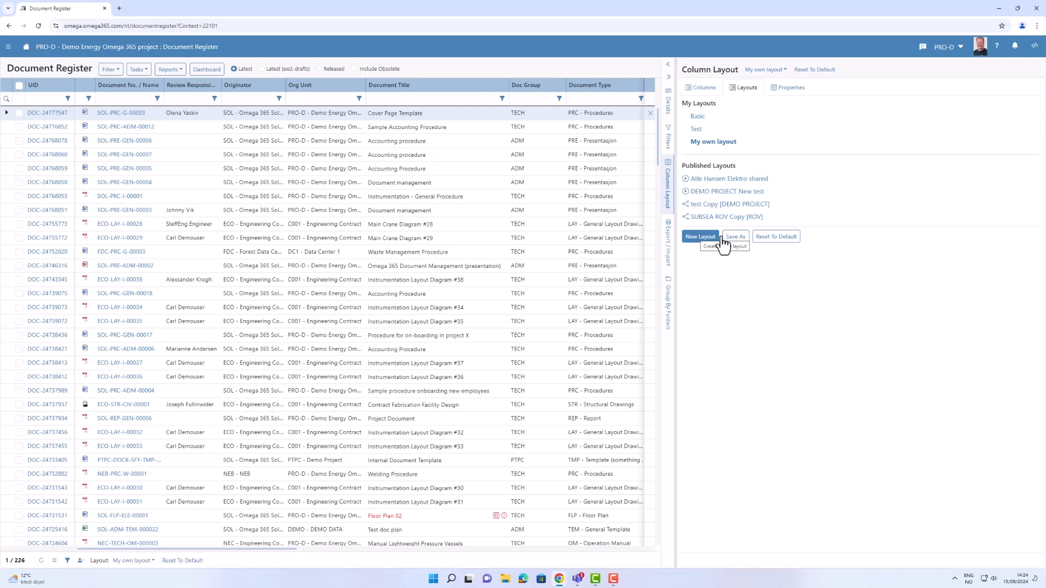
mouse_move(735, 236)
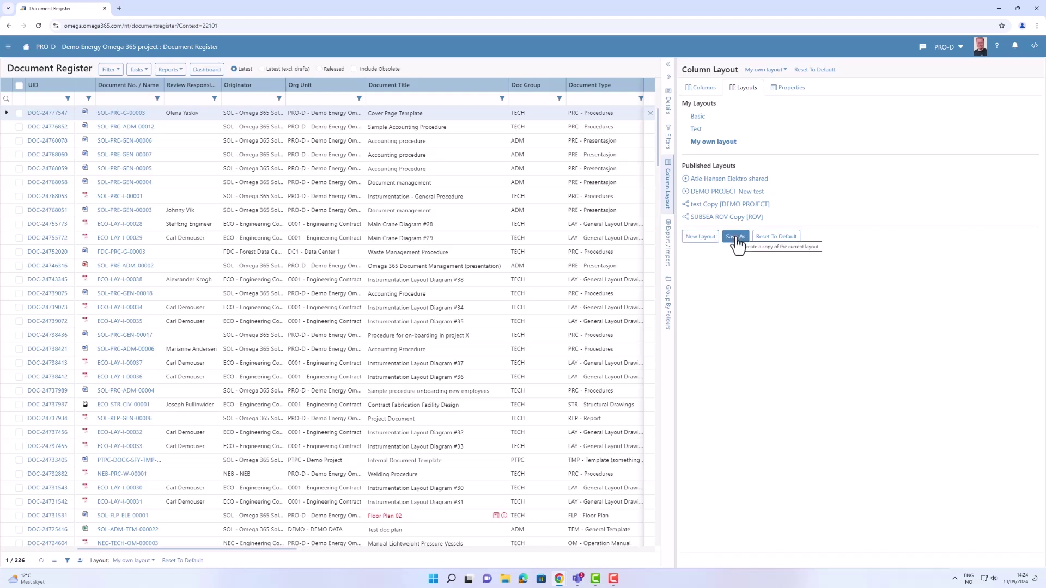
mouse_move(776, 237)
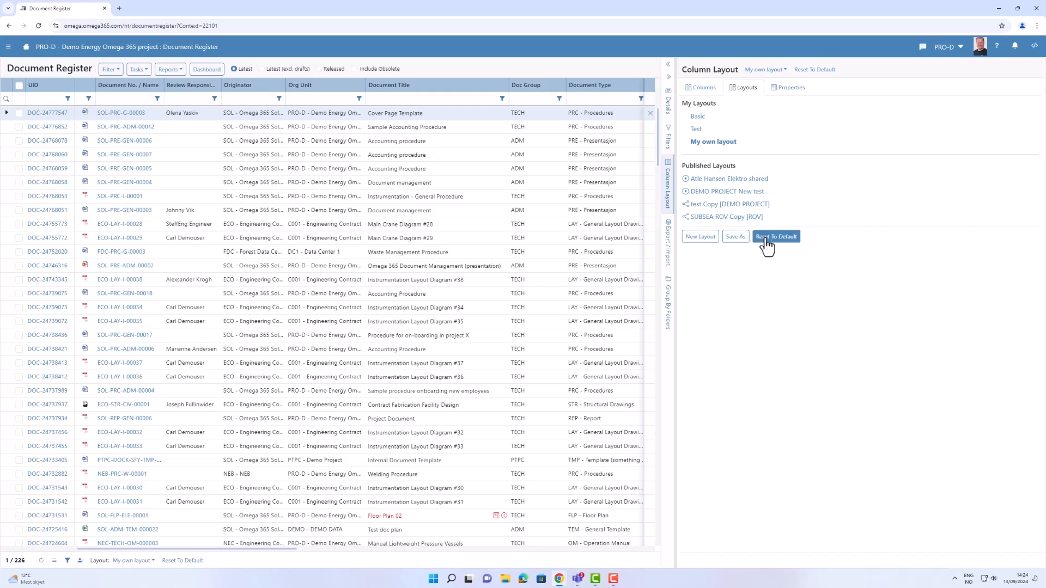
mouse_move(775, 236)
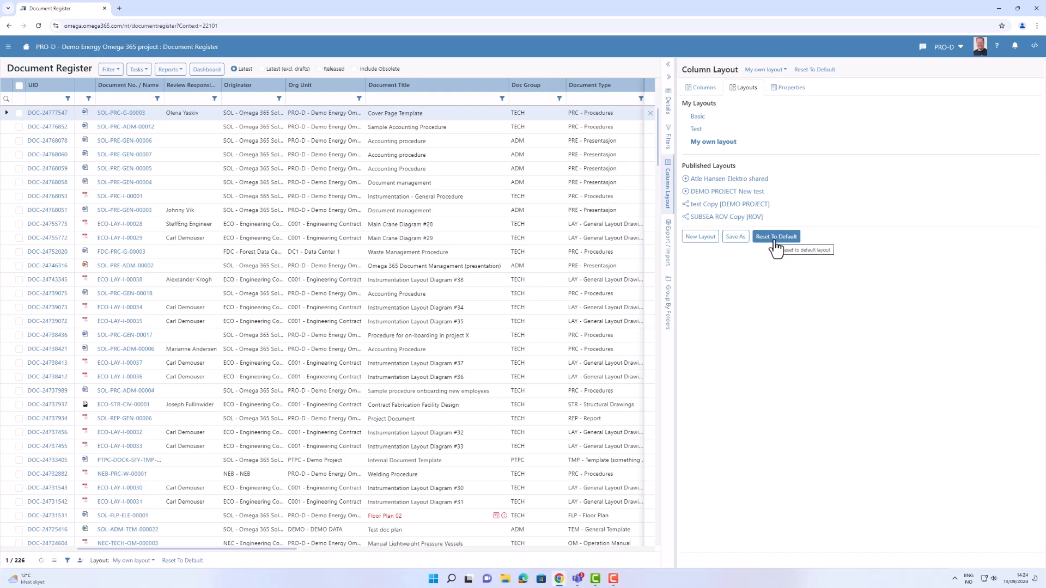
mouse_move(795, 103)
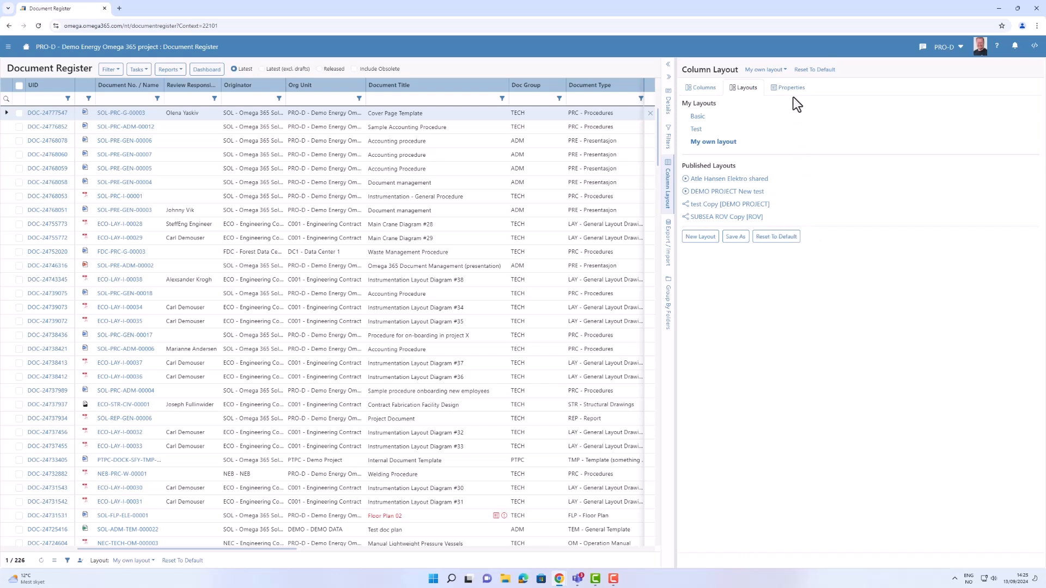
mouse_move(795, 97)
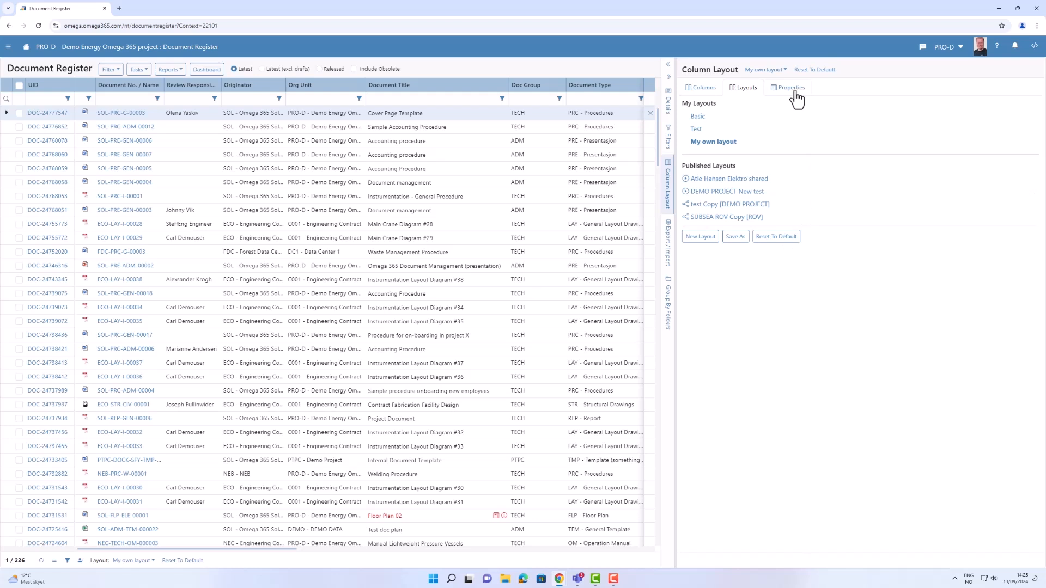
Step: Add the Complexity property as a grid column, then search the column list for 'comp'
click(791, 88)
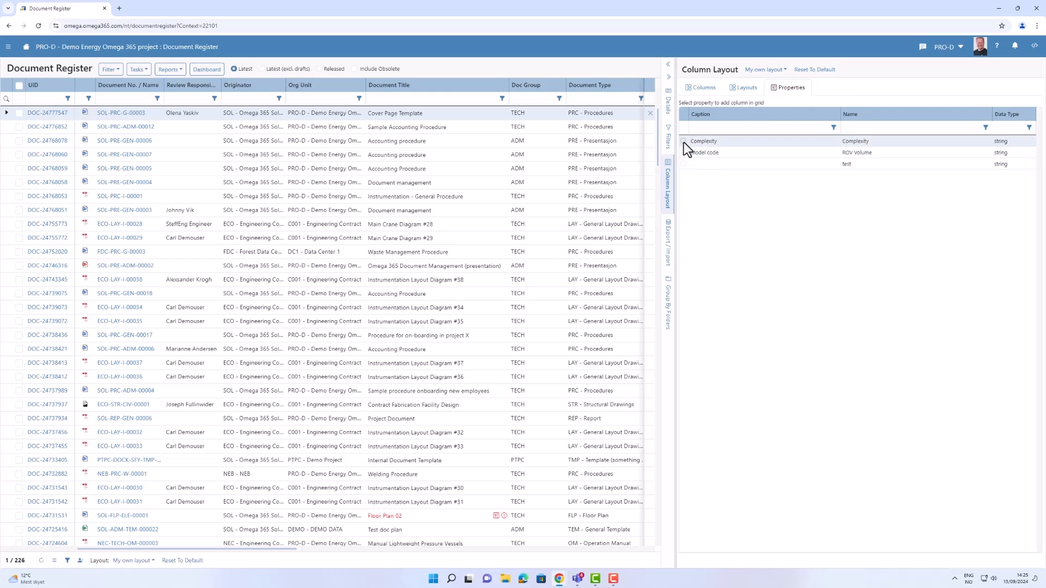
click(683, 141)
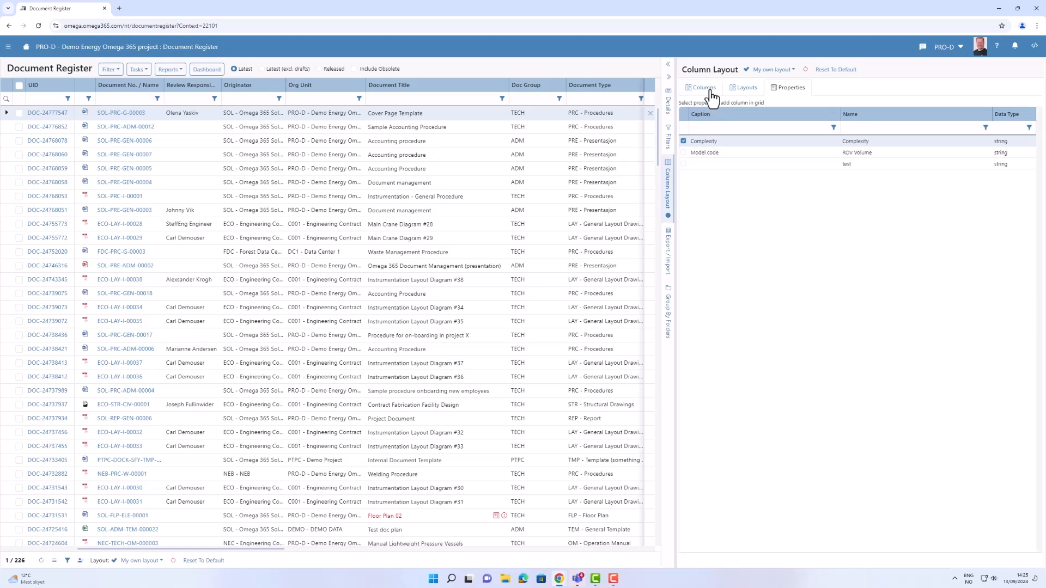
click(702, 87)
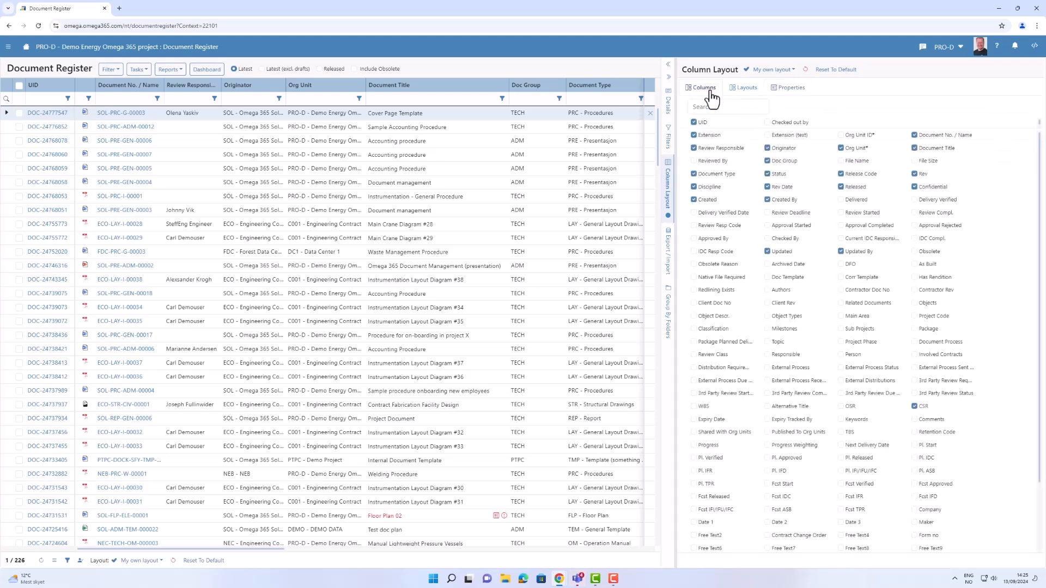
click(728, 106)
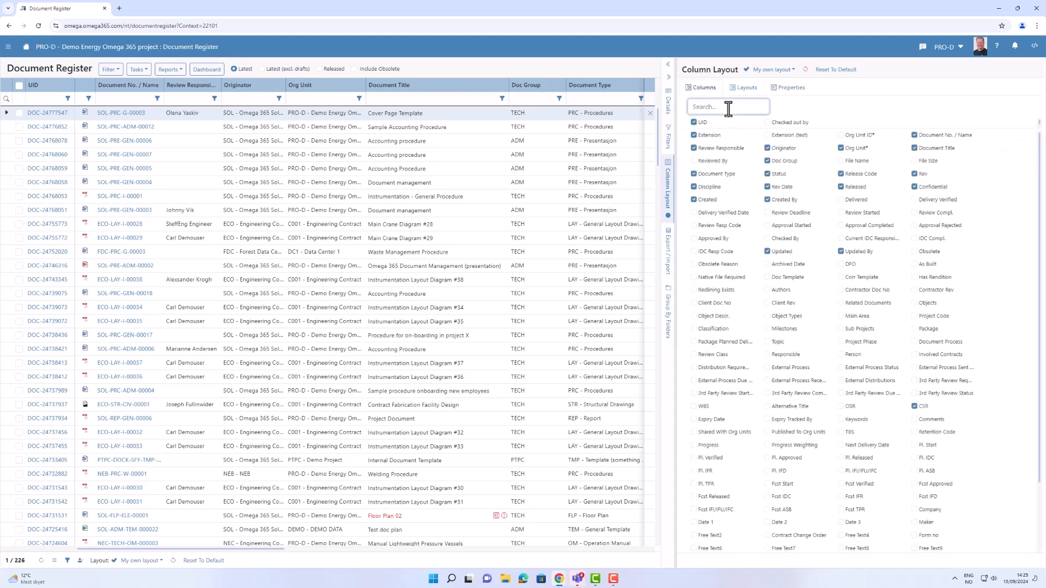
text(comp)
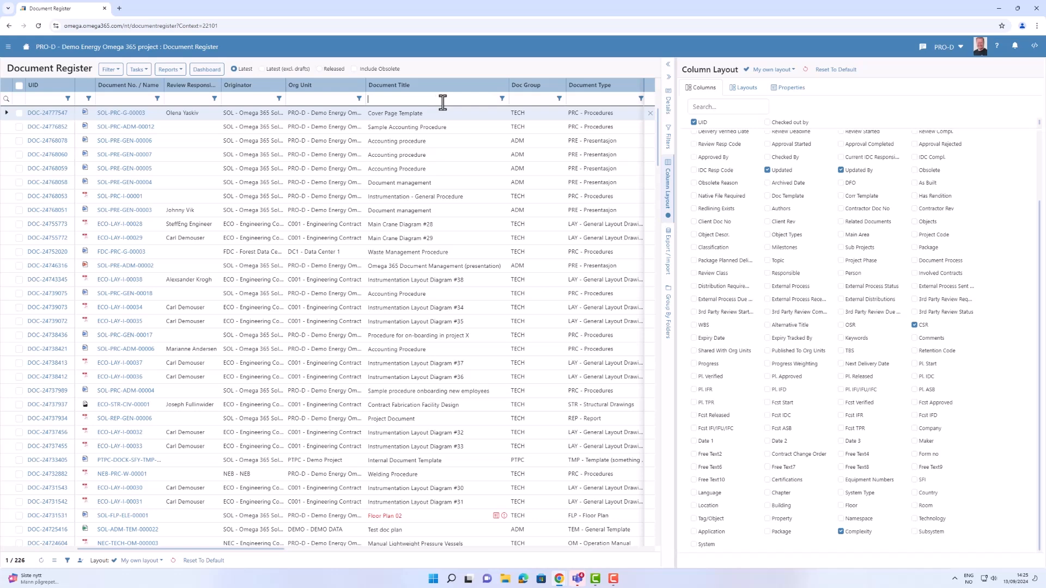
Step: Filter to titles containing 'vessel' with document type REP - Report, leaving five documents
text(vessel)
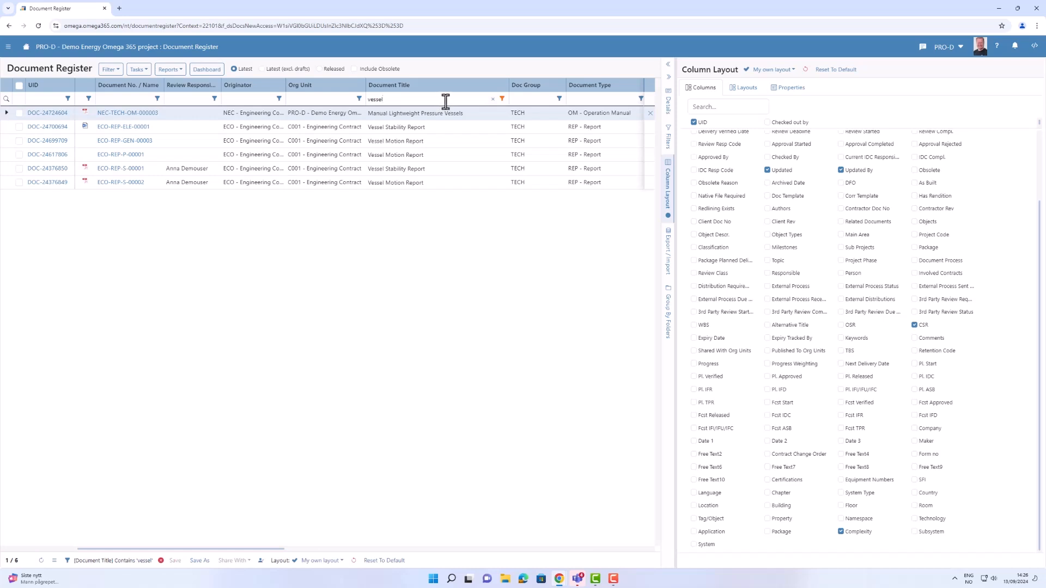
mouse_move(641, 103)
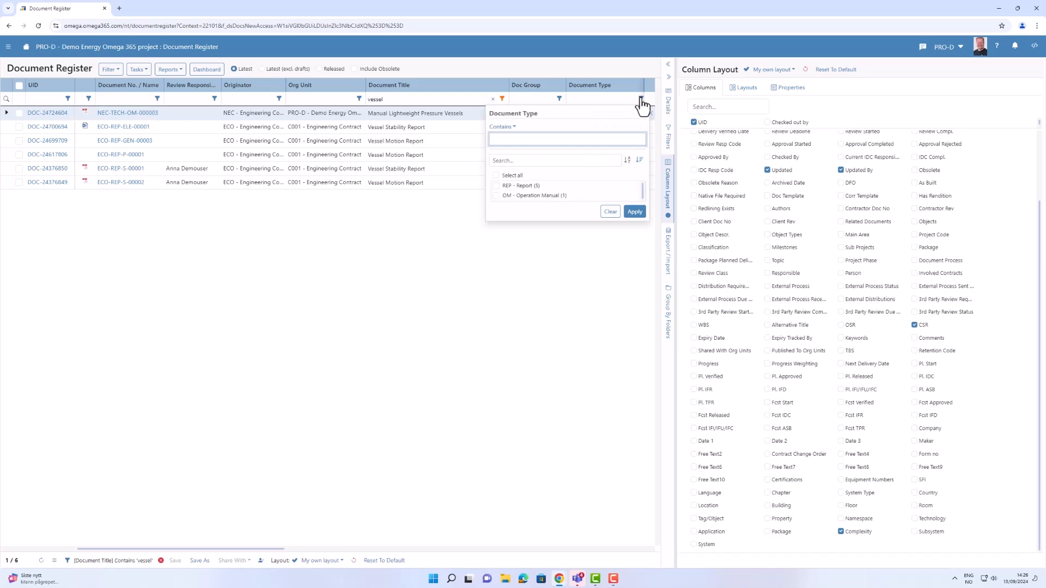
click(496, 185)
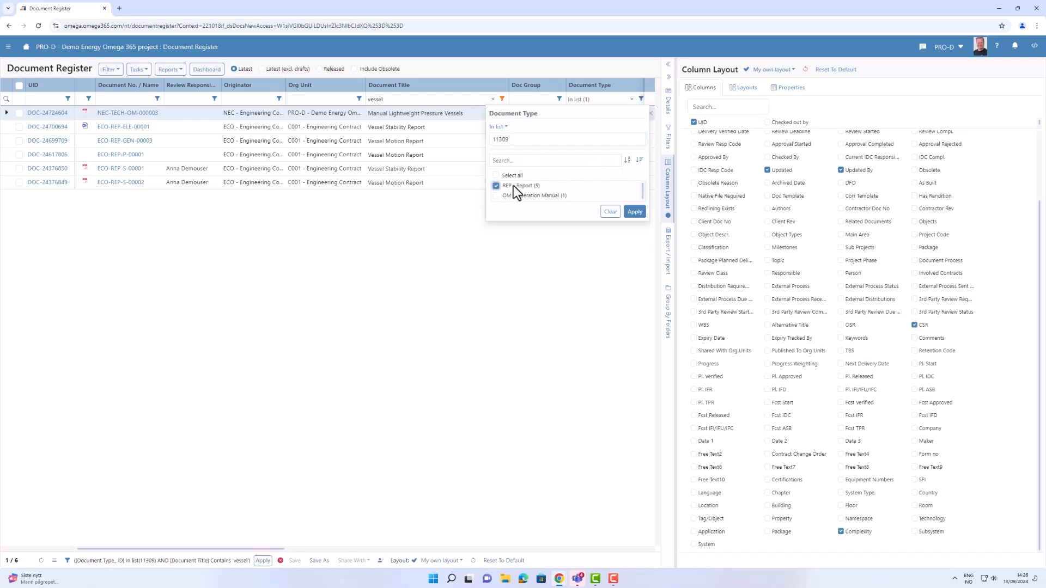
click(635, 212)
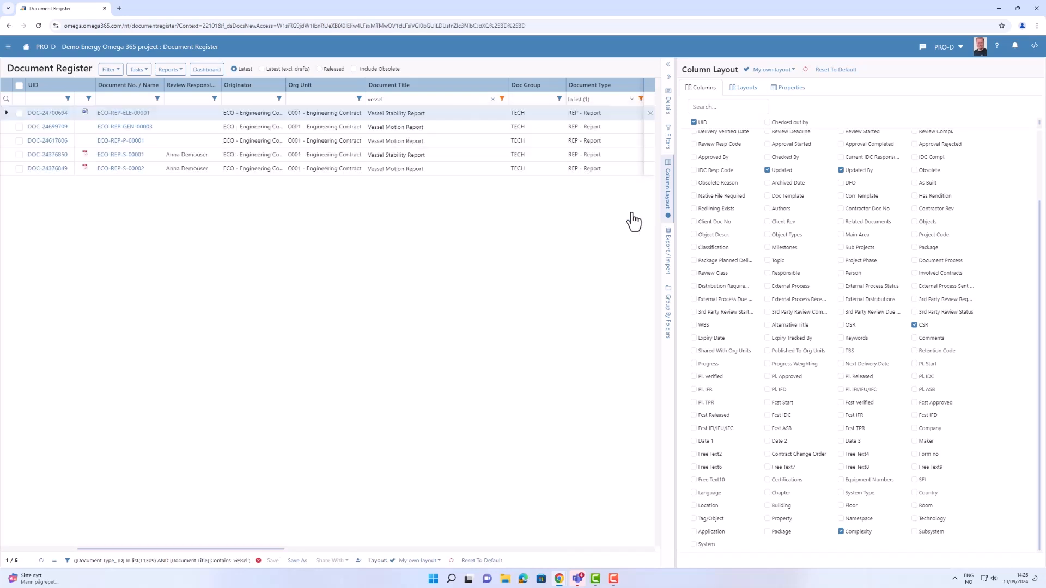
mouse_move(549, 239)
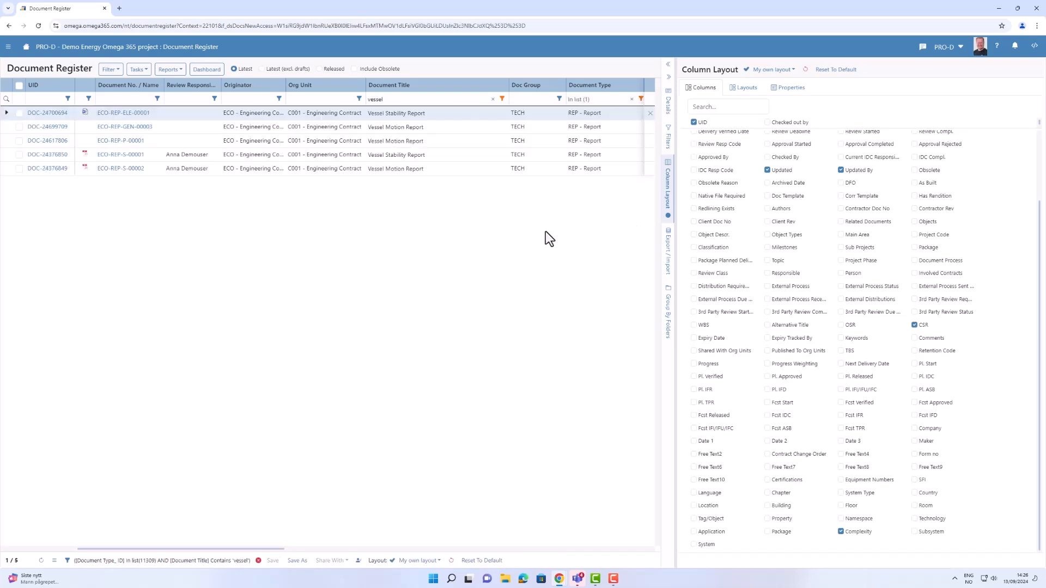
mouse_move(469, 207)
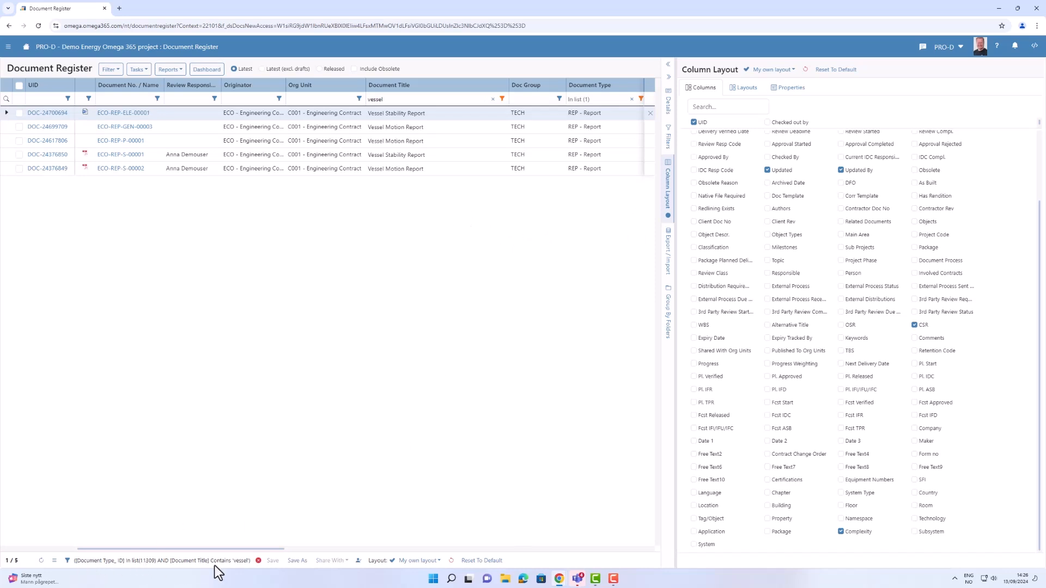
mouse_move(298, 563)
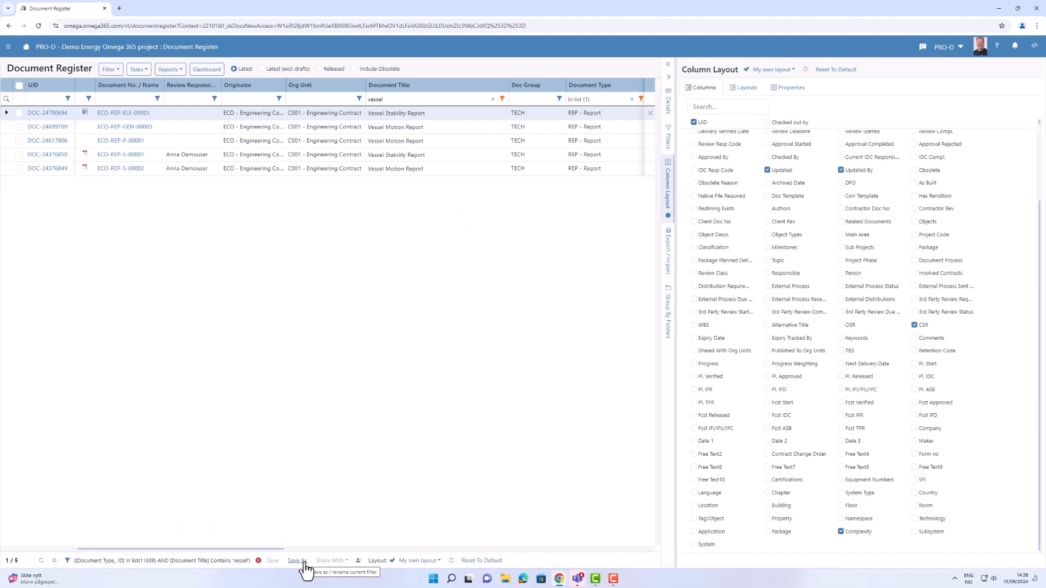
Step: Save the vessel report filter under a new name in the Save Filter As dialog
click(298, 561)
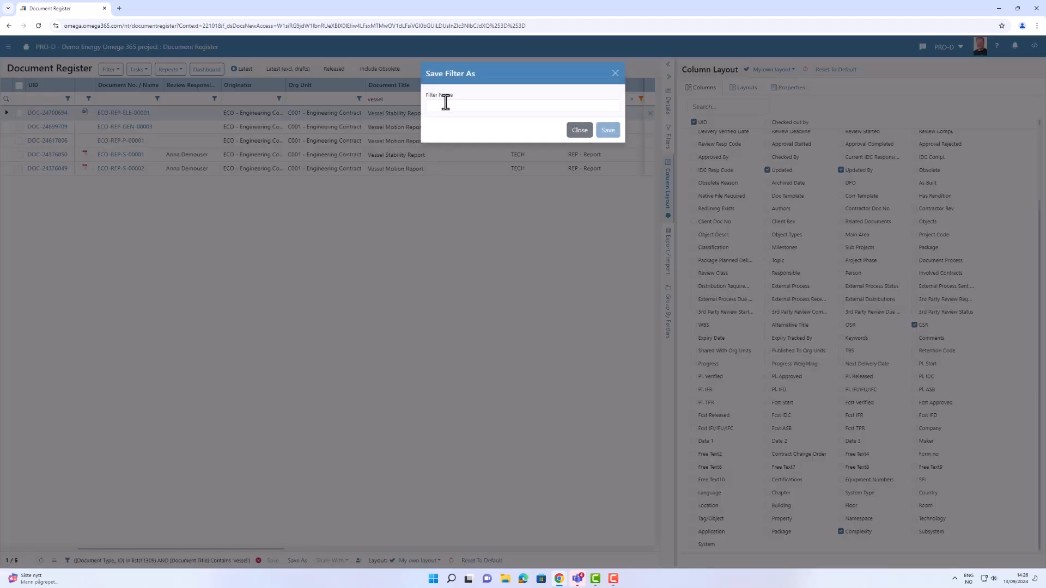
click(523, 105)
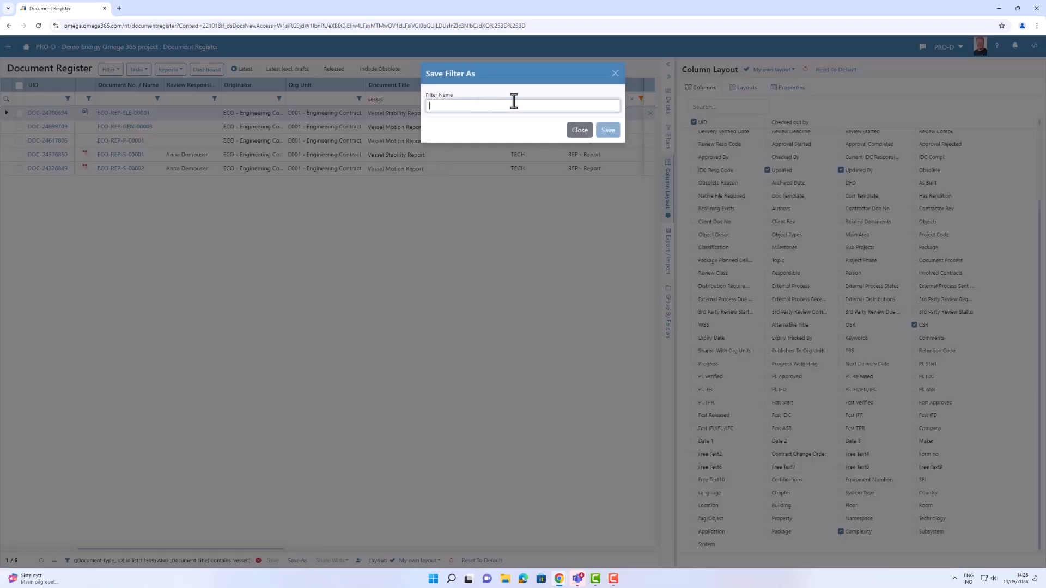
click(578, 129)
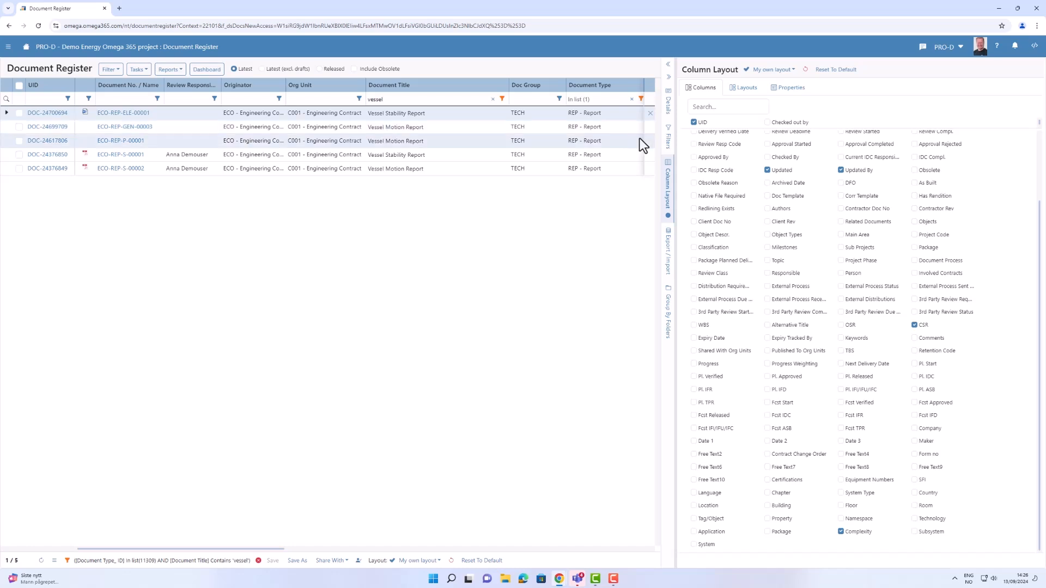
mouse_move(493, 101)
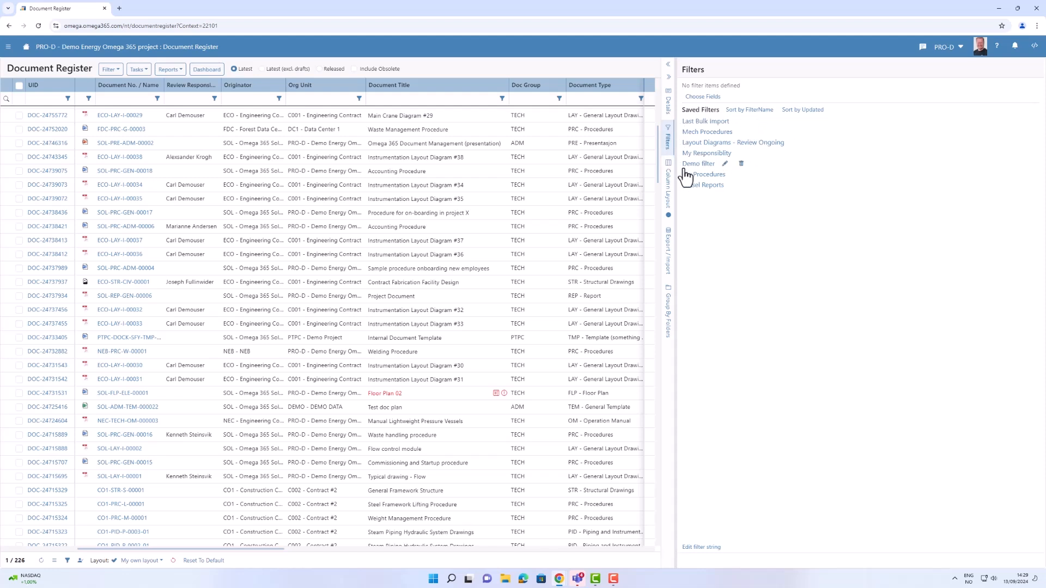
mouse_move(699, 202)
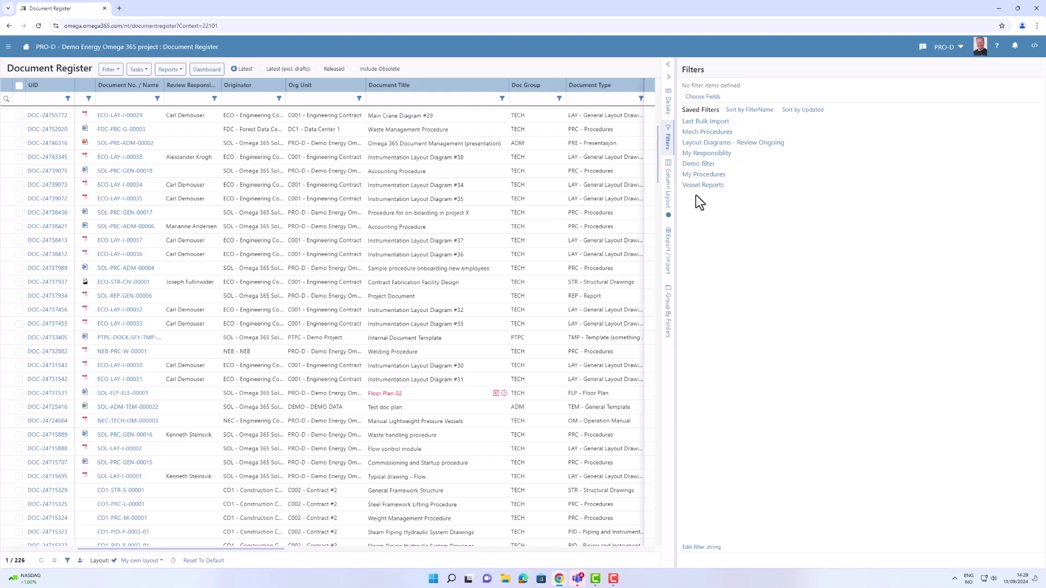
Step: Filter Document Type to PRC - Procedures (59 documents) and show the filter field chooser
click(639, 99)
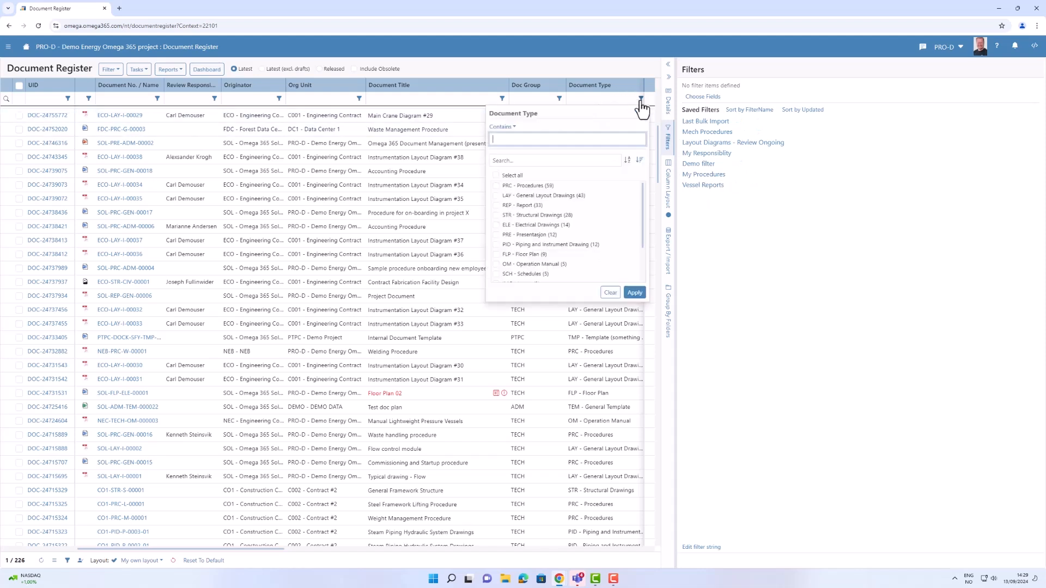
click(496, 185)
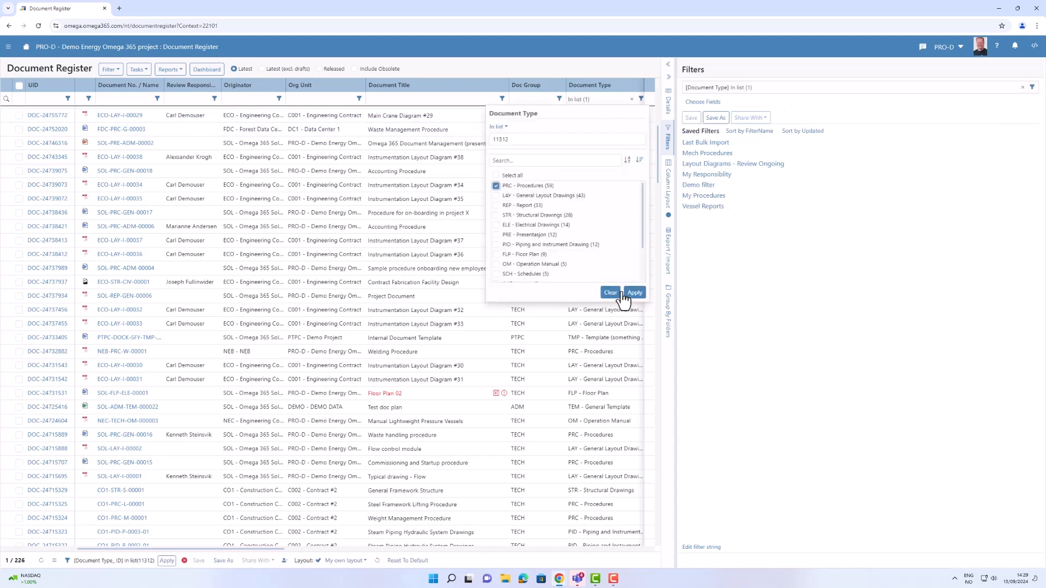
click(634, 293)
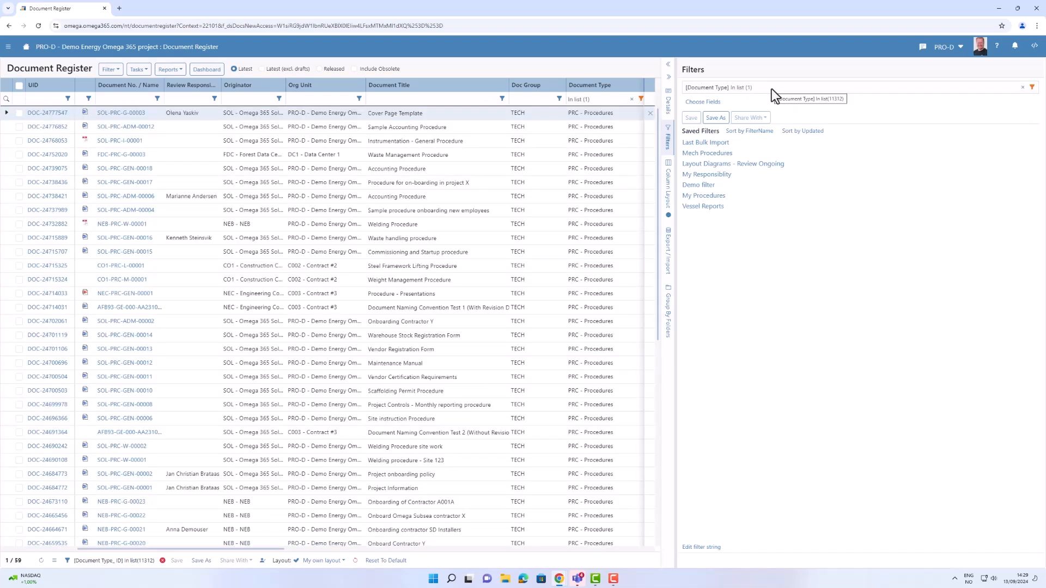
click(702, 102)
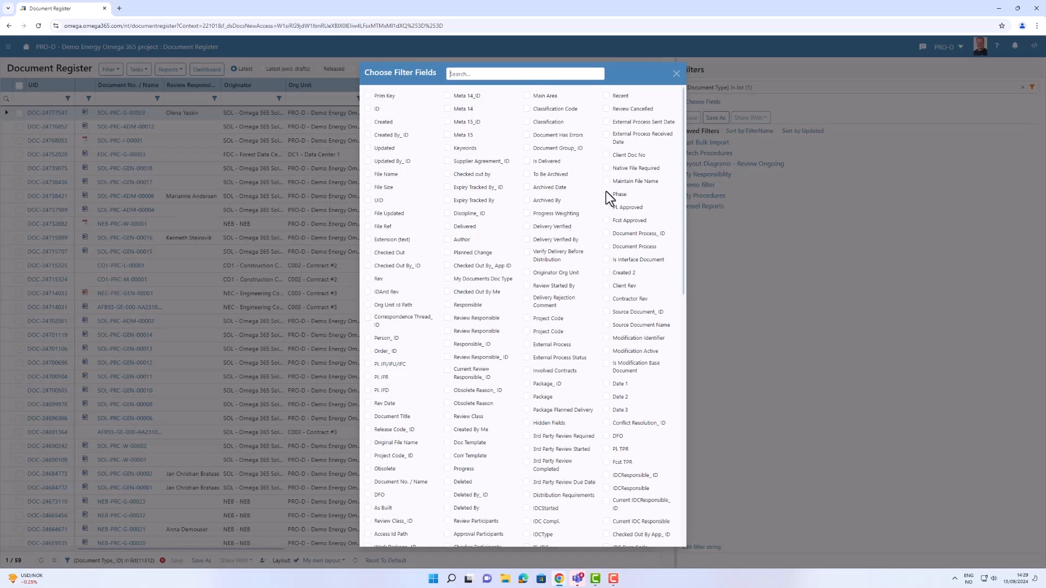
Step: Add Phase as a filter field above Document Type and close the field chooser
click(606, 194)
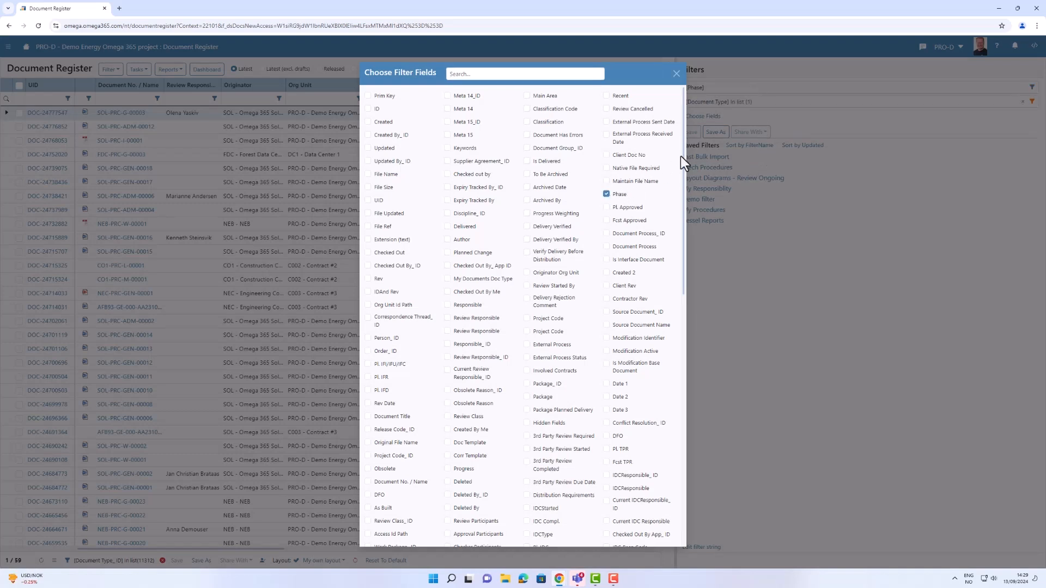
click(675, 73)
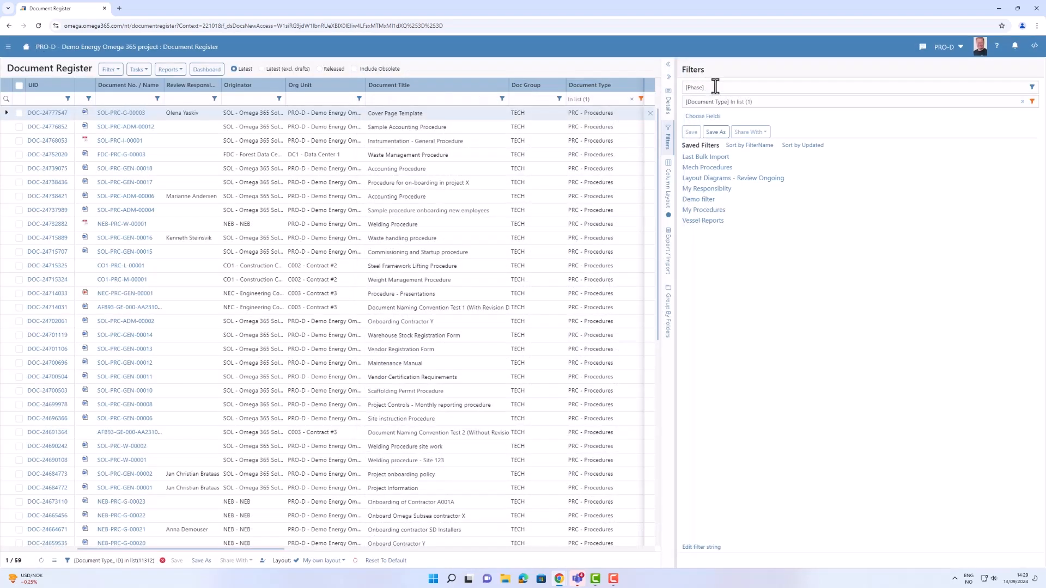
click(1031, 87)
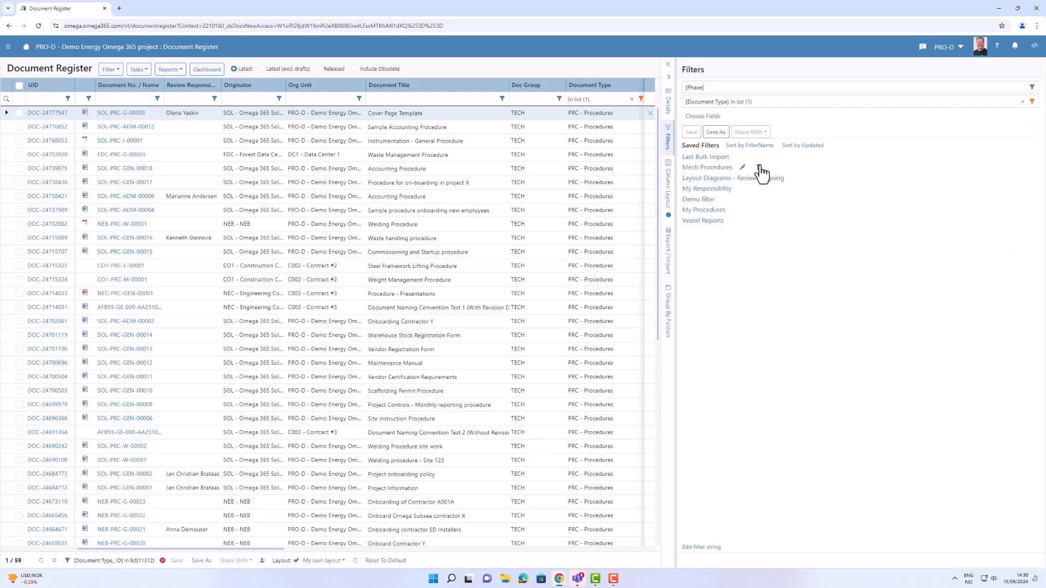
mouse_move(716, 136)
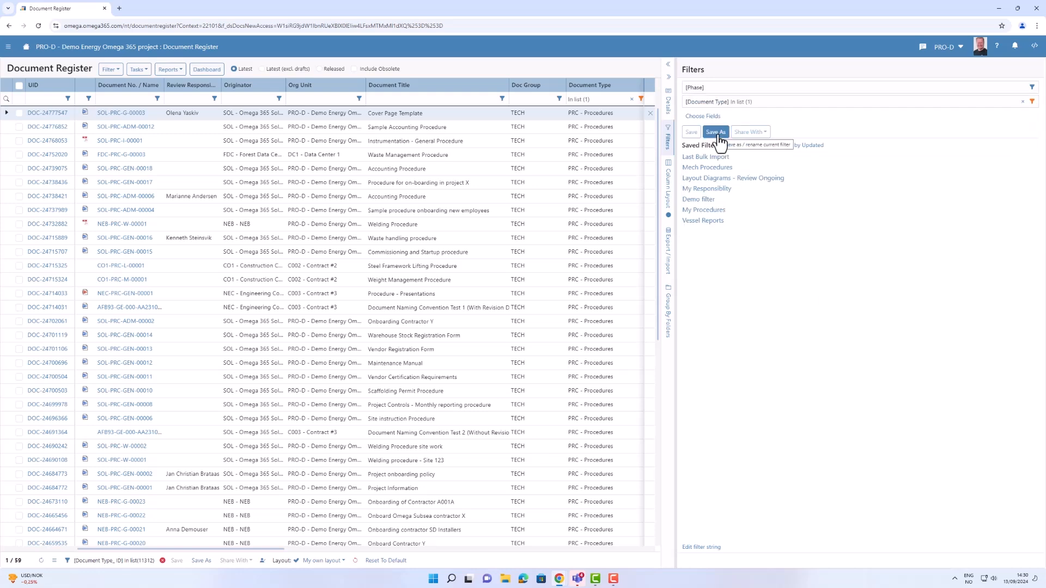
Step: Save the current filter as 'Procedures - Construction' and show the export/import options
click(716, 132)
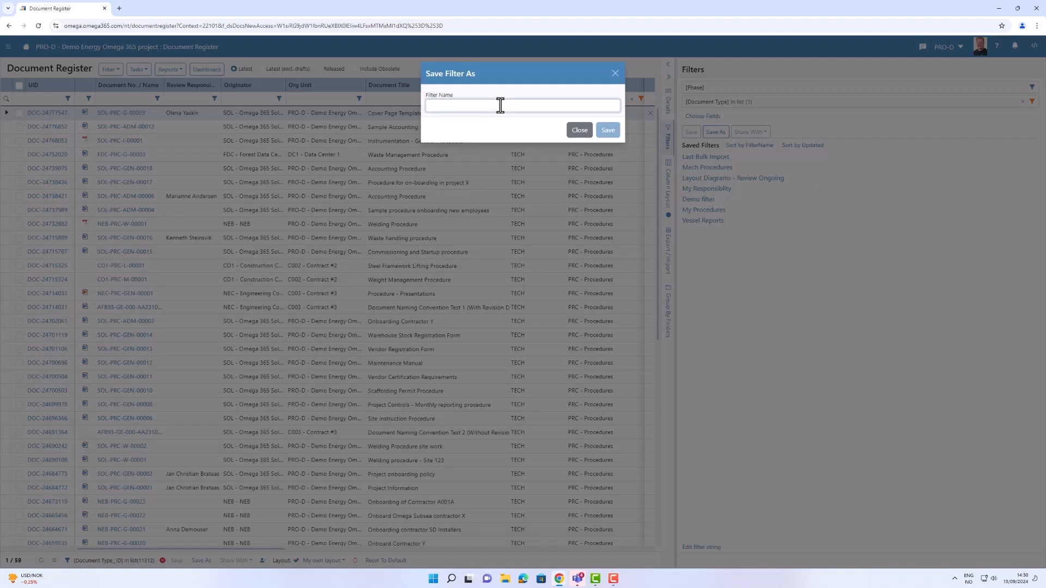
text(Procedures -)
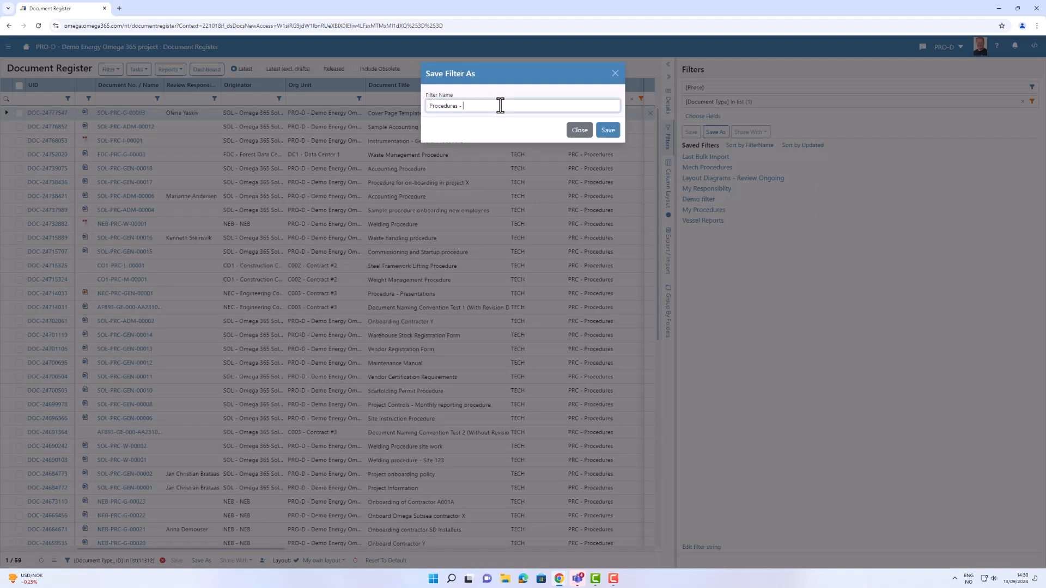
text(Construct)
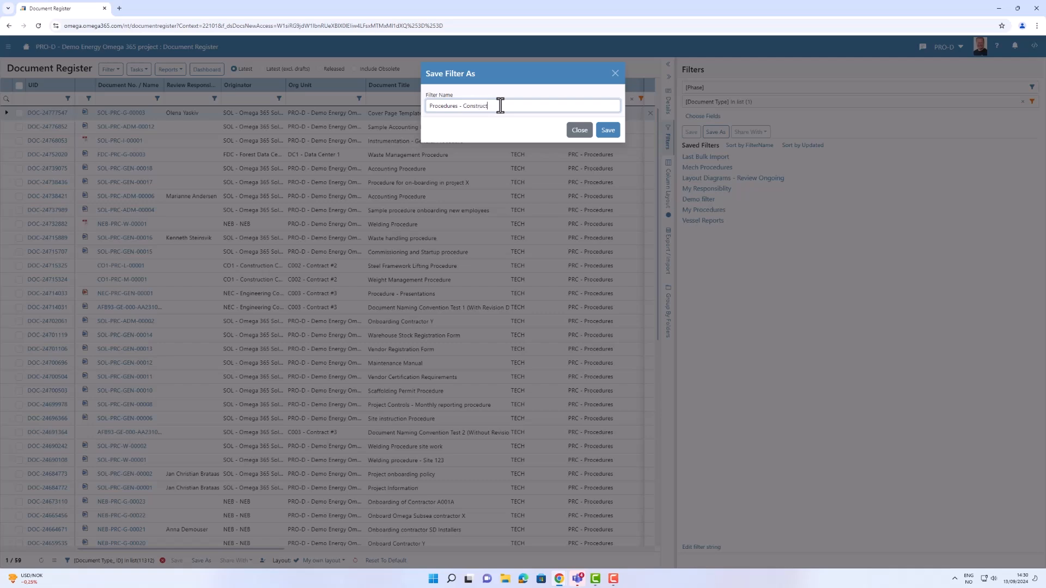
click(607, 130)
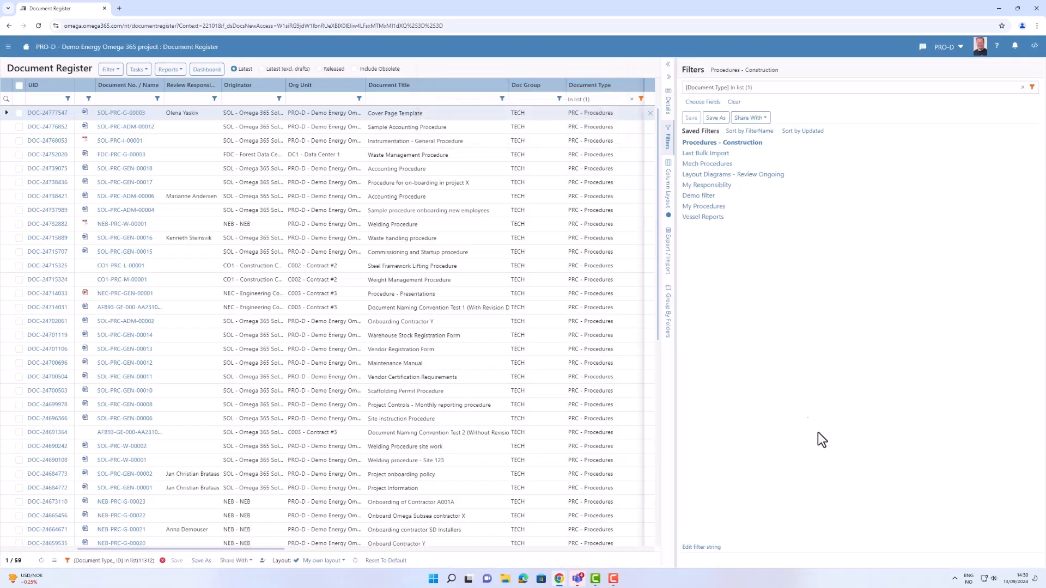
click(667, 254)
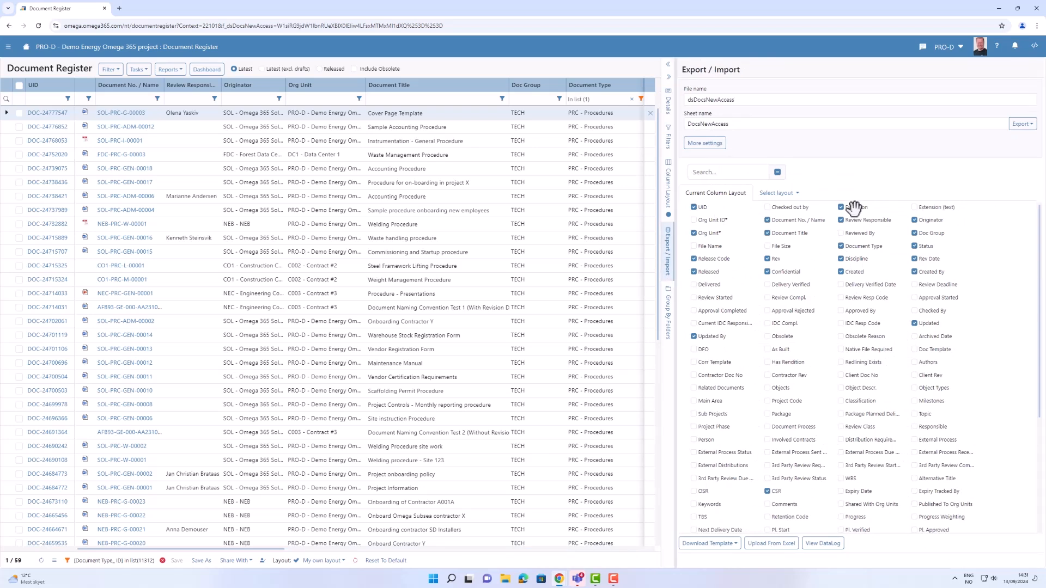
Step: Browse the available export formats and template download choices, then bring up Group By Folders
click(841, 207)
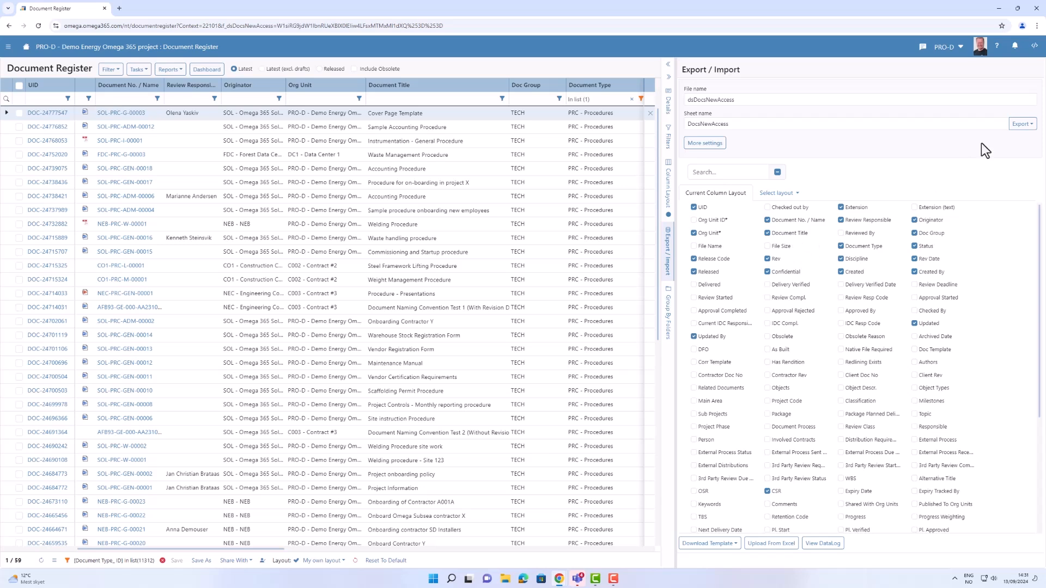
click(1022, 123)
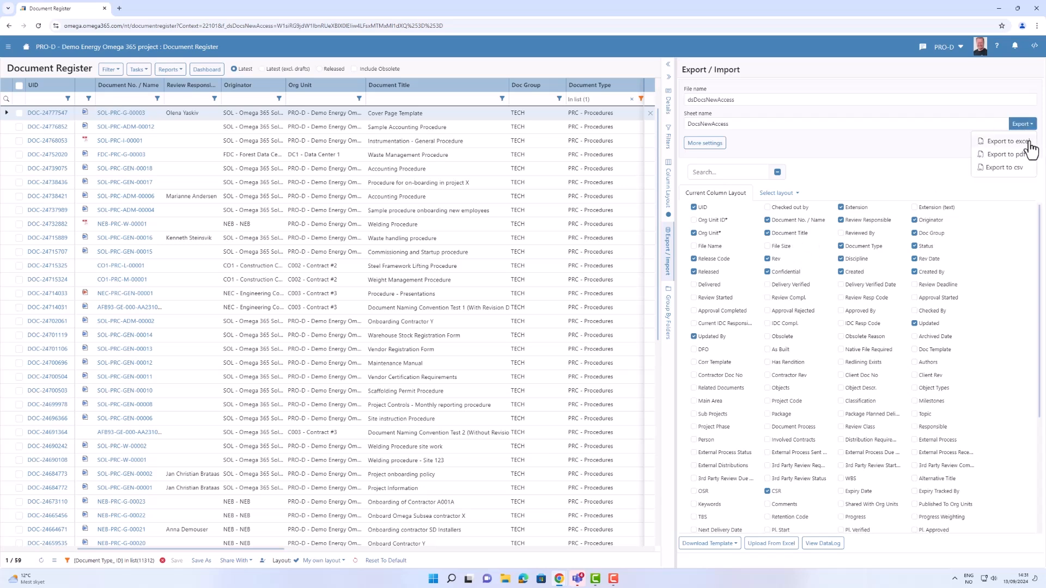
mouse_move(1019, 172)
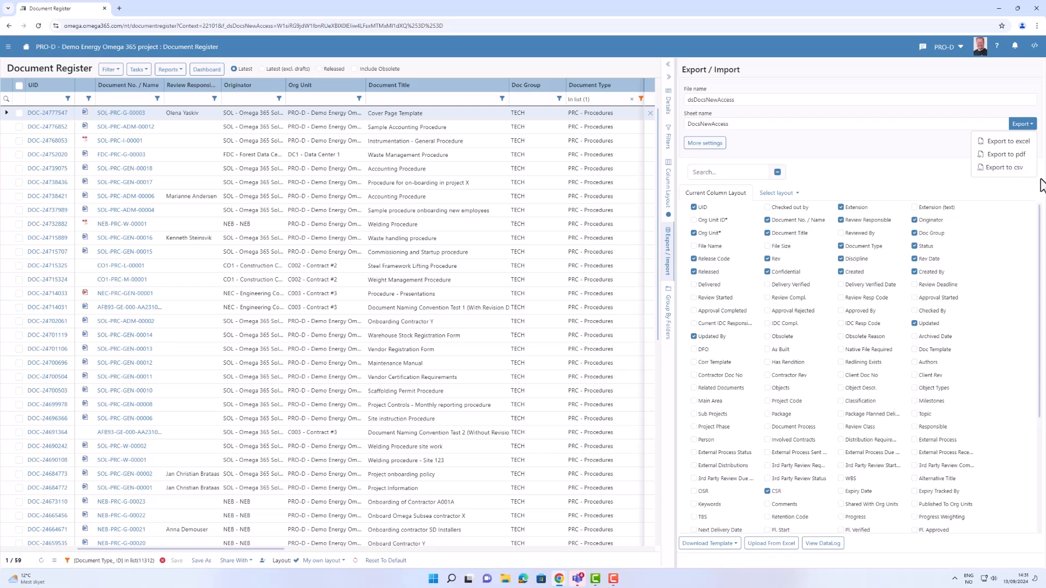
mouse_move(939, 339)
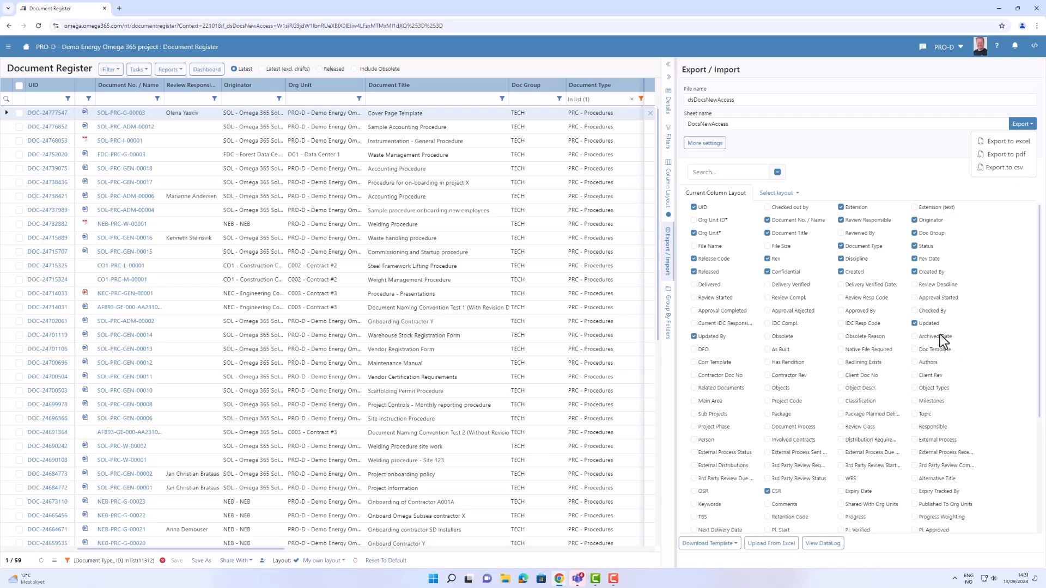
mouse_move(771, 543)
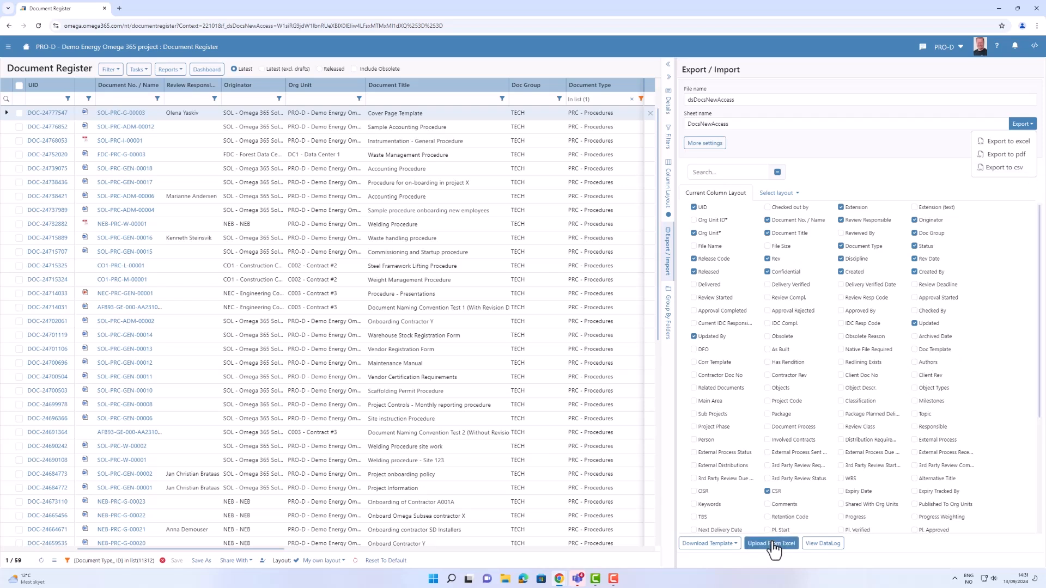
mouse_move(739, 554)
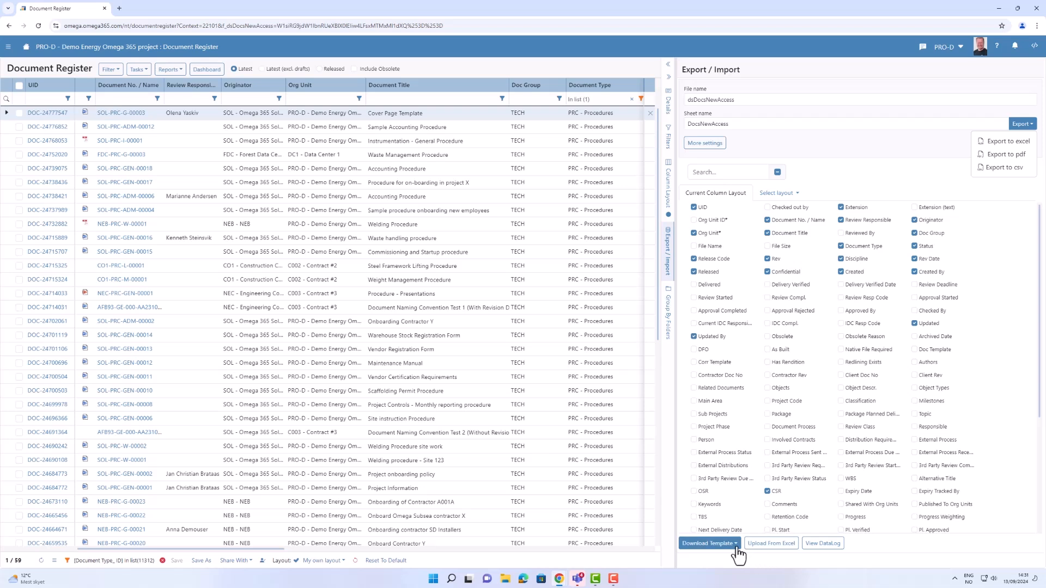
click(709, 543)
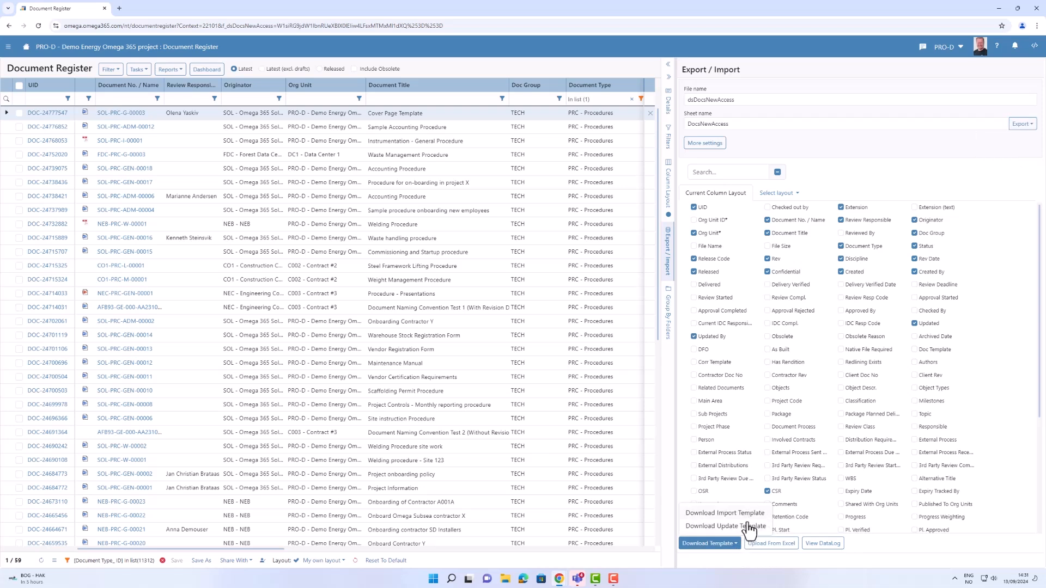
click(667, 308)
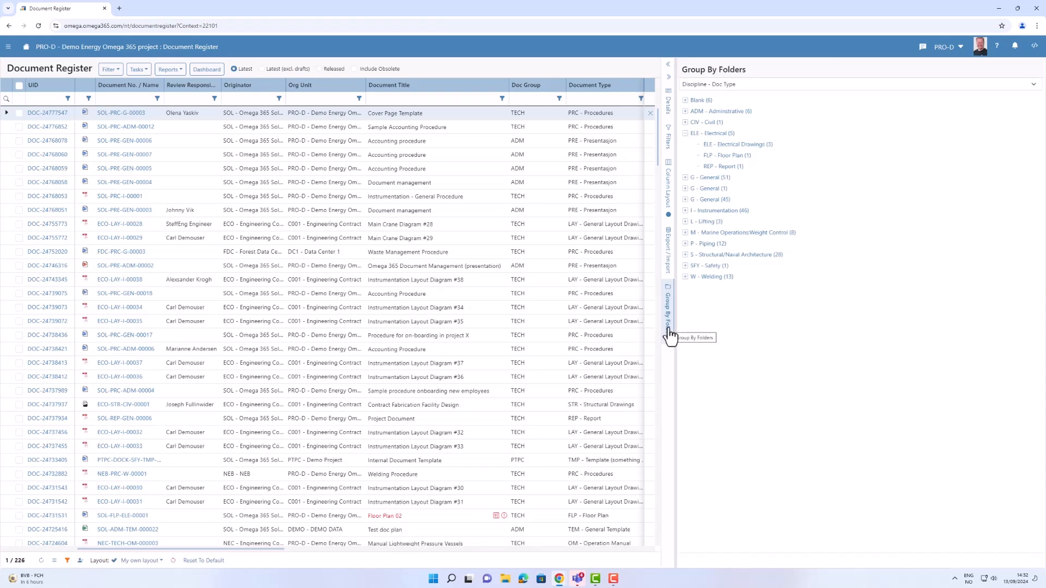
mouse_move(844, 282)
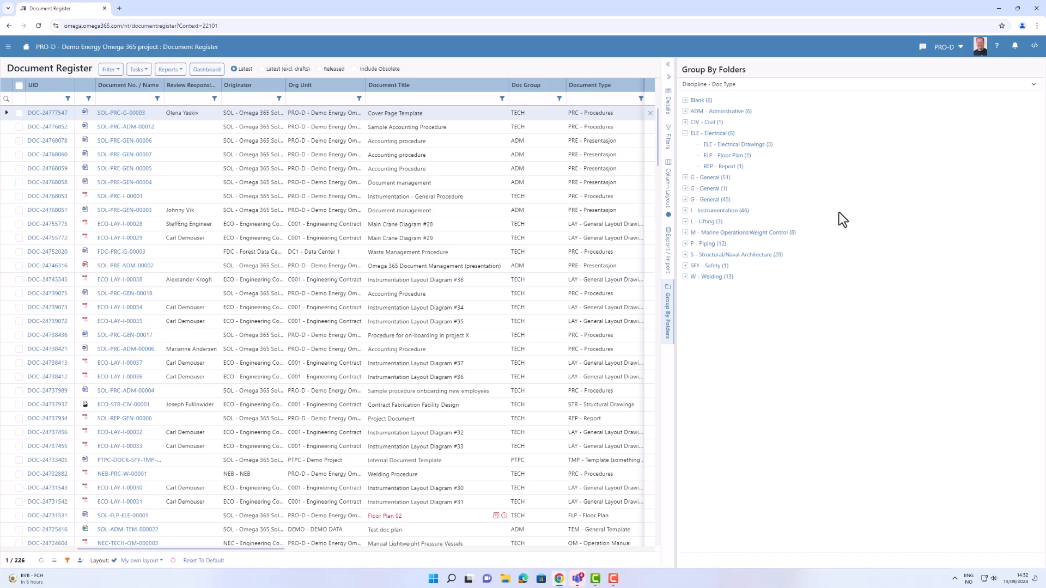
mouse_move(698, 102)
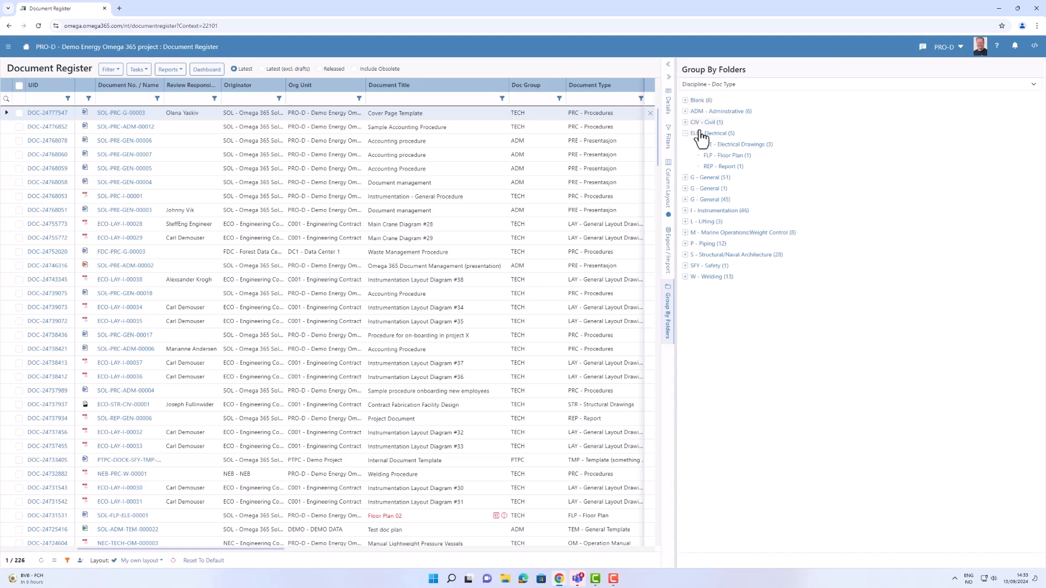
Step: Expand ELE - Electrical, select Electrical Drawings (3 documents), and list folder grouping options
click(735, 144)
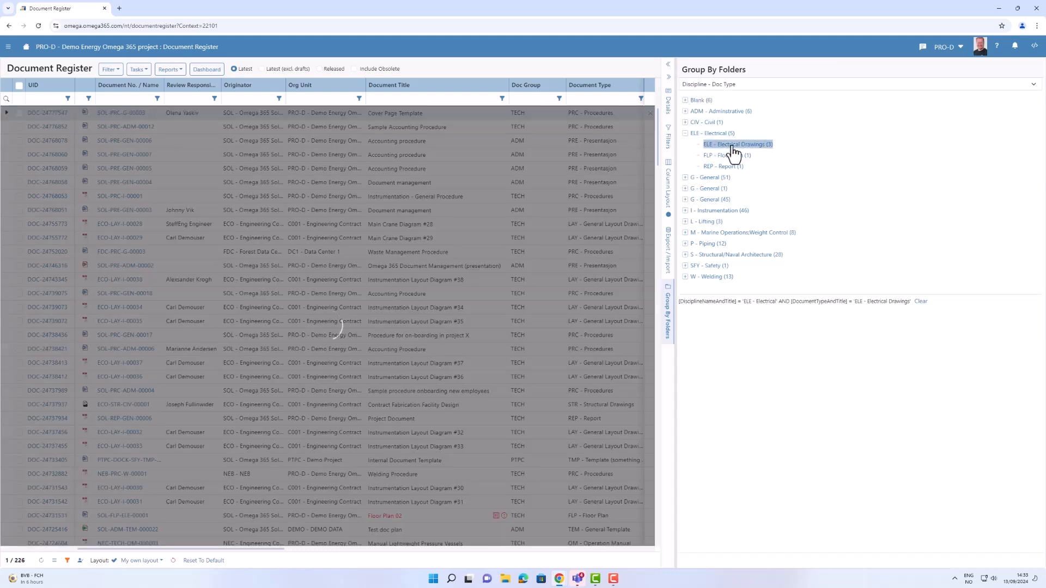
click(732, 144)
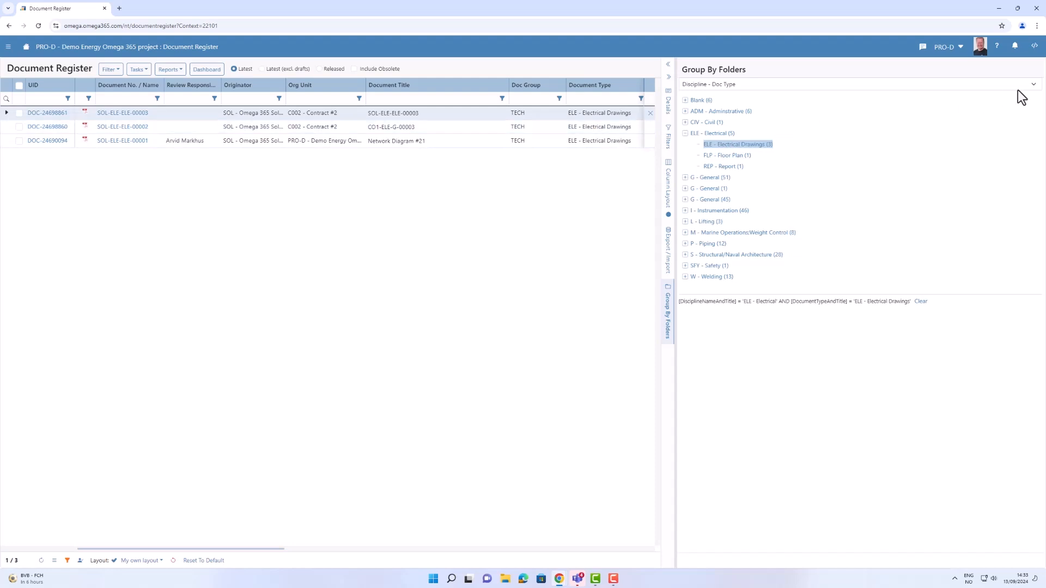
click(859, 83)
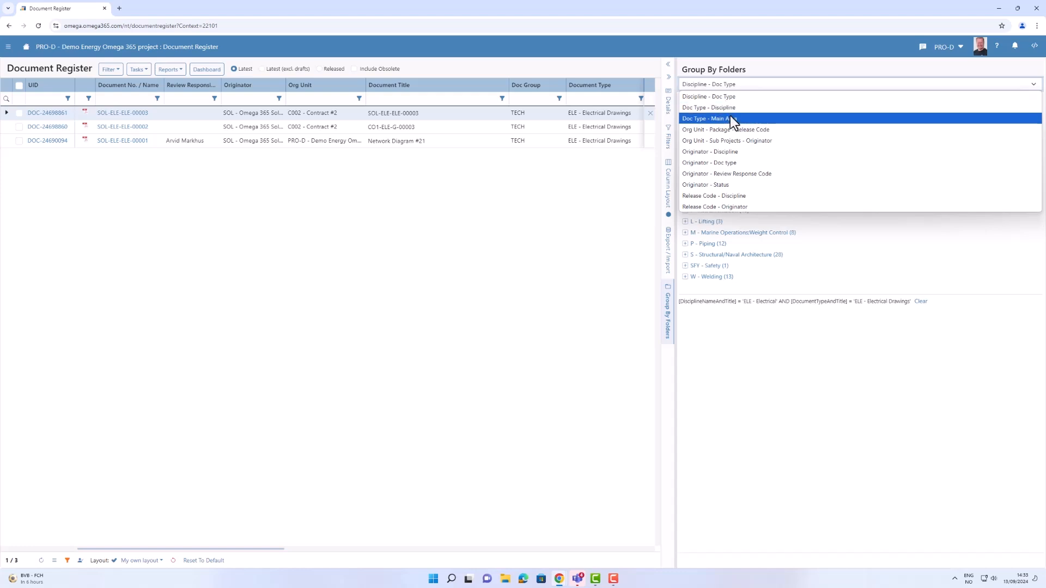
Step: Group folders by Doc Type - Main Area and expand ELE - Electrical Drawings
click(708, 96)
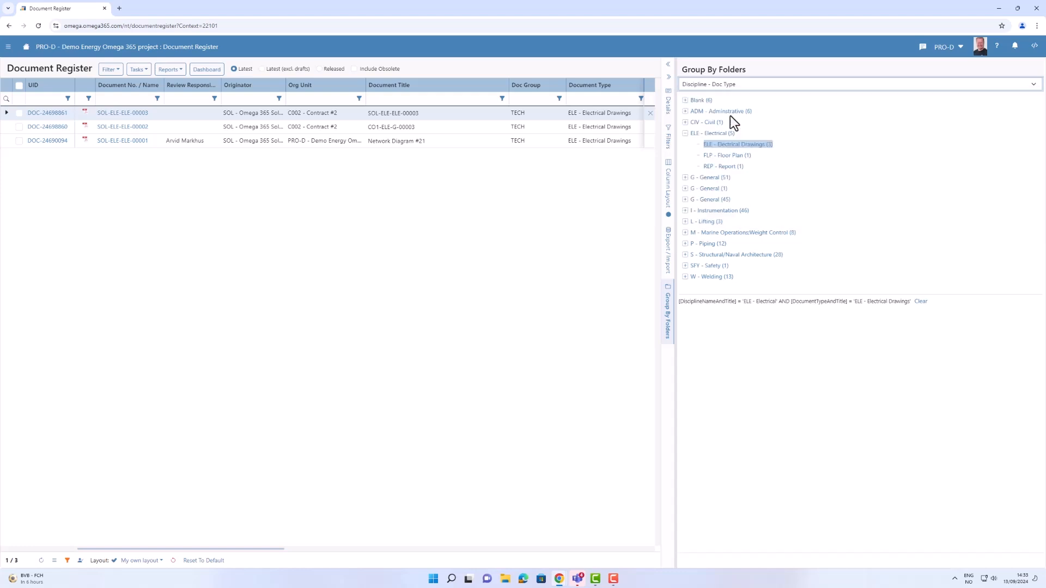
click(860, 84)
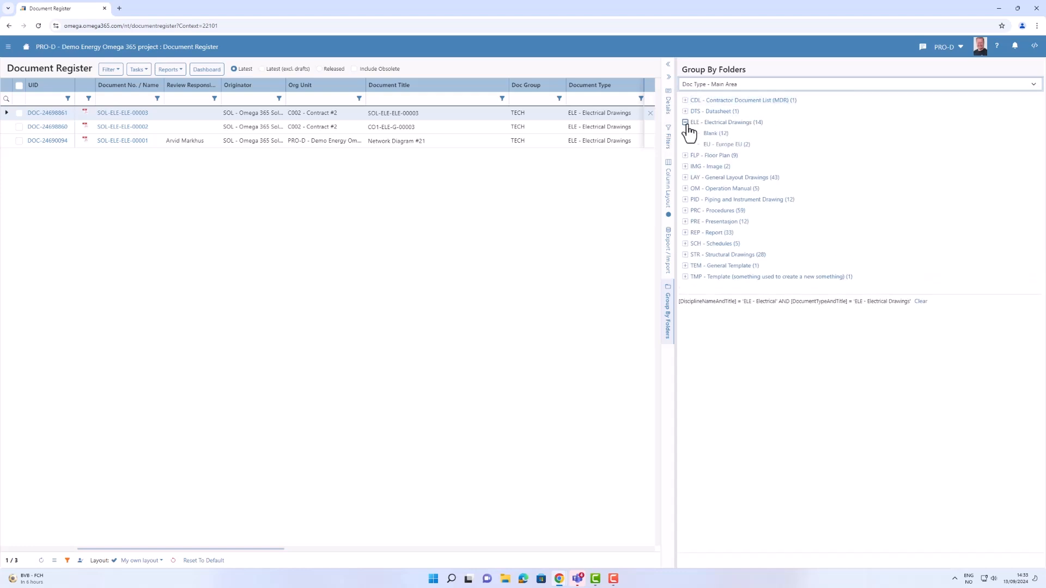
mouse_move(779, 209)
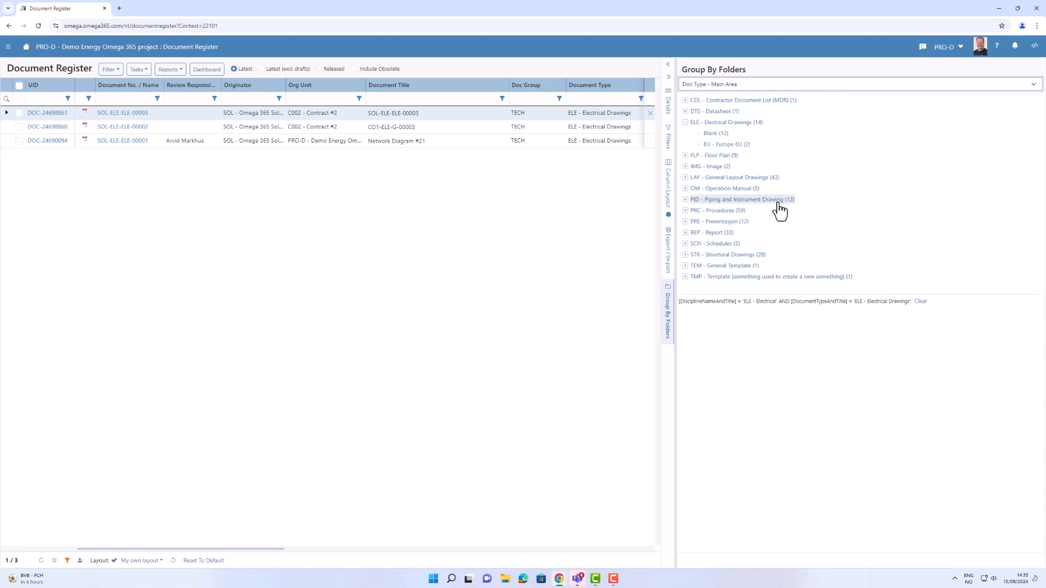
mouse_move(821, 178)
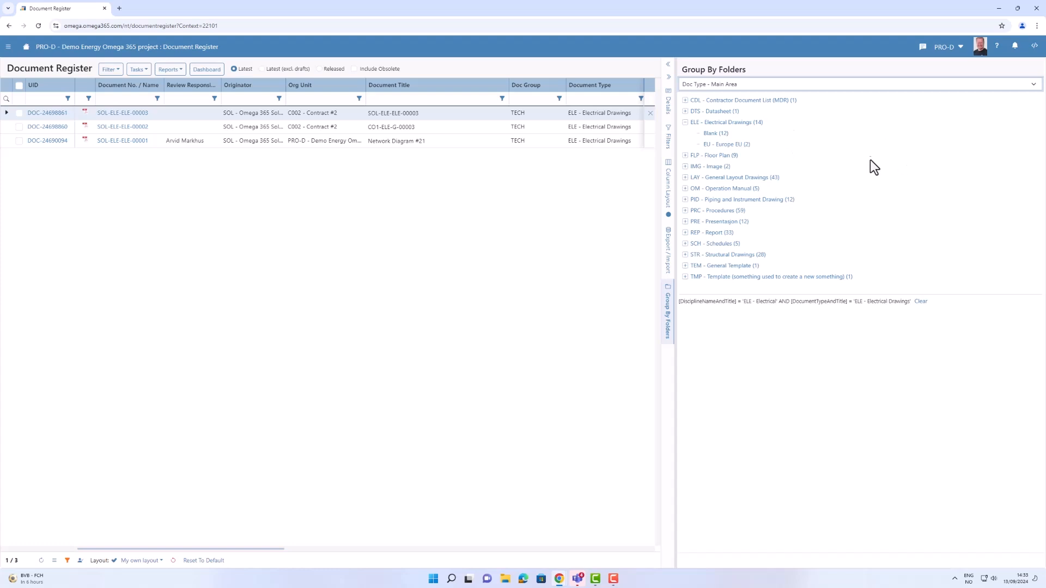
mouse_move(866, 160)
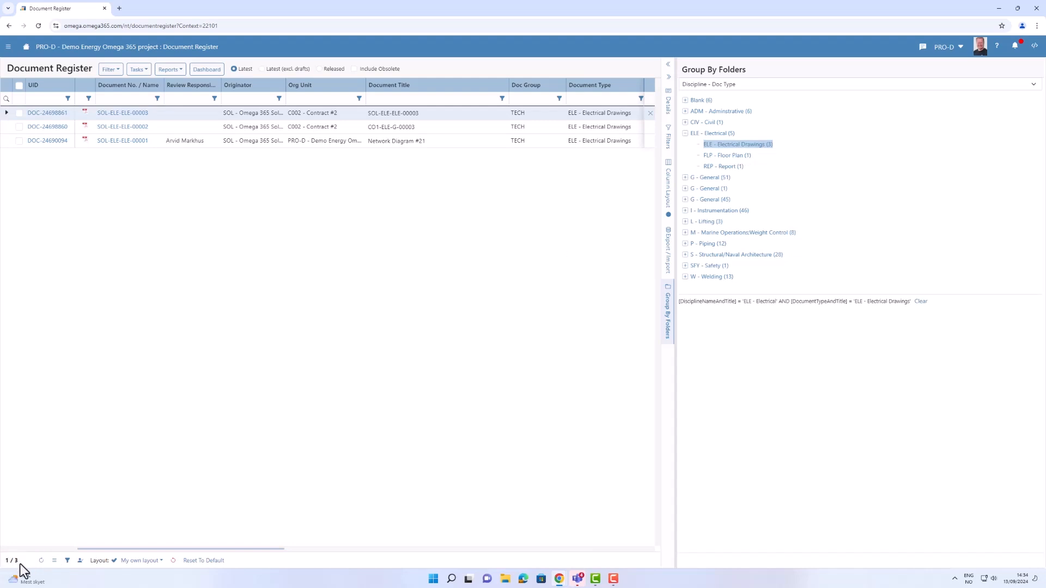
mouse_move(26, 568)
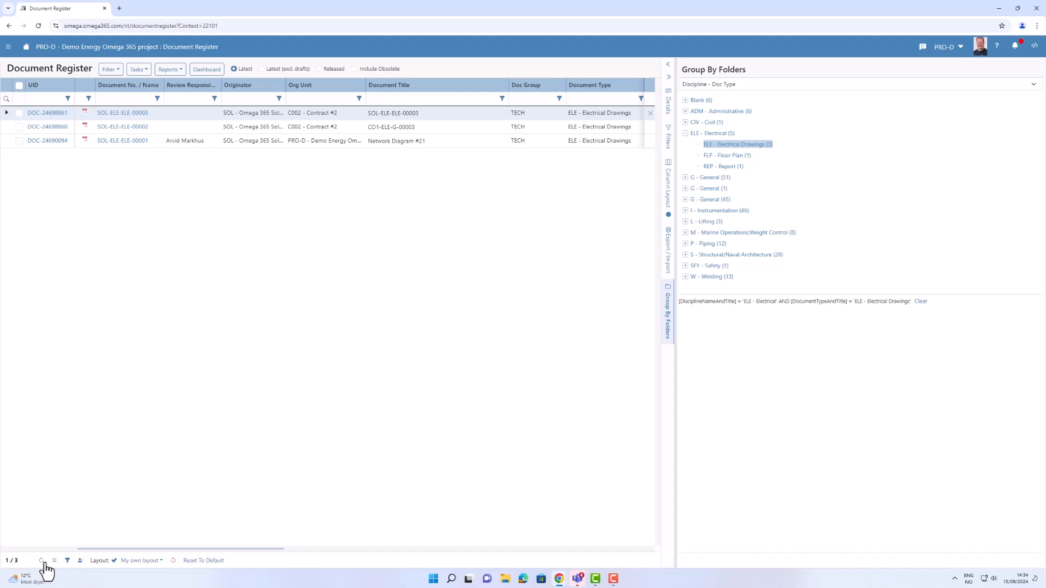
Step: Open the grid footer's extra options and its saved filter list
click(54, 560)
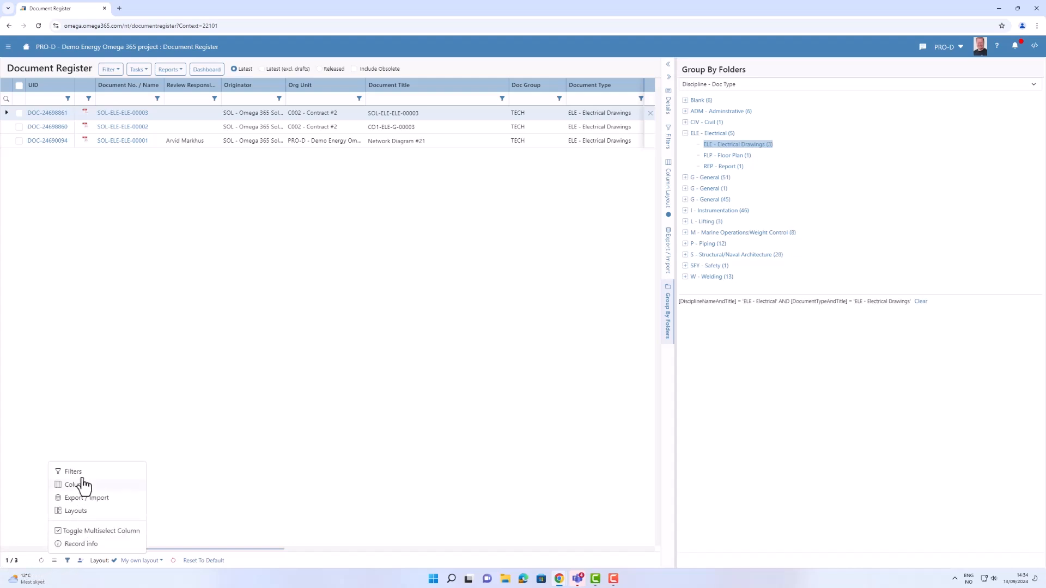
mouse_move(116, 555)
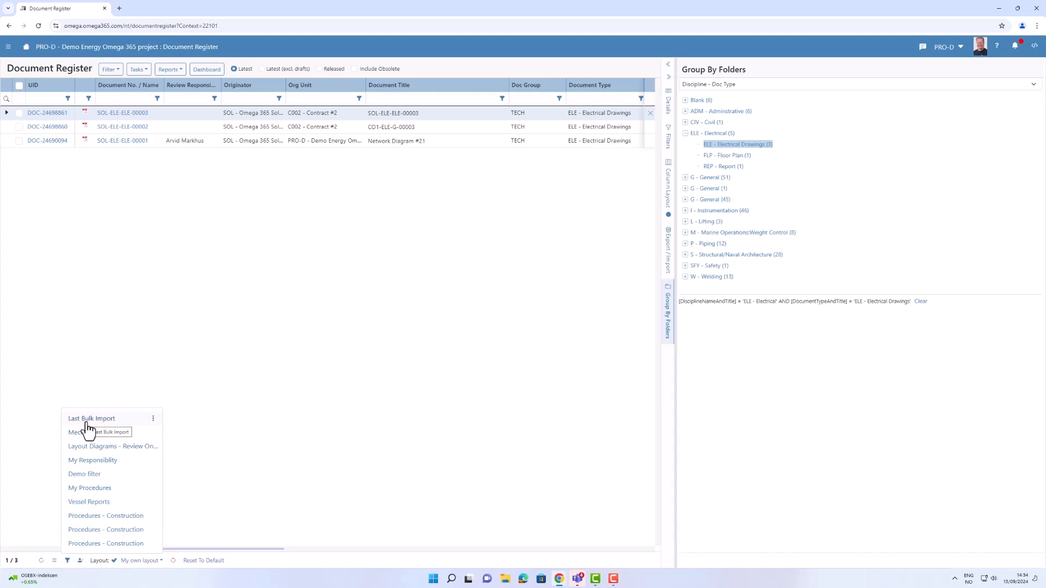
click(68, 560)
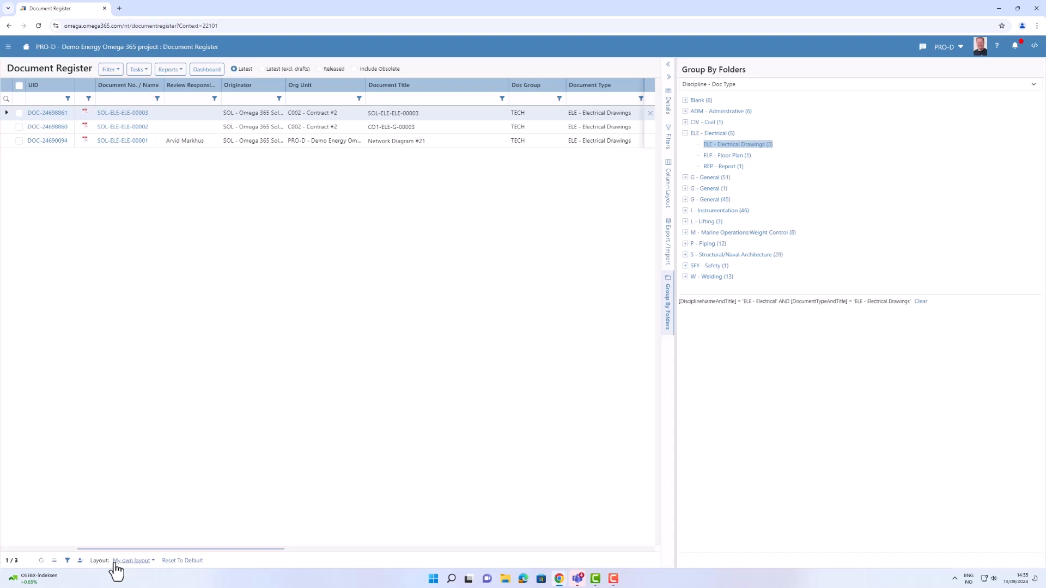
mouse_move(177, 563)
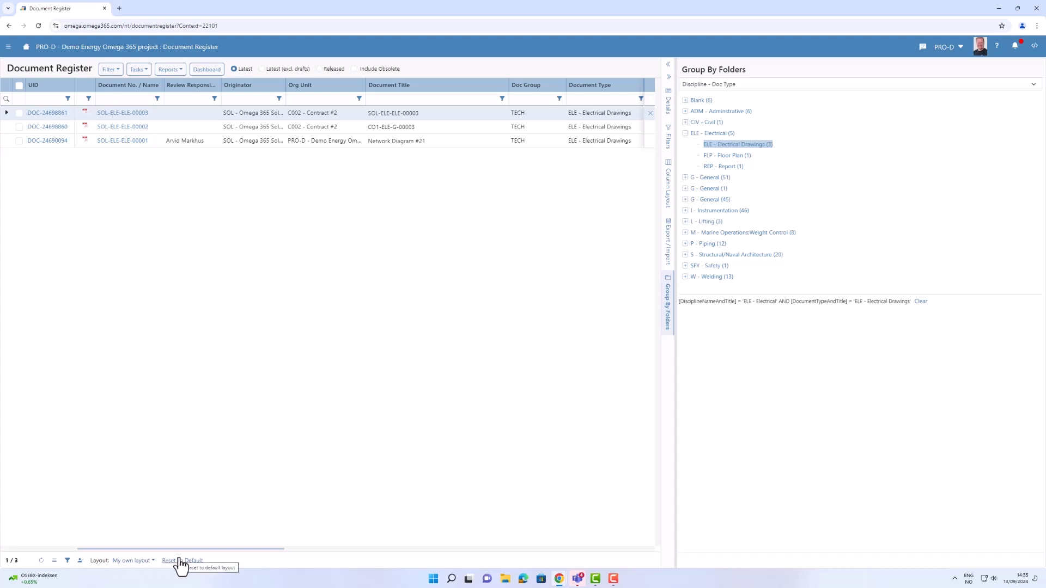